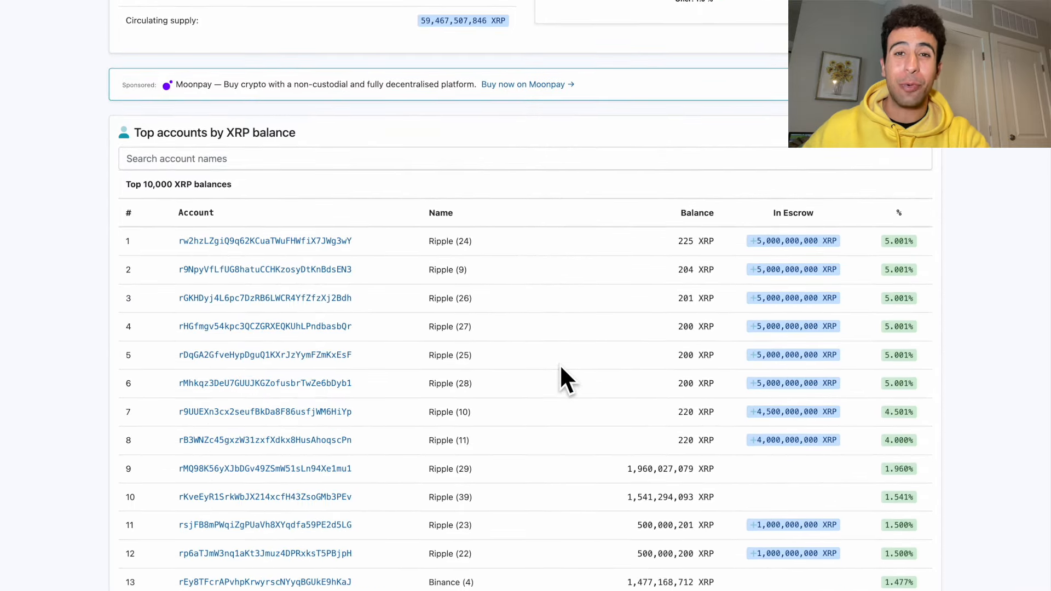
Scroll the 'Top accounts by XRP balance' table from the Ripple accounts past rank 117.
{"action": "scroll", "scroll_direction": "down", "scroll_amount": 3}
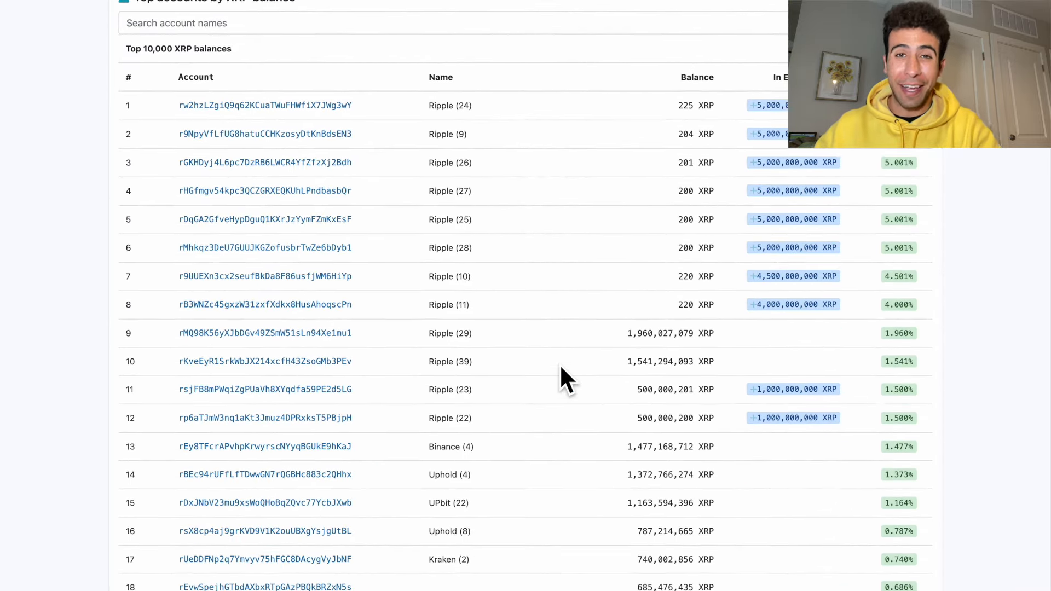
{"action": "scroll", "scroll_direction": "down", "scroll_amount": 3}
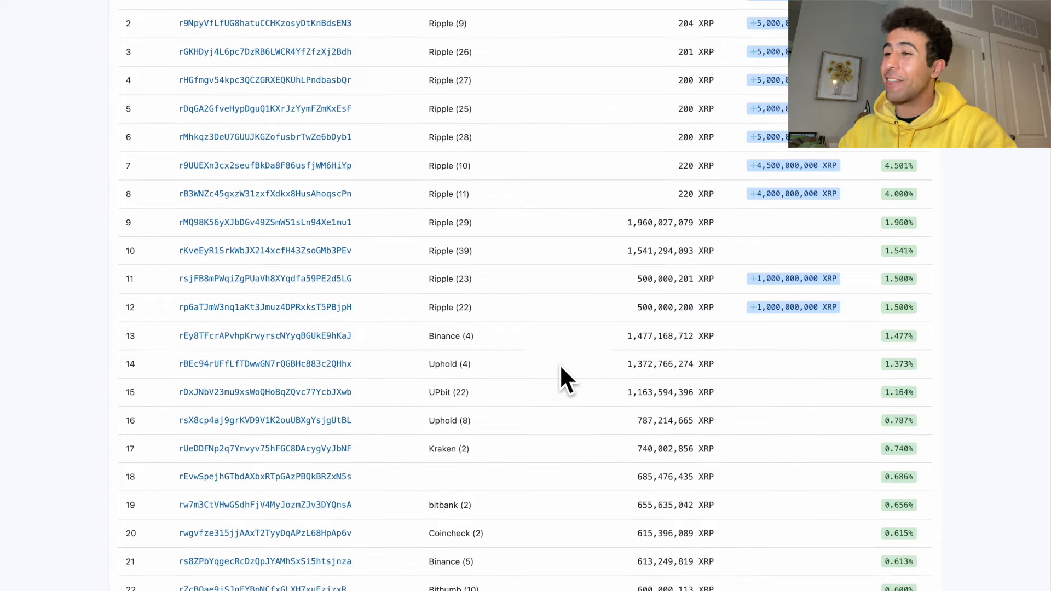
{"action": "scroll", "scroll_direction": "down", "scroll_amount": 3}
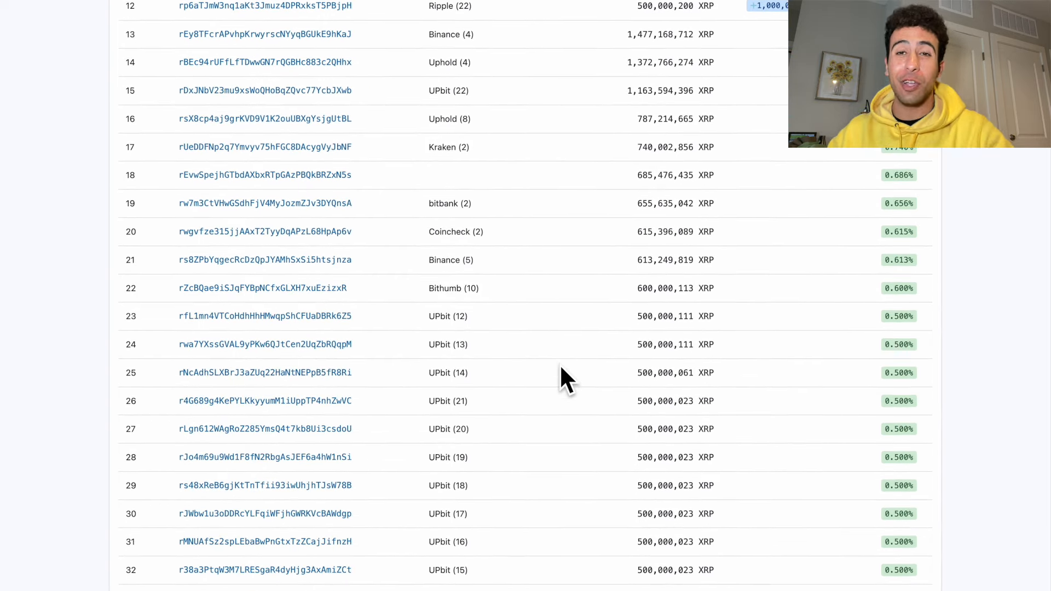
{"action": "scroll", "scroll_direction": "down", "scroll_amount": 3}
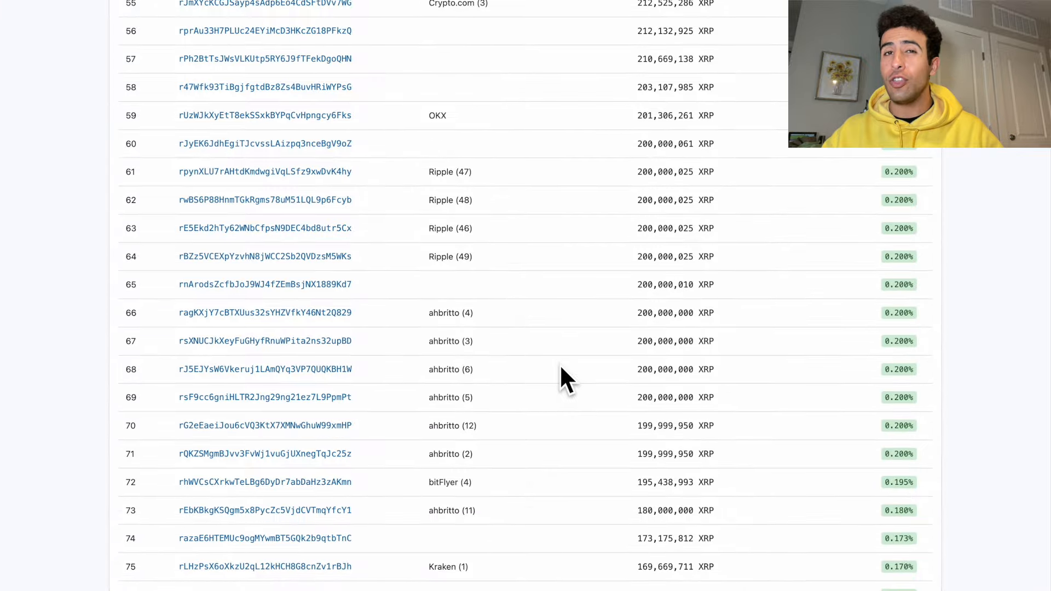
{"action": "scroll", "scroll_direction": "down", "scroll_amount": 3}
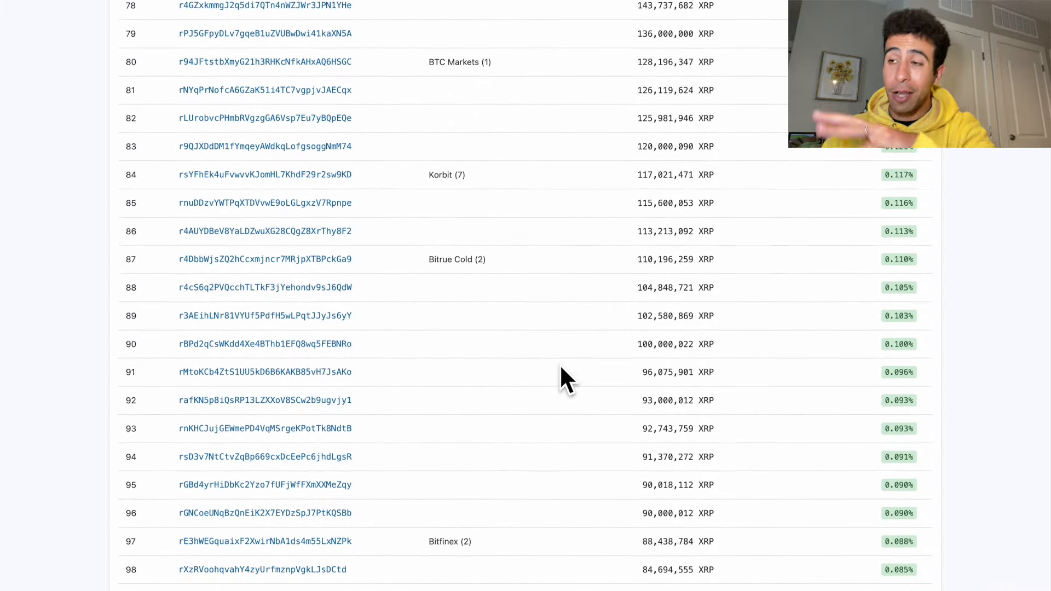
{"action": "scroll", "scroll_direction": "down", "scroll_amount": 3}
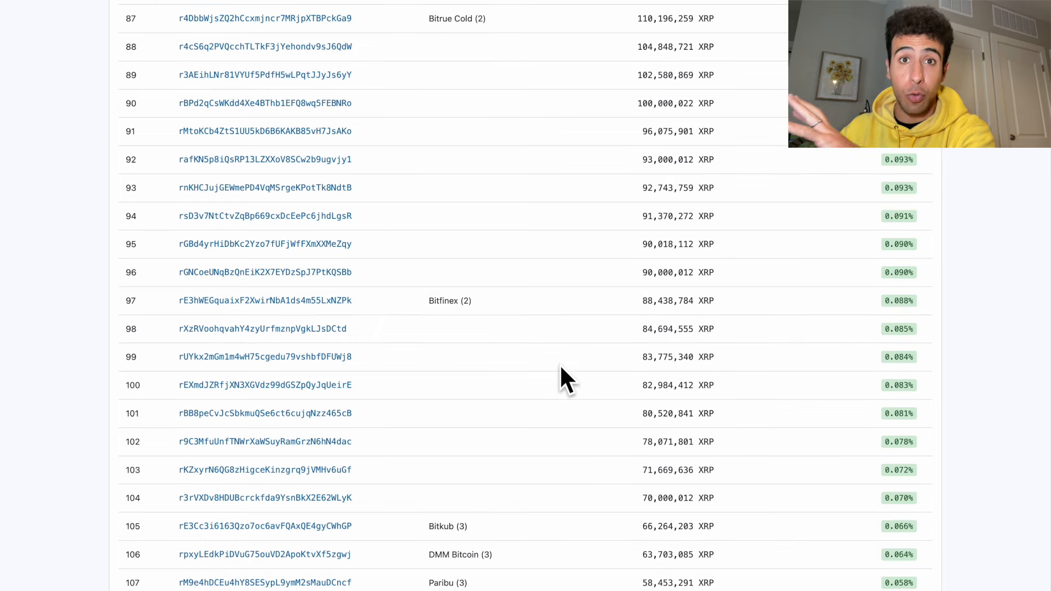
{"action": "scroll", "scroll_direction": "down", "scroll_amount": 3}
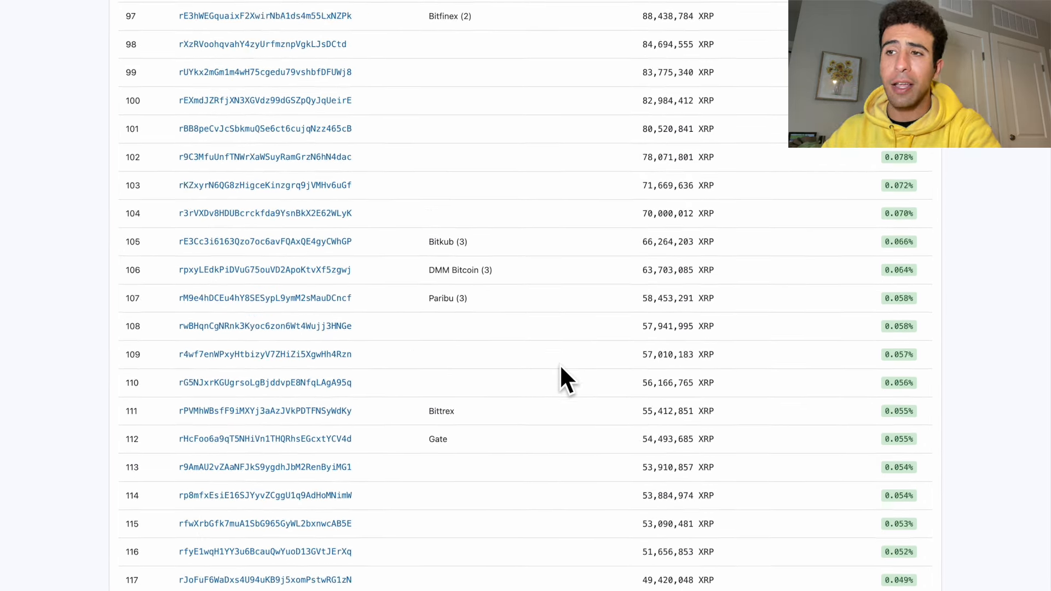
{"action": "scroll", "scroll_direction": "down", "scroll_amount": 3}
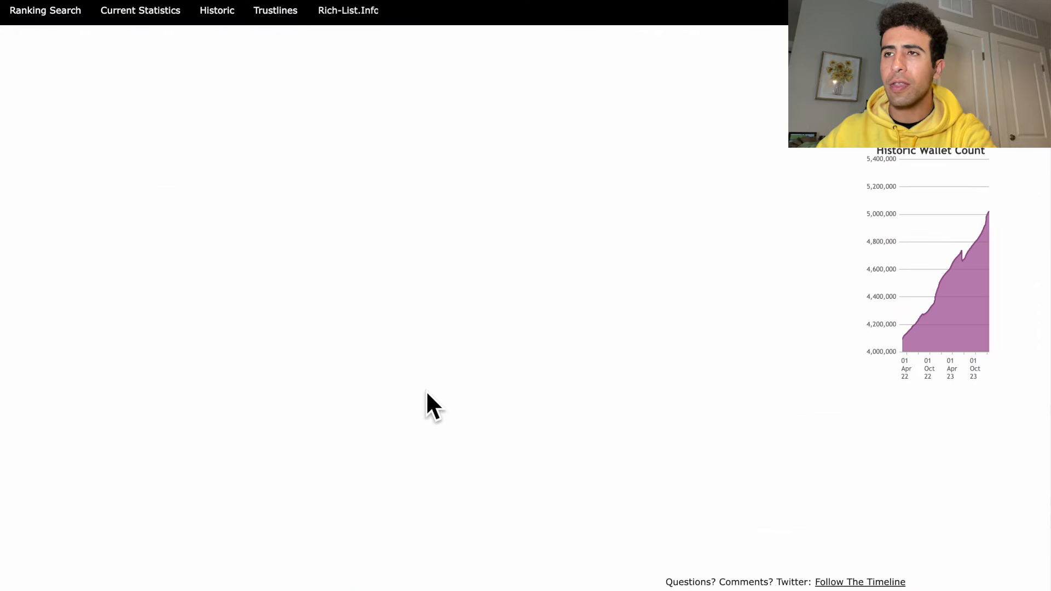
{"action": "mouse_move", "coordinate": [299, 140]}
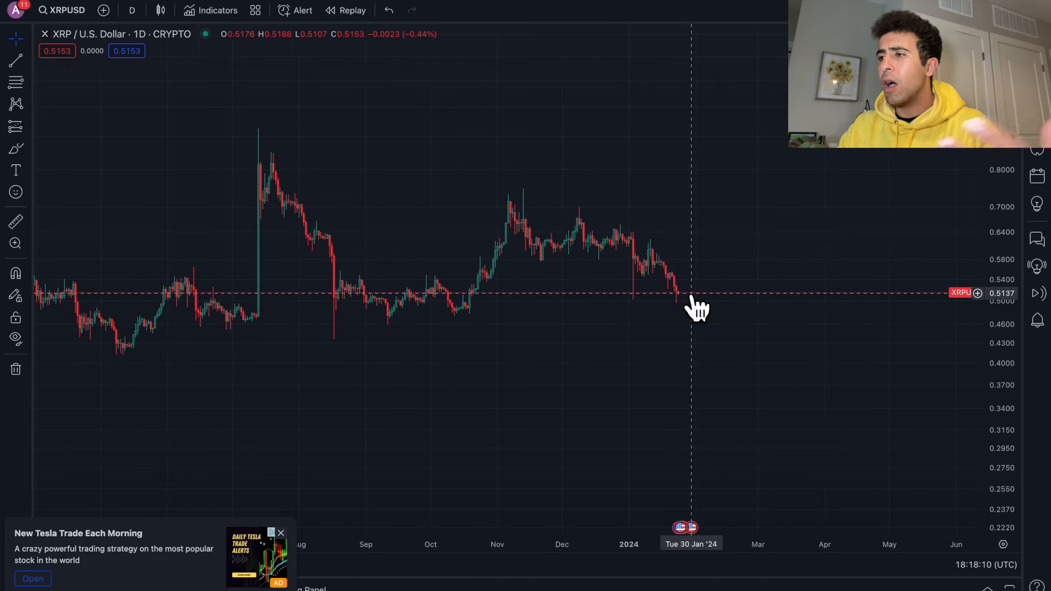
{"action": "mouse_move", "coordinate": [647, 235]}
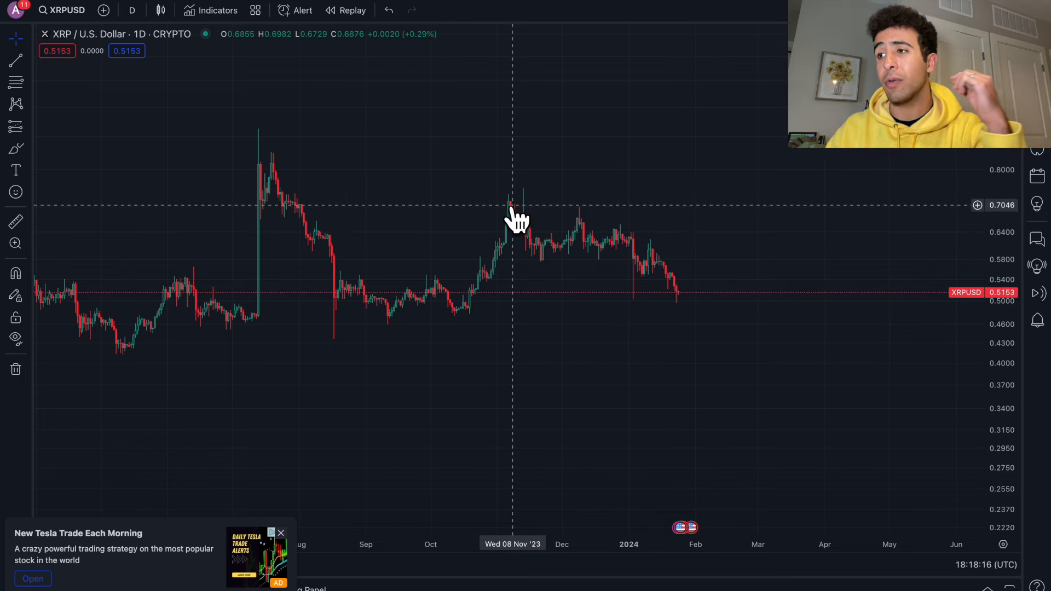
{"action": "mouse_move", "coordinate": [697, 309]}
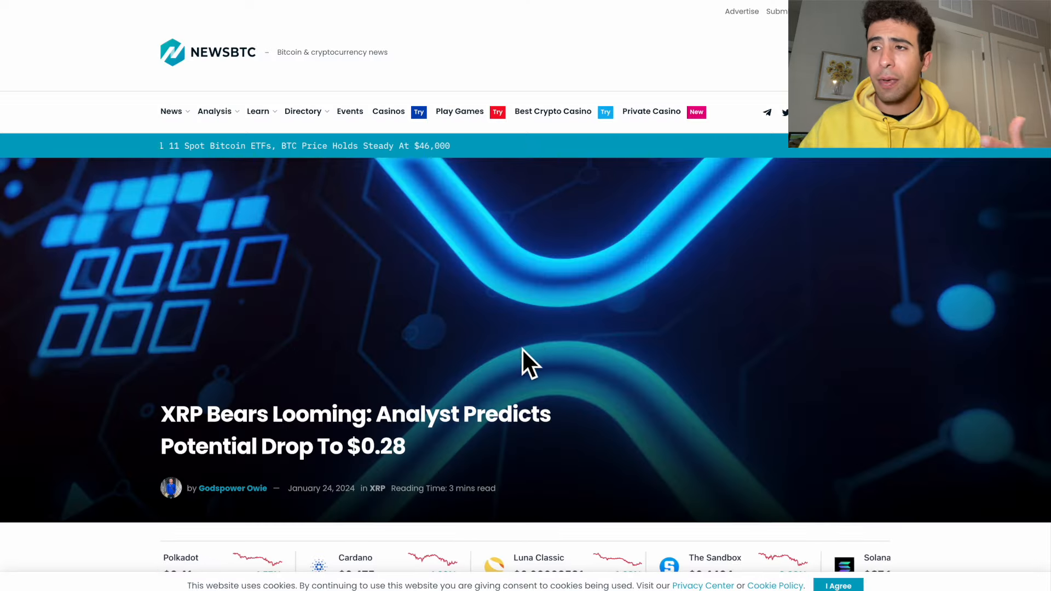
Scroll slightly through the NewsBTC 'XRP Bears Looming' article.
{"action": "scroll", "scroll_direction": "down", "scroll_amount": 3}
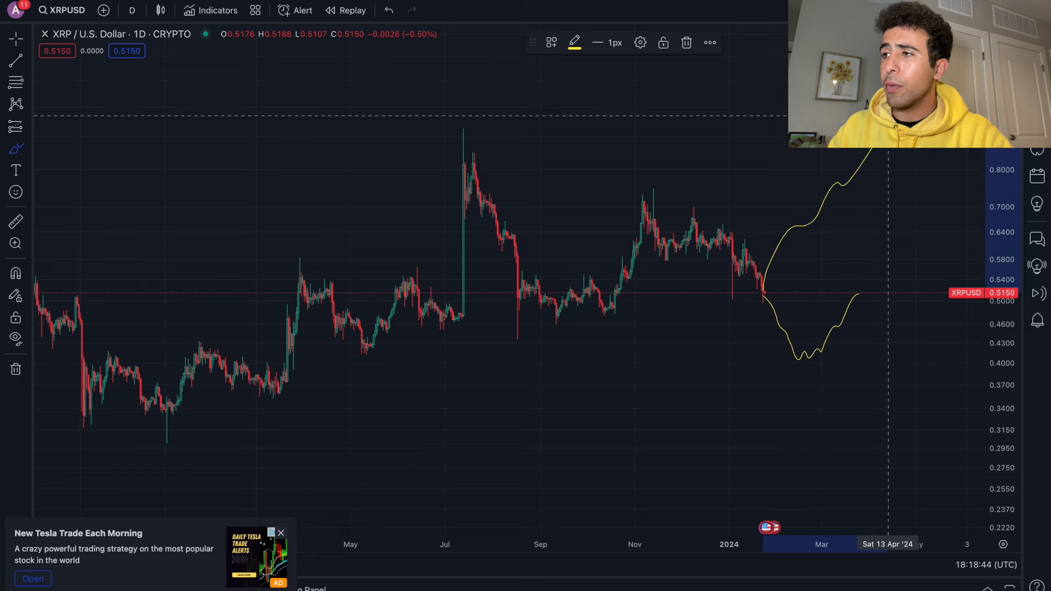
{"action": "mouse_move", "coordinate": [834, 322]}
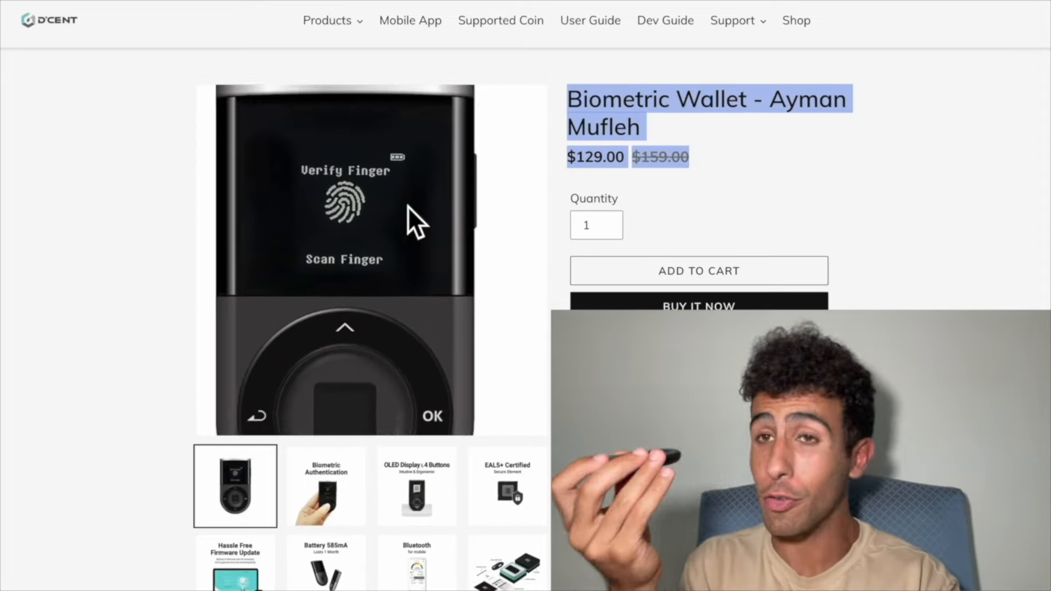
Cycle through the 2X package gallery images and highlight the $219.00 and $318.00 prices.
{"action": "left_click", "coordinate": [325, 486]}
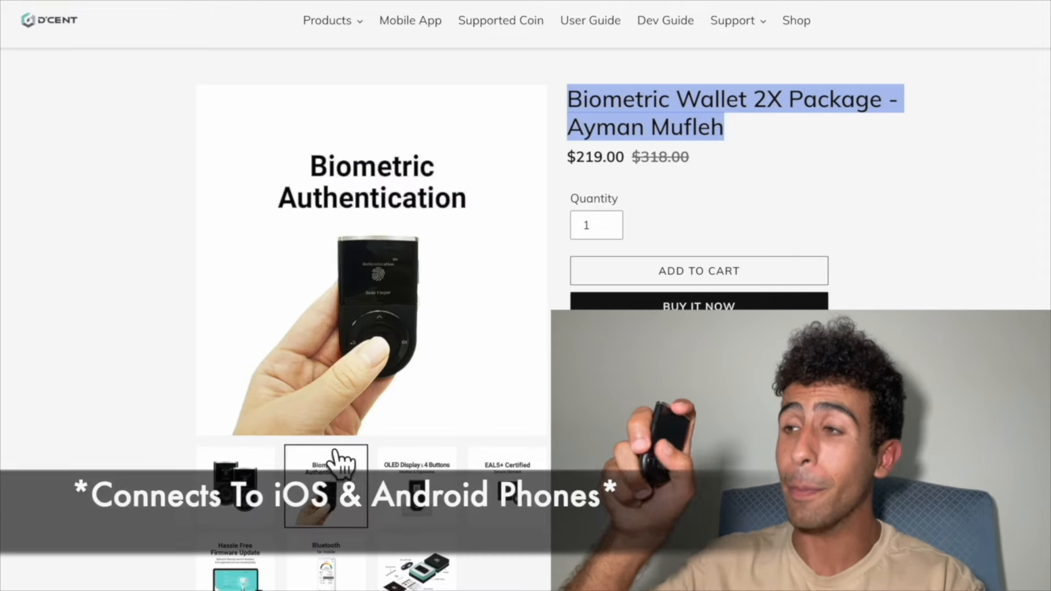
{"action": "left_click", "coordinate": [416, 484]}
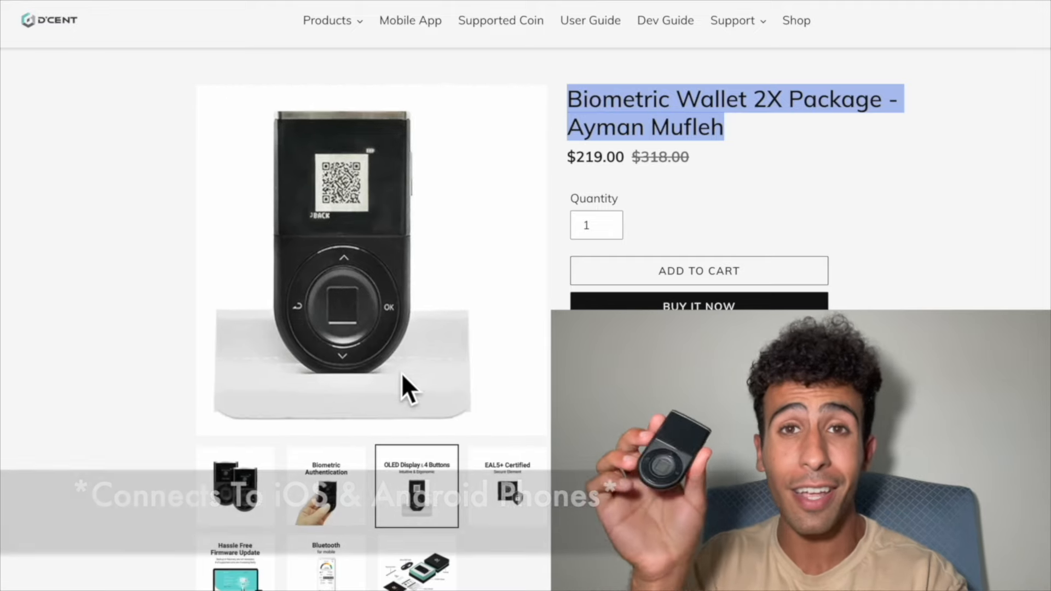
{"action": "left_click", "coordinate": [326, 562]}
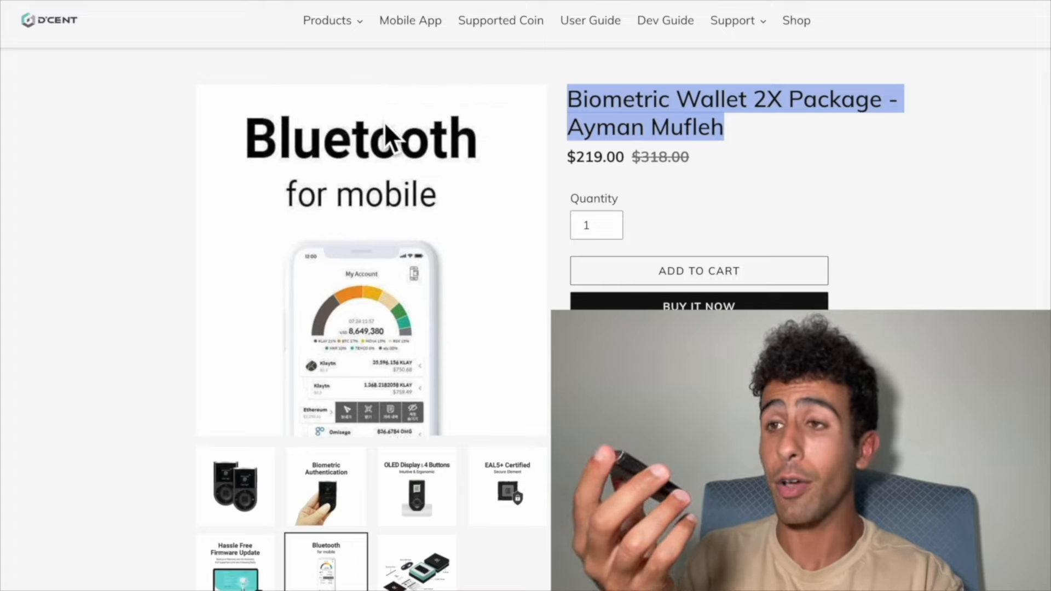
{"action": "left_click", "coordinate": [235, 486]}
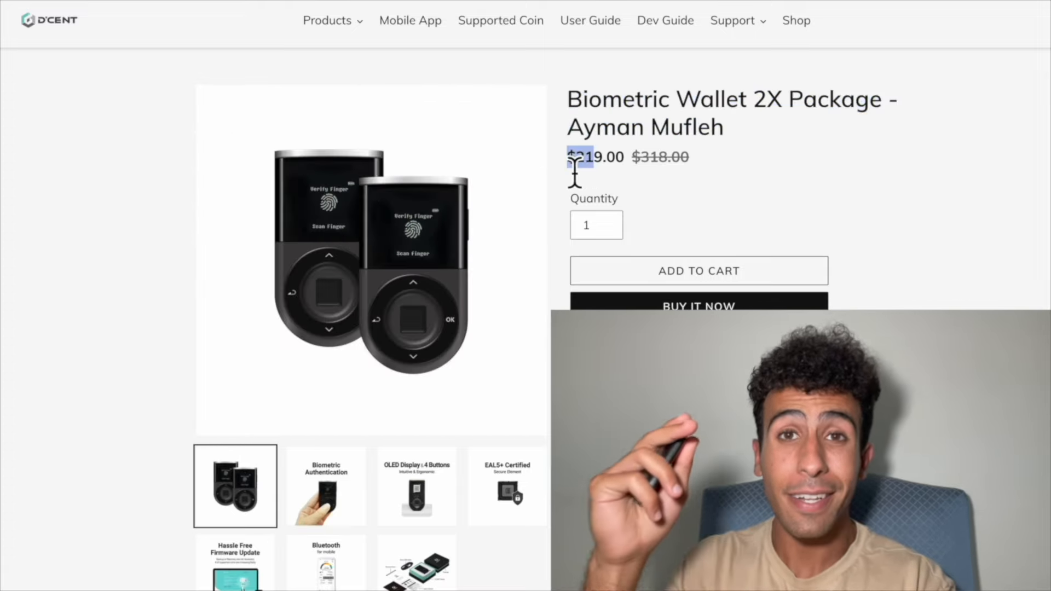
{"action": "left_click_drag", "start_coordinate": [573, 156], "coordinate": [670, 156]}
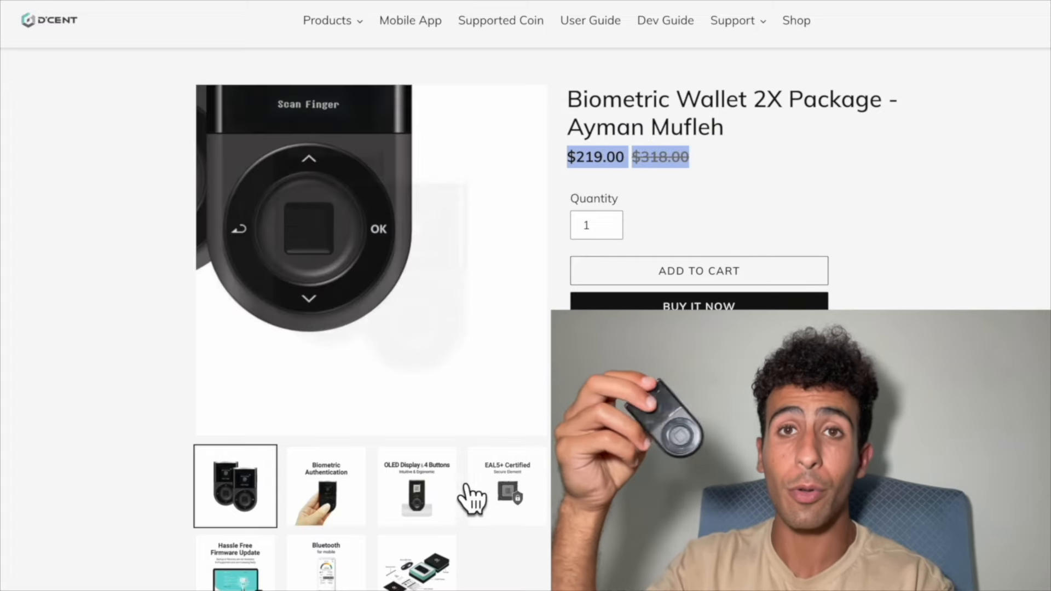
{"action": "left_click", "coordinate": [416, 485]}
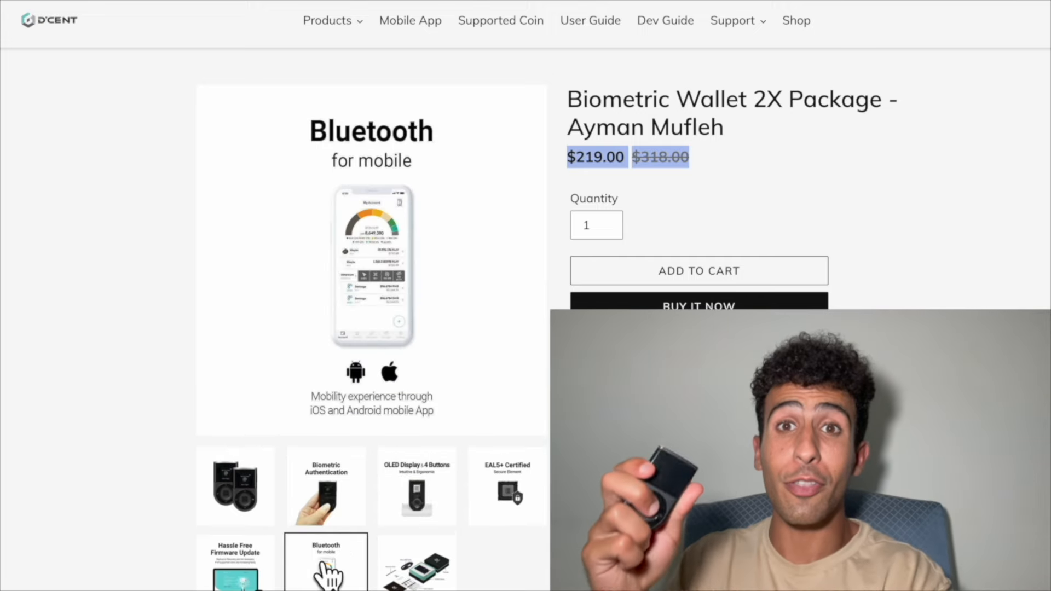
{"action": "left_click", "coordinate": [235, 486]}
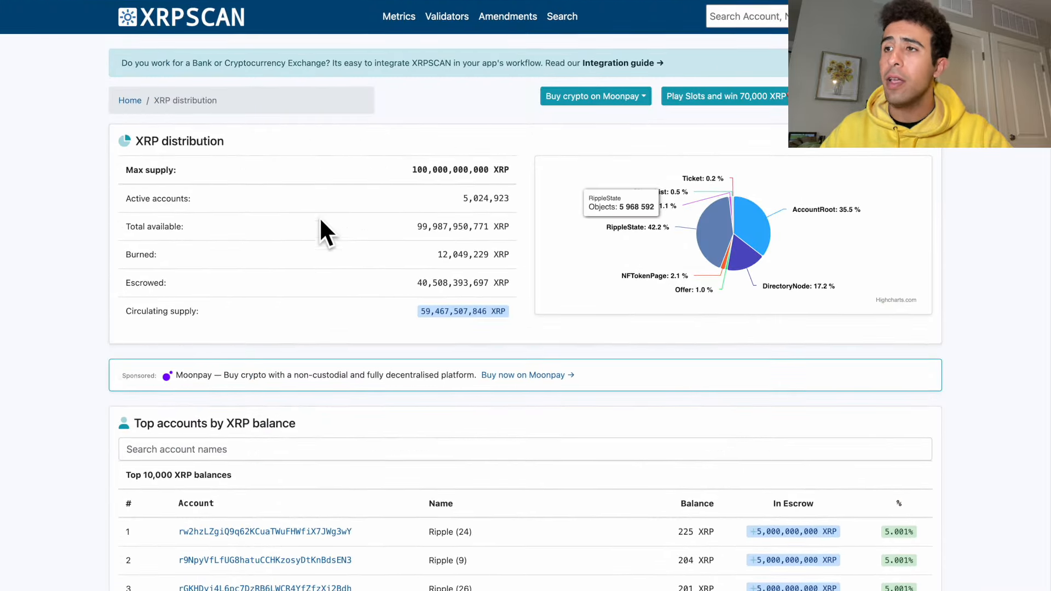
Highlight the total available and burned XRP figures on the distribution page.
{"action": "scroll", "scroll_direction": "down", "scroll_amount": 3}
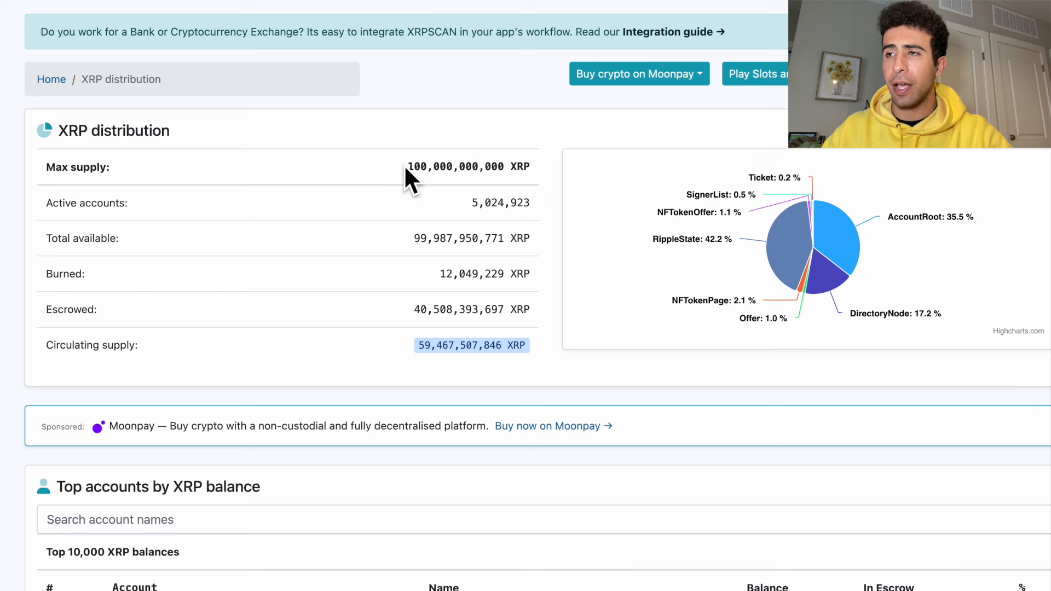
{"action": "mouse_move", "coordinate": [546, 187]}
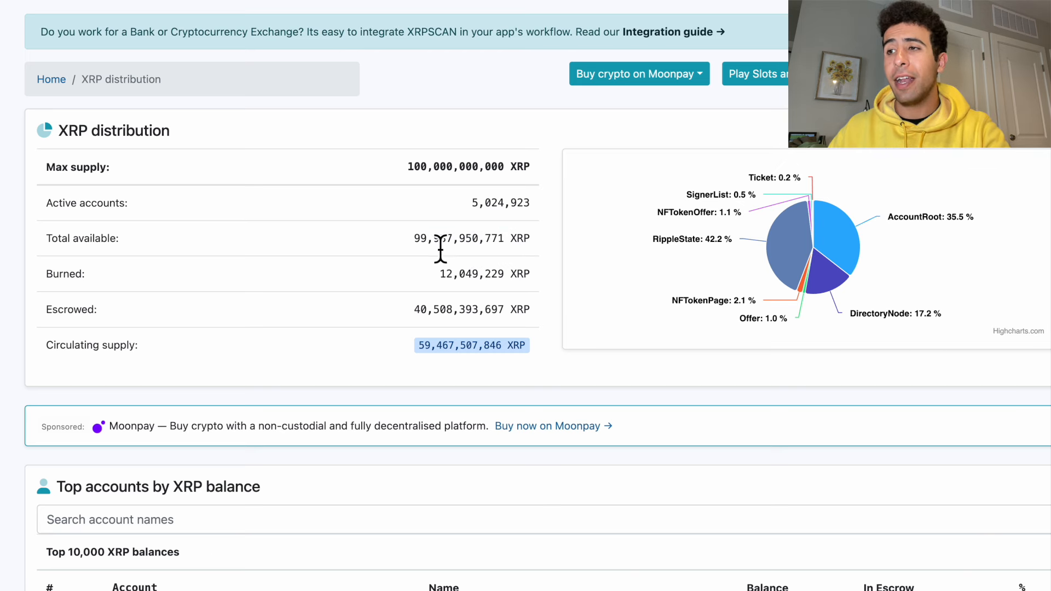
{"action": "double_click", "coordinate": [444, 238]}
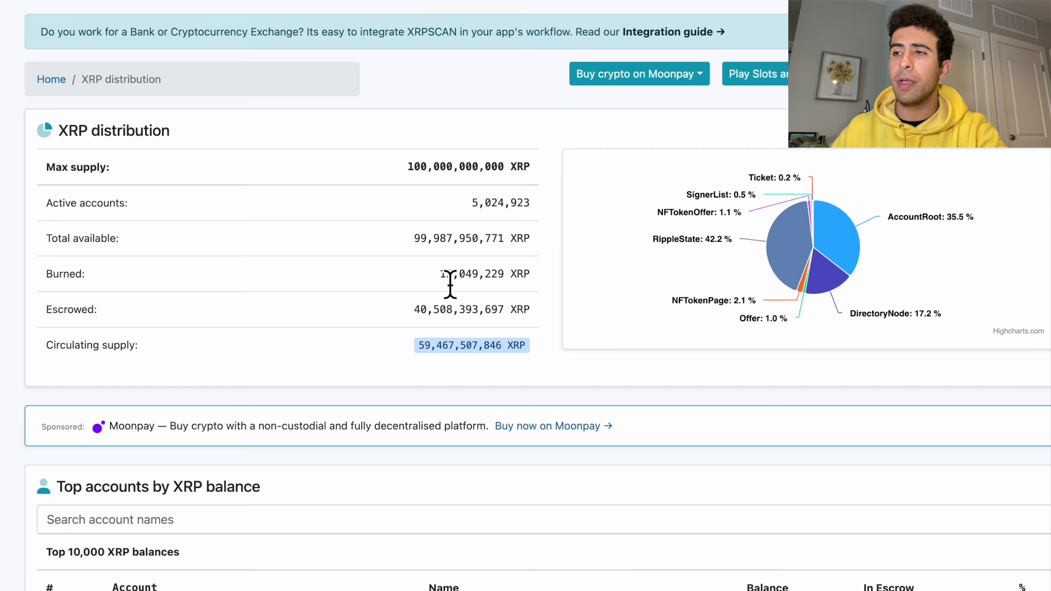
{"action": "left_click_drag", "start_coordinate": [439, 273], "coordinate": [529, 274]}
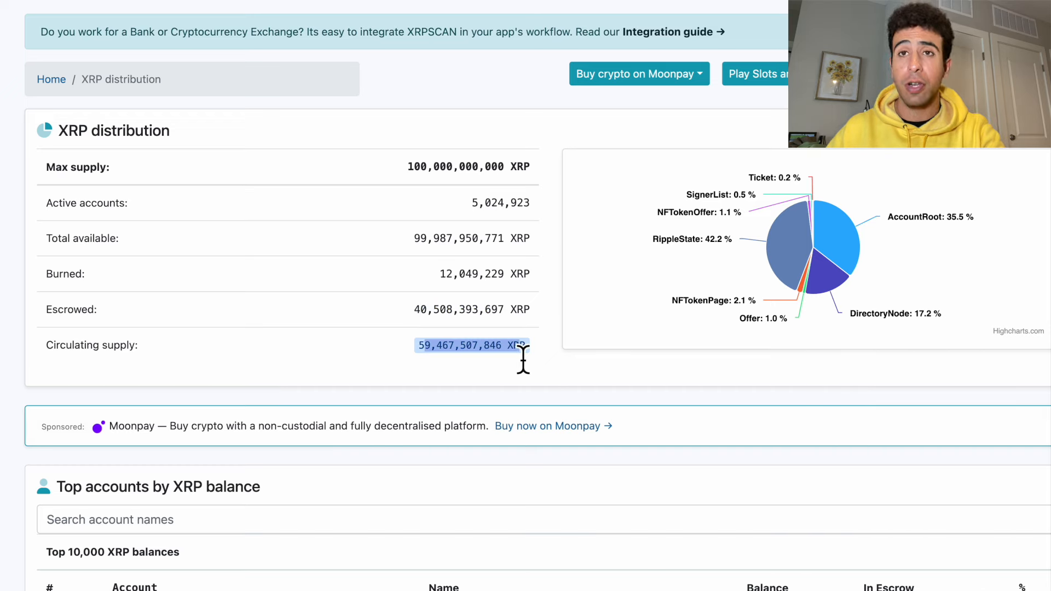
{"action": "scroll", "scroll_direction": "down", "scroll_amount": 3}
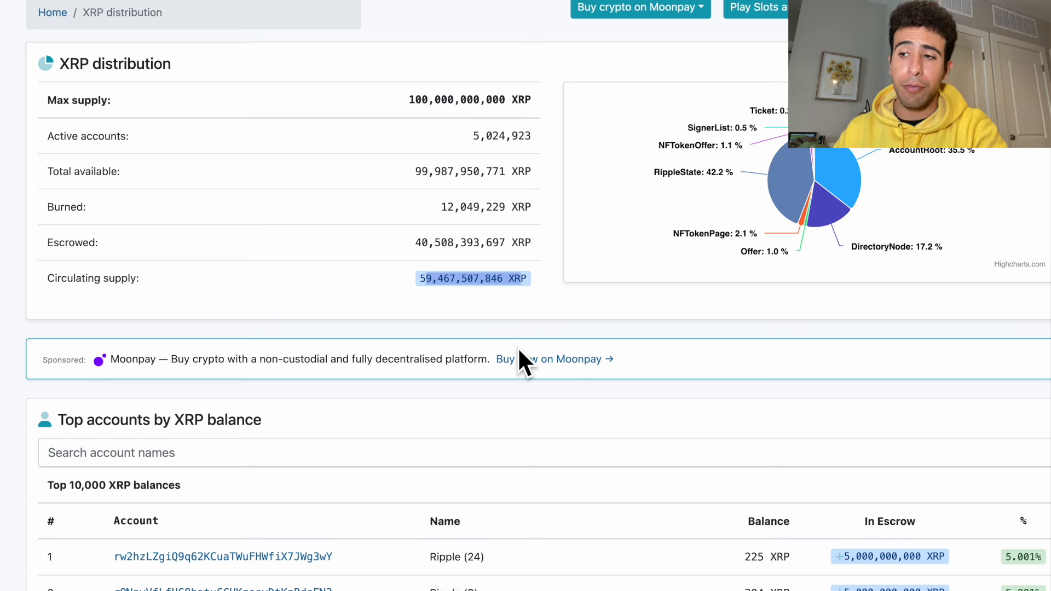
{"action": "scroll", "scroll_direction": "down", "scroll_amount": 3}
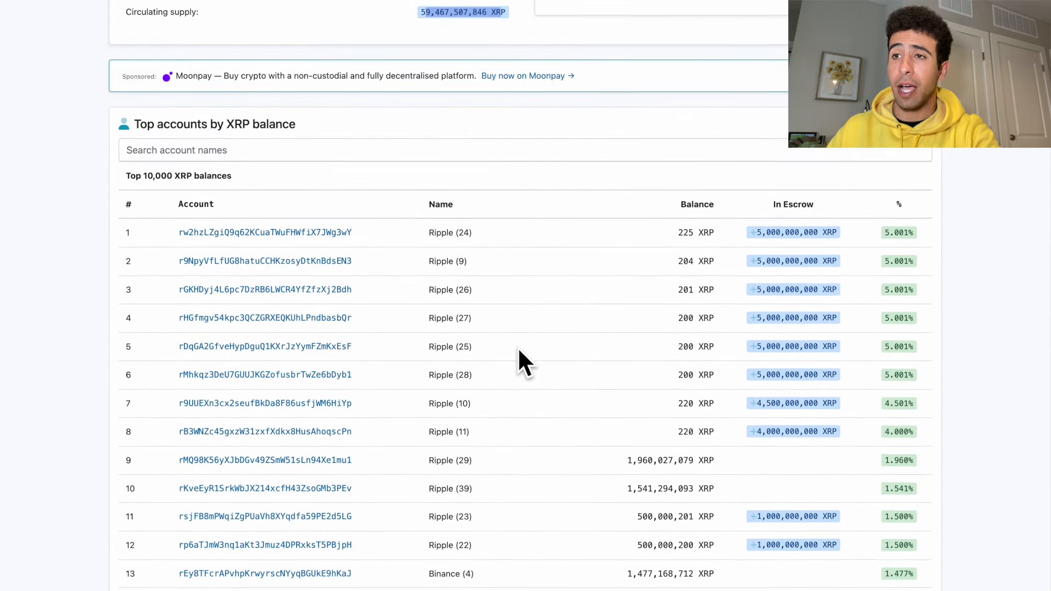
{"action": "scroll", "scroll_direction": "down", "scroll_amount": 3}
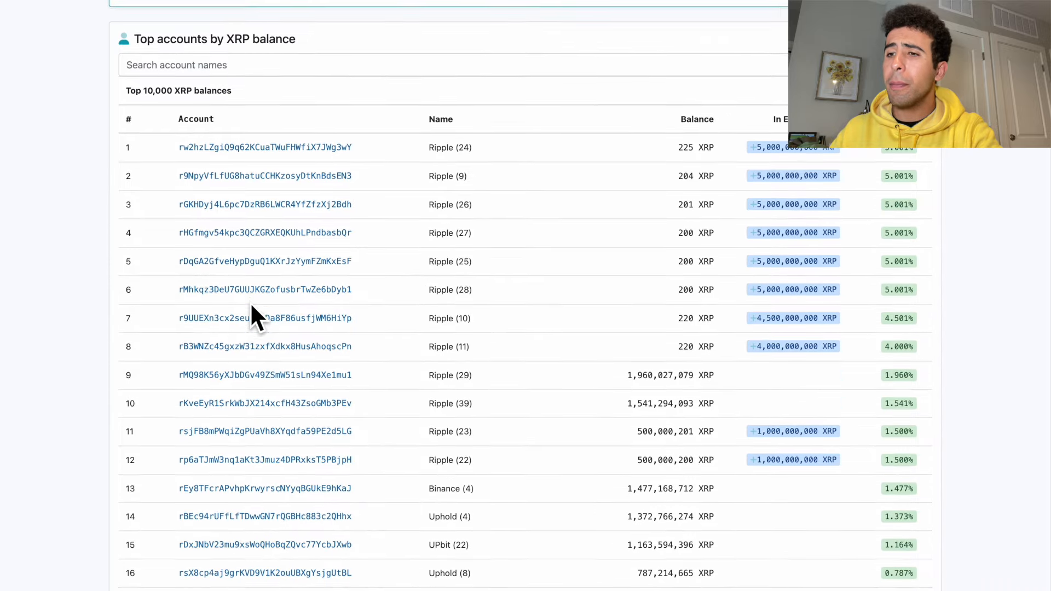
{"action": "scroll", "scroll_direction": "down", "scroll_amount": 3}
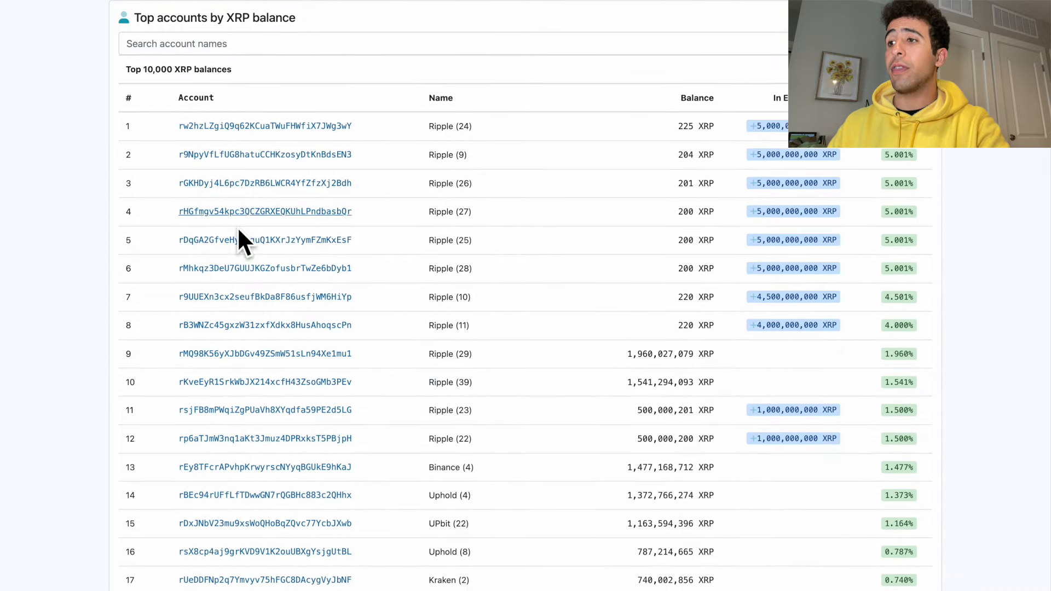
{"action": "mouse_move", "coordinate": [302, 325]}
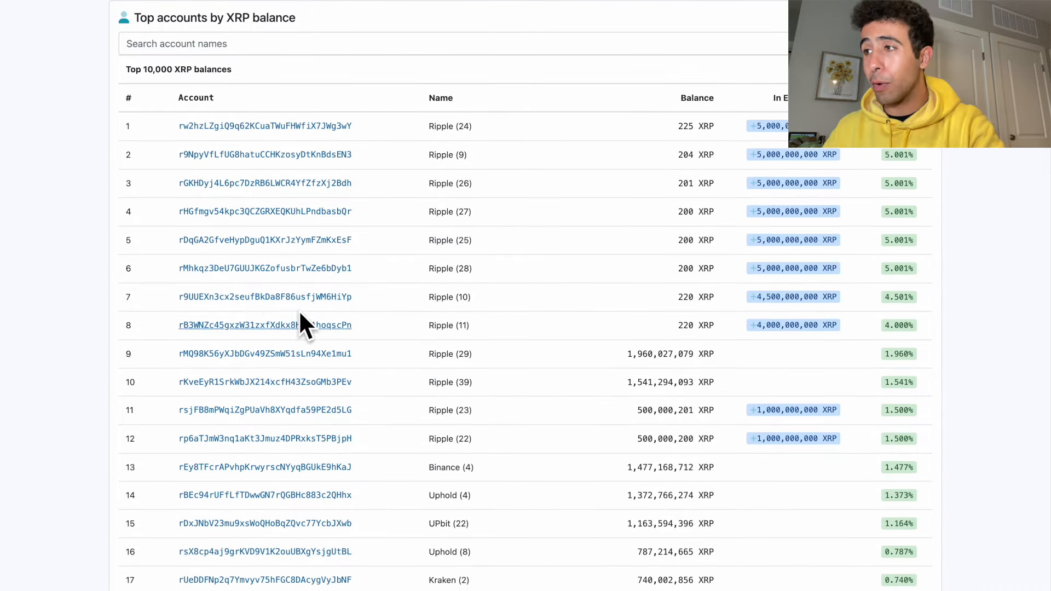
{"action": "mouse_move", "coordinate": [268, 254]}
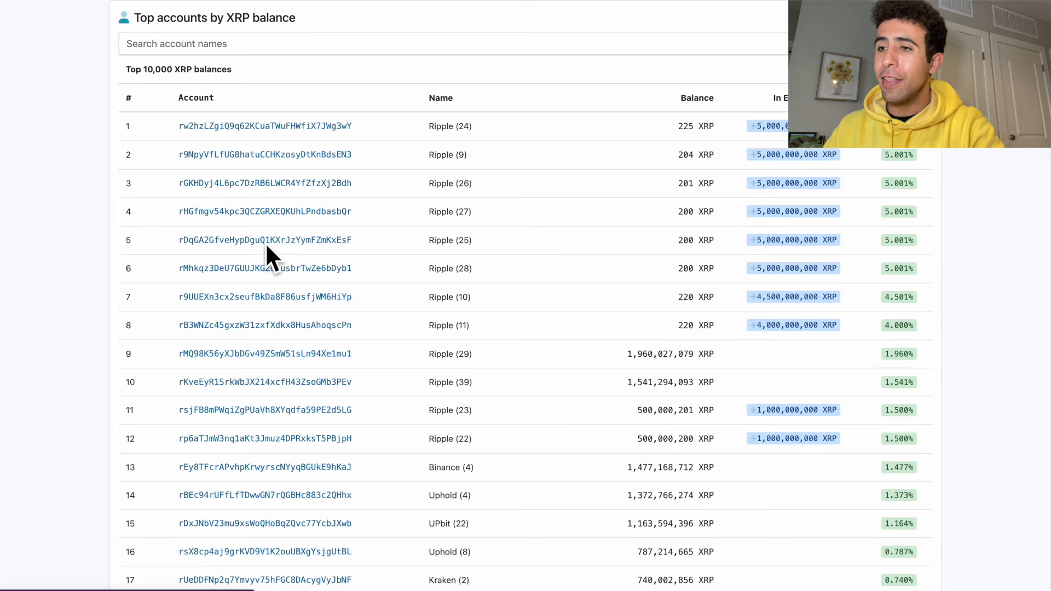
{"action": "mouse_move", "coordinate": [436, 141]}
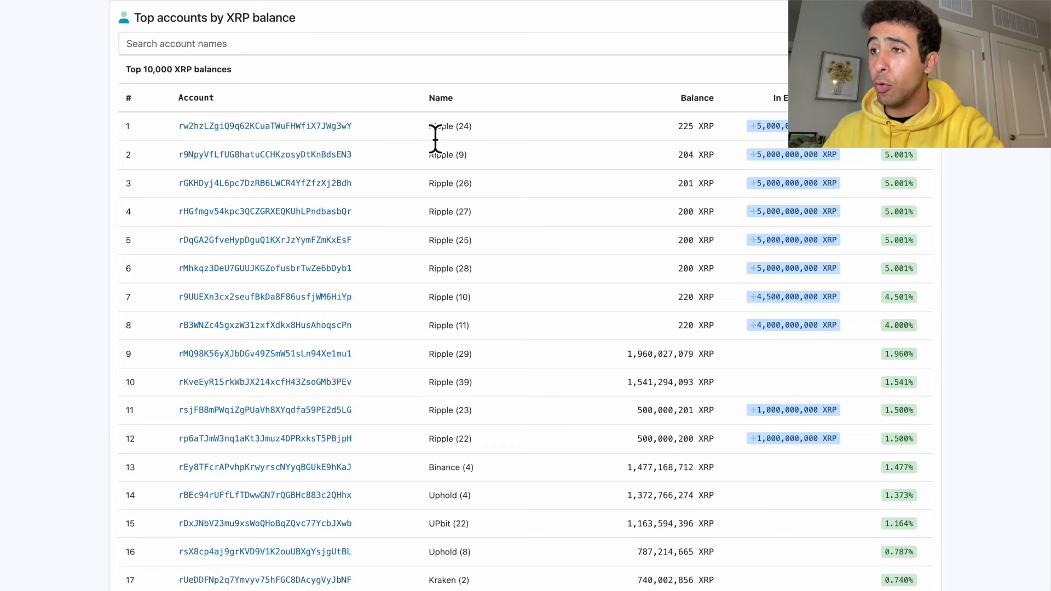
{"action": "mouse_move", "coordinate": [446, 204]}
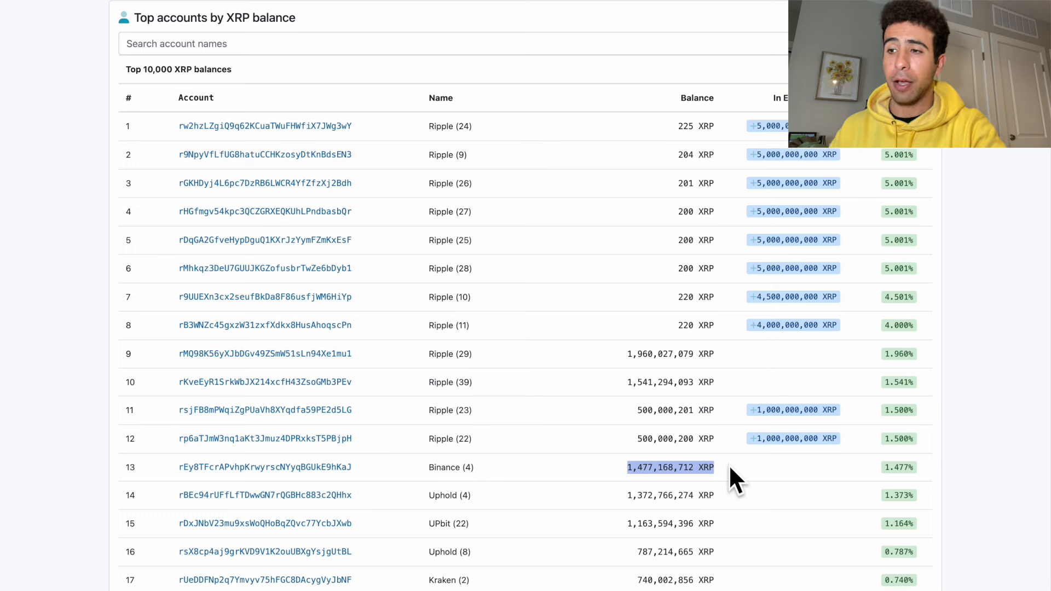
{"action": "scroll", "scroll_direction": "down", "scroll_amount": 3}
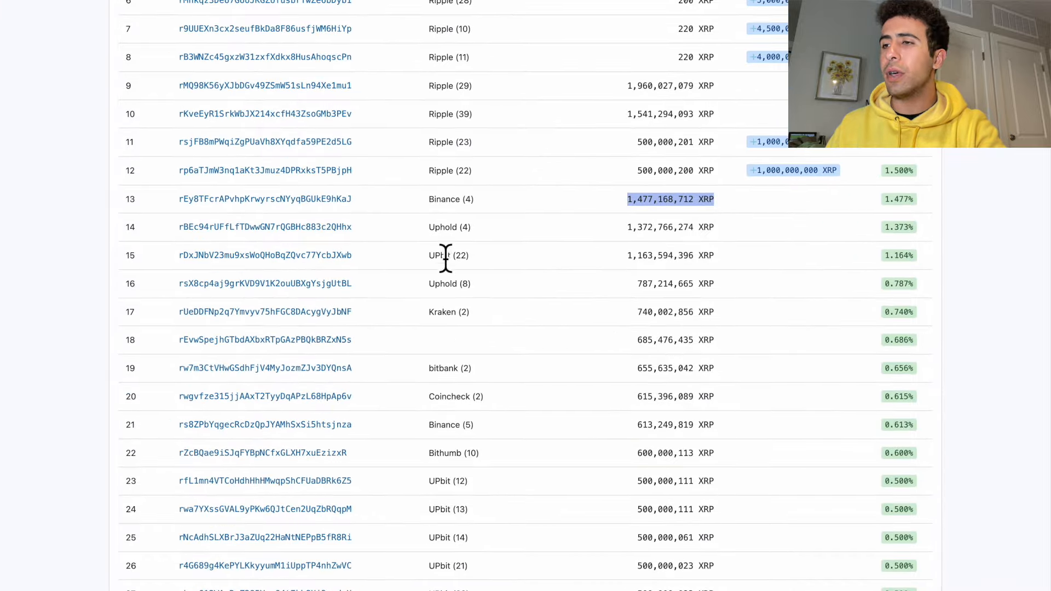
{"action": "mouse_move", "coordinate": [445, 329]}
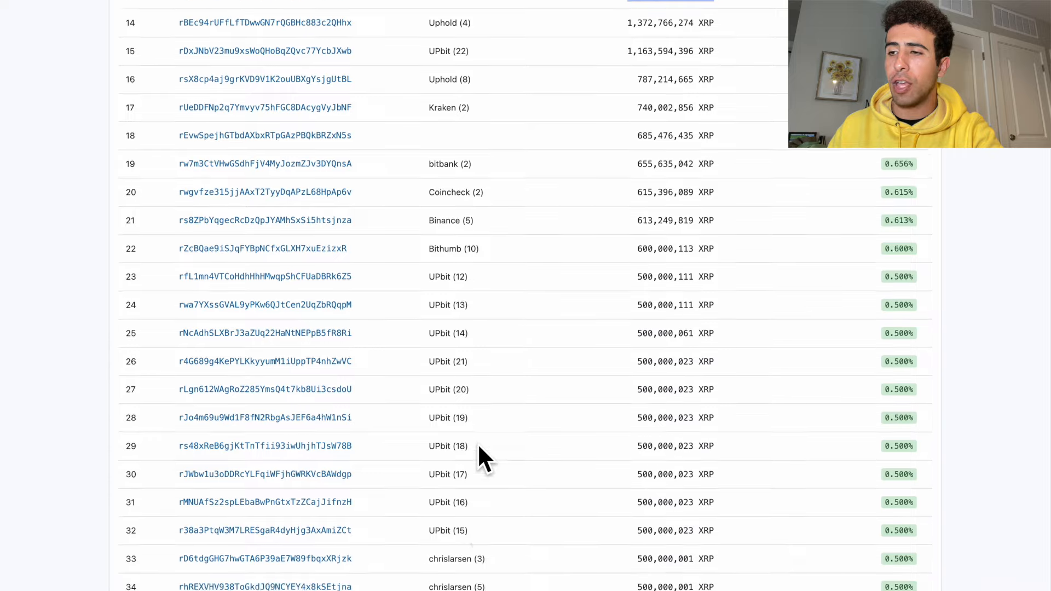
{"action": "scroll", "scroll_direction": "down", "scroll_amount": 3}
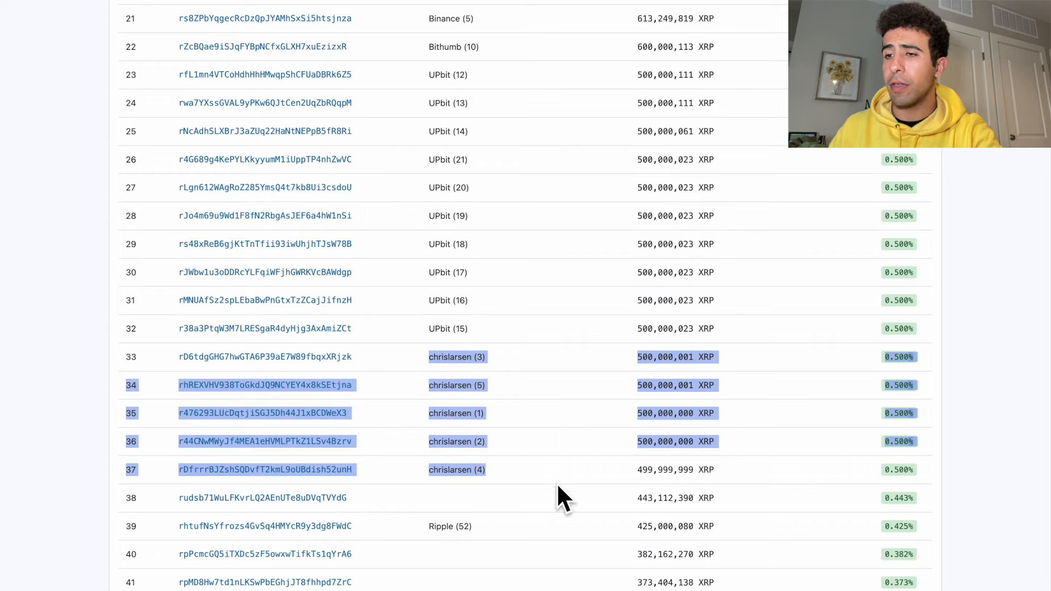
{"action": "scroll", "scroll_direction": "down", "scroll_amount": 3}
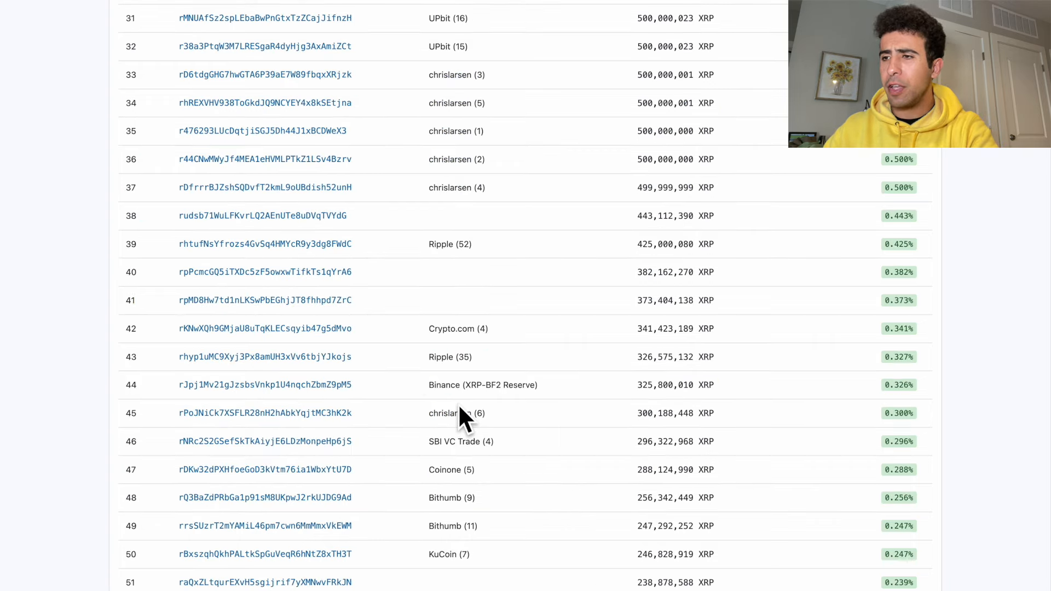
{"action": "scroll", "scroll_direction": "down", "scroll_amount": 3}
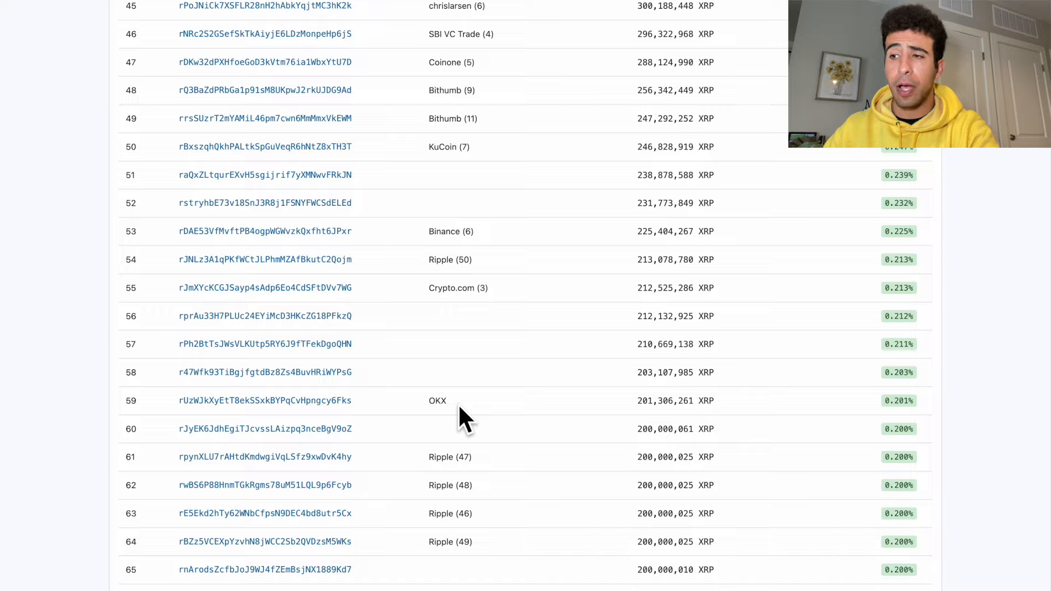
{"action": "scroll", "scroll_direction": "down", "scroll_amount": 3}
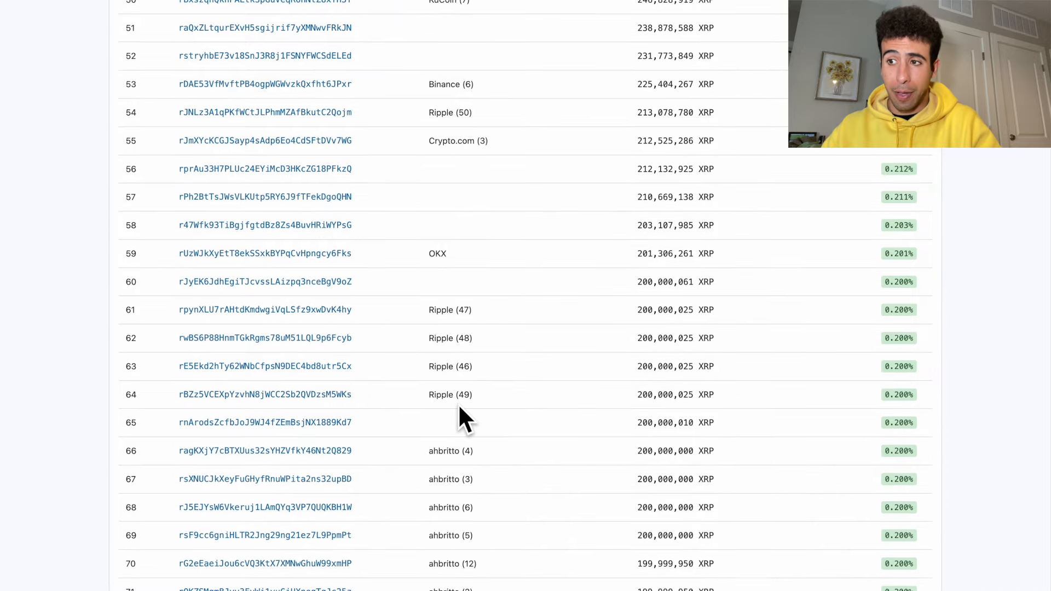
{"action": "scroll", "scroll_direction": "down", "scroll_amount": 3}
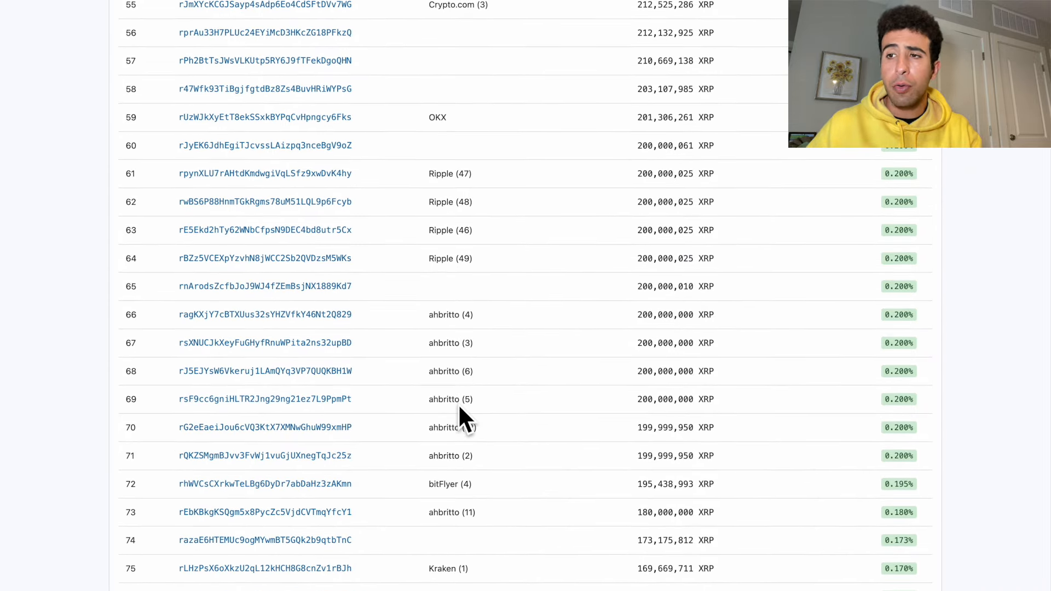
{"action": "scroll", "scroll_direction": "down", "scroll_amount": 3}
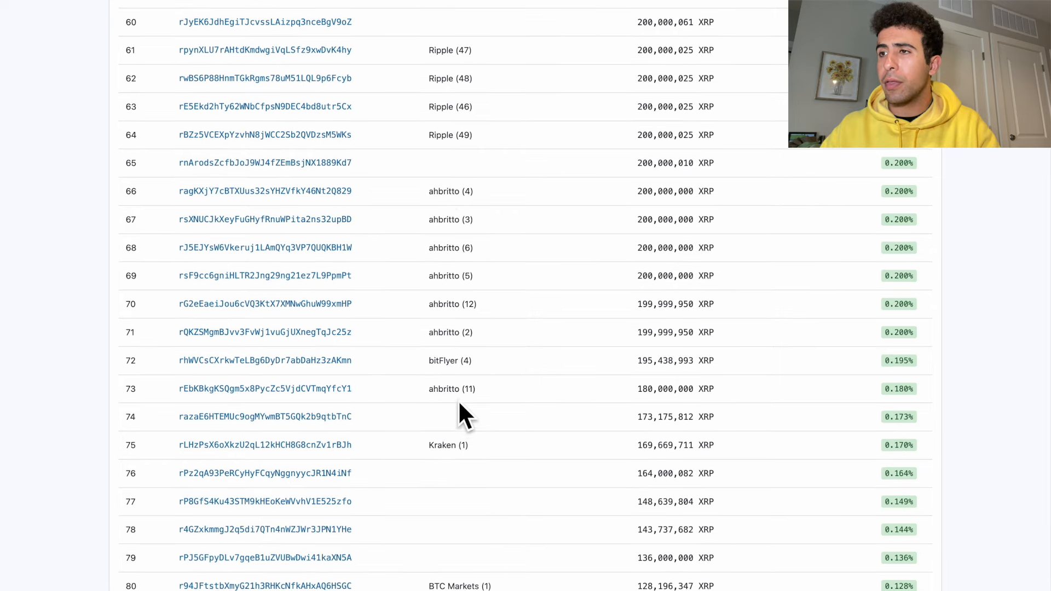
{"action": "double_click", "coordinate": [450, 191]}
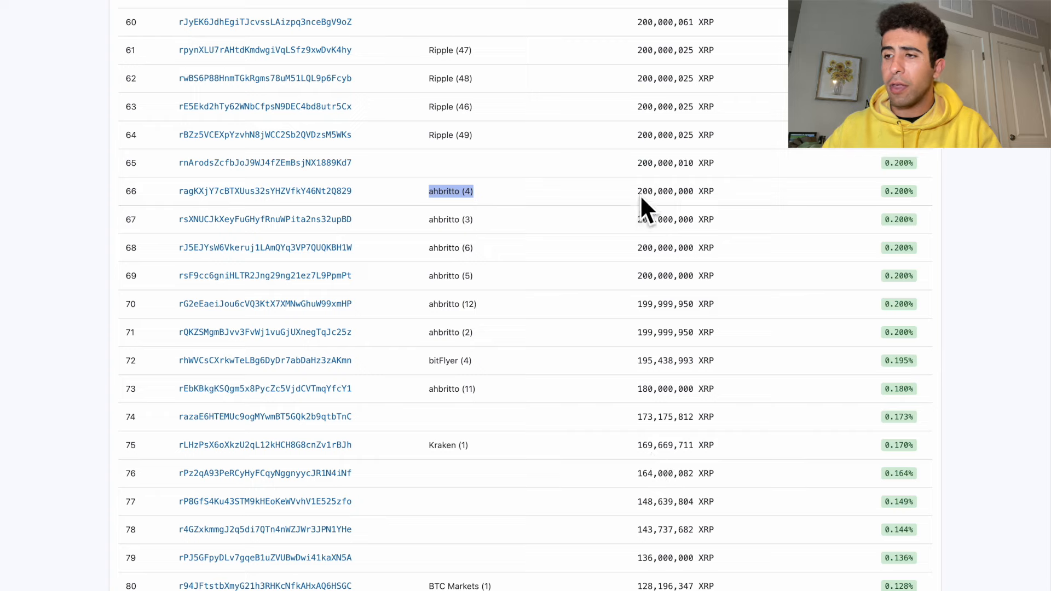
Keep scrolling to about rank 500, the account holding 5,642,230 XRP.
{"action": "scroll", "scroll_direction": "down", "scroll_amount": 3}
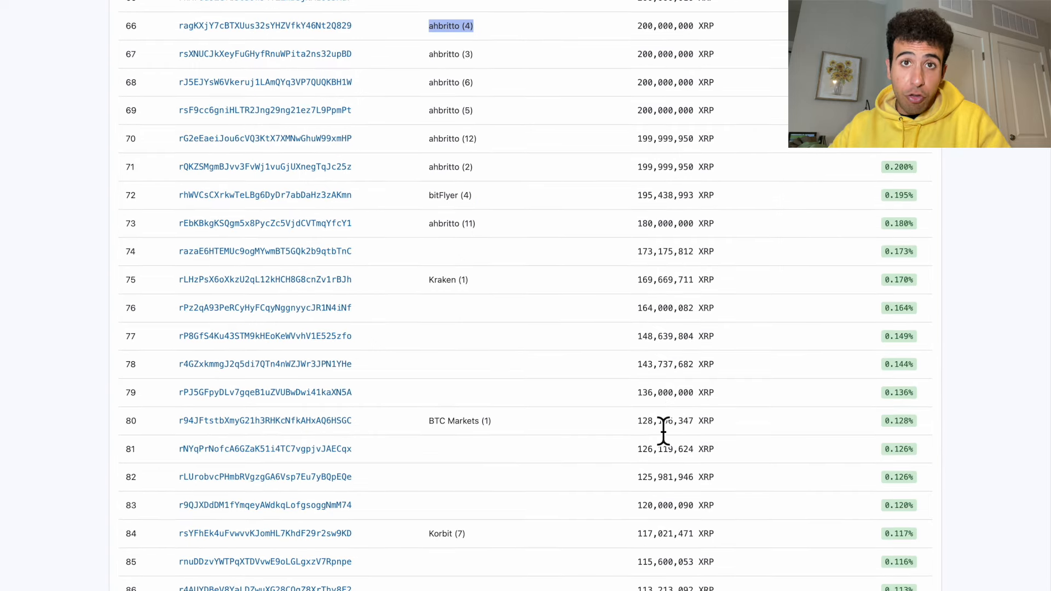
{"action": "scroll", "scroll_direction": "down", "scroll_amount": 3}
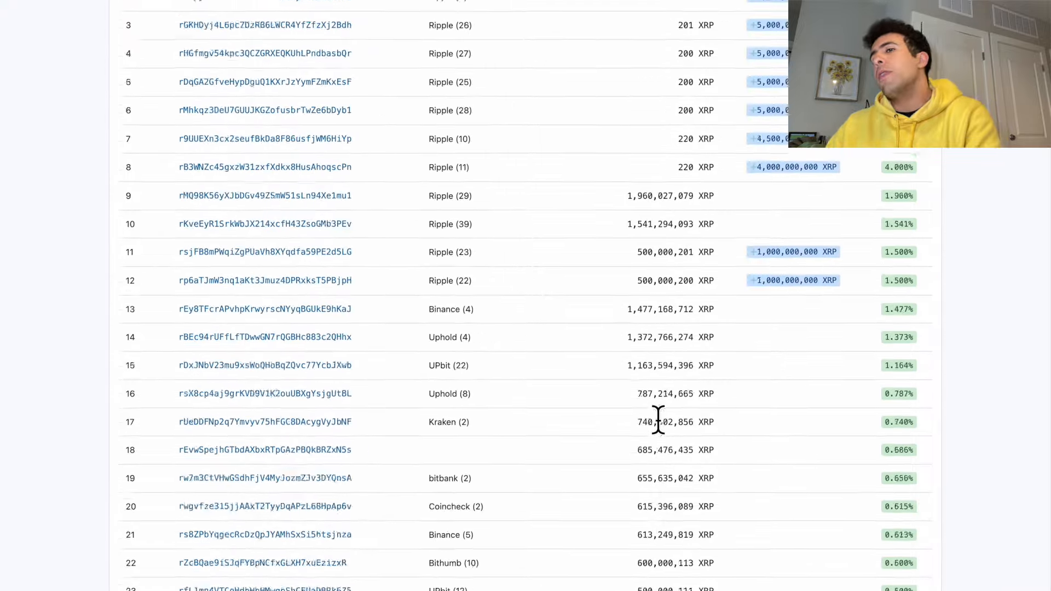
{"action": "scroll", "scroll_direction": "down", "scroll_amount": 3}
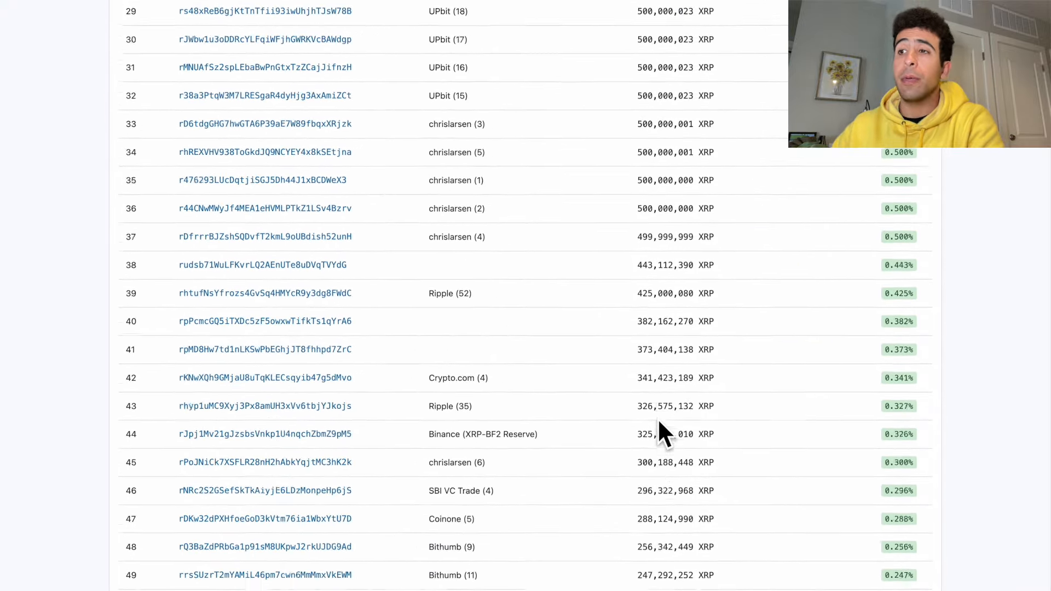
{"action": "scroll", "scroll_direction": "down", "scroll_amount": 3}
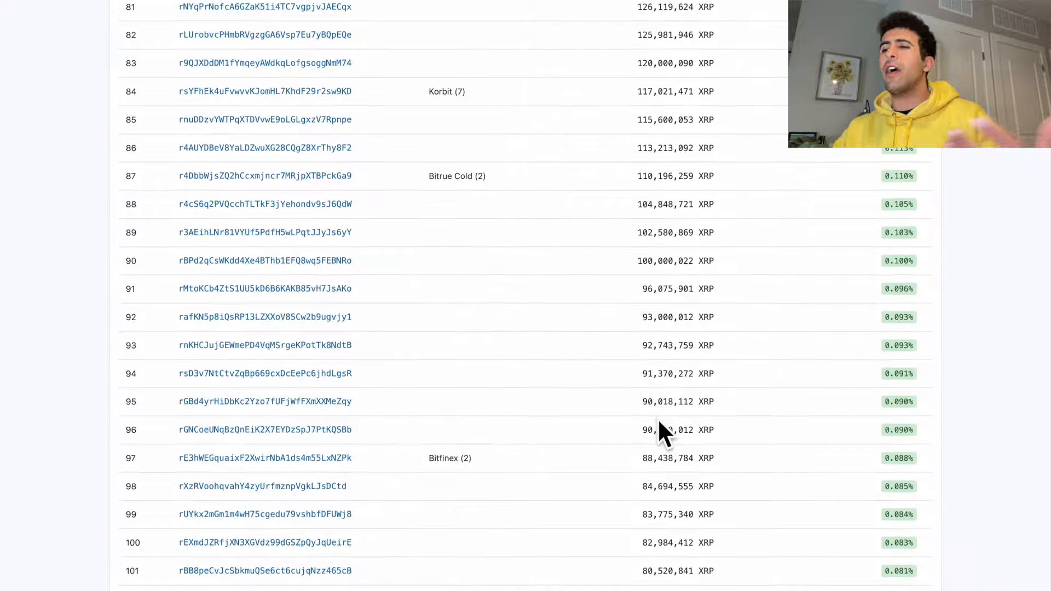
{"action": "scroll", "scroll_direction": "down", "scroll_amount": 3}
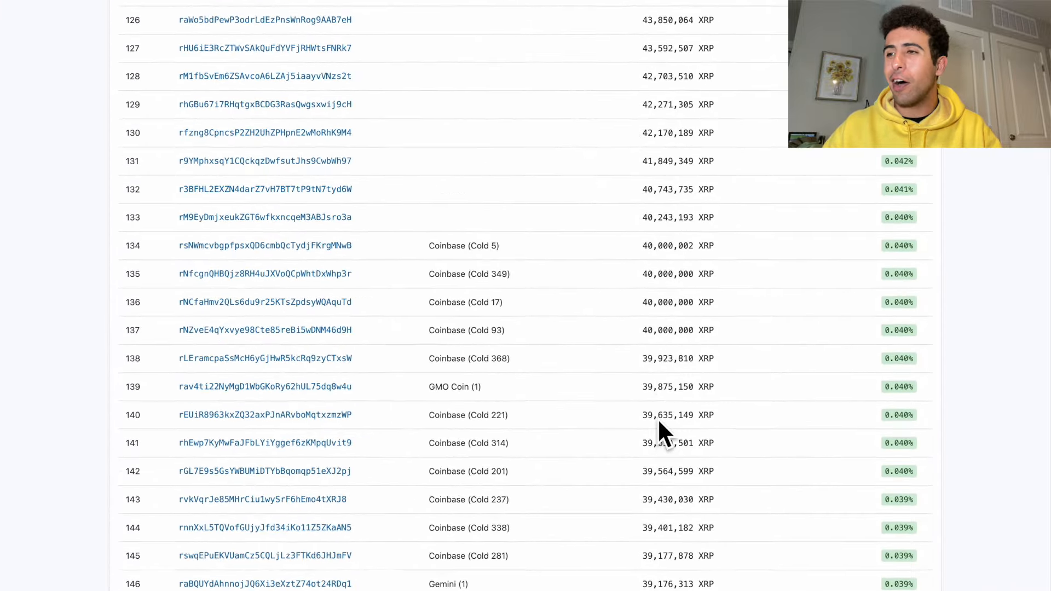
{"action": "scroll", "scroll_direction": "down", "scroll_amount": 3}
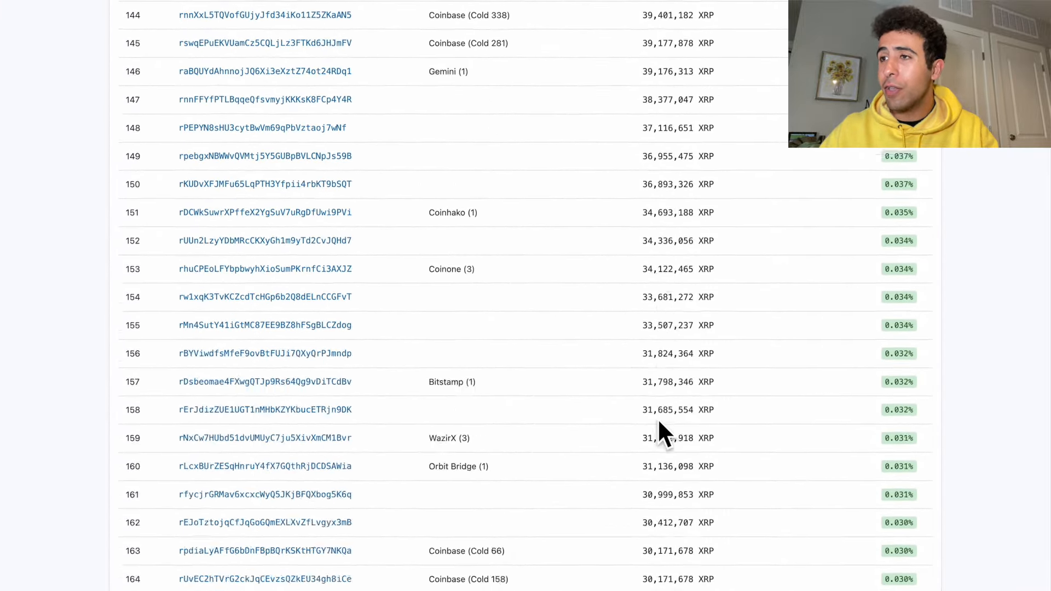
{"action": "scroll", "scroll_direction": "down", "scroll_amount": 3}
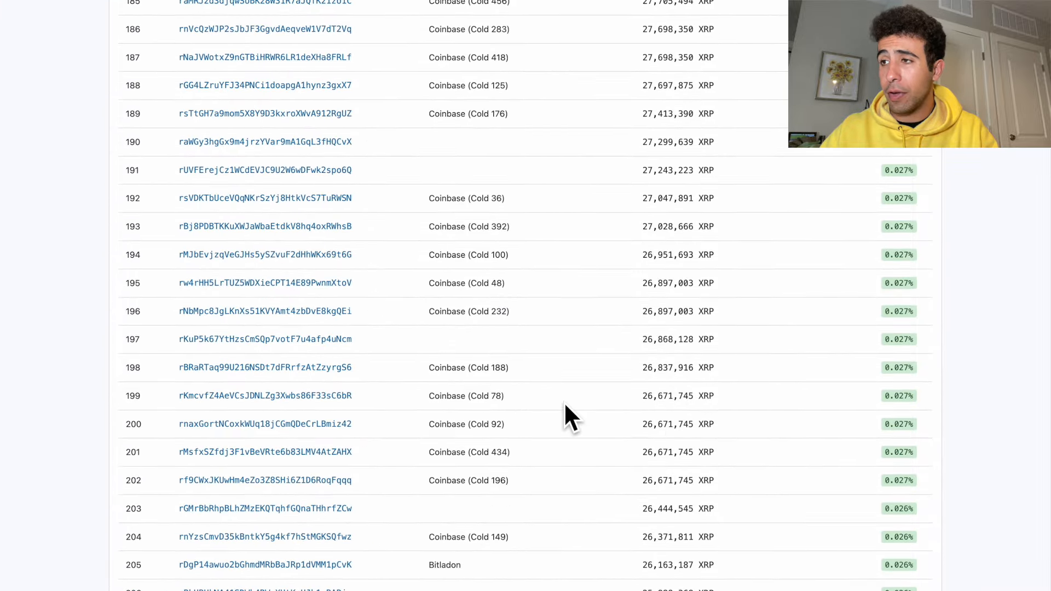
{"action": "scroll", "scroll_direction": "down", "scroll_amount": 3}
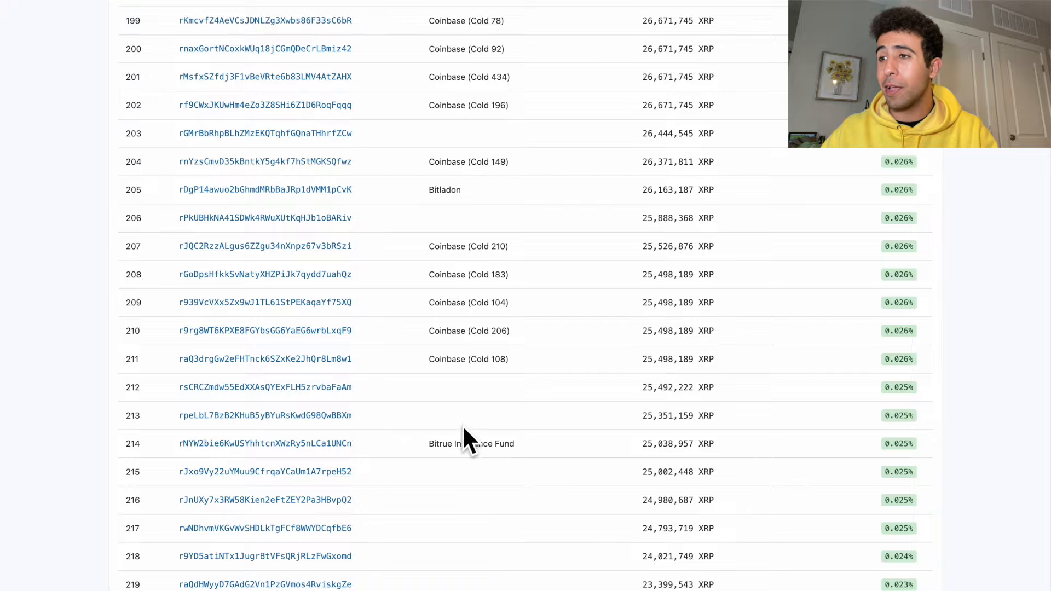
{"action": "scroll", "scroll_direction": "down", "scroll_amount": 3}
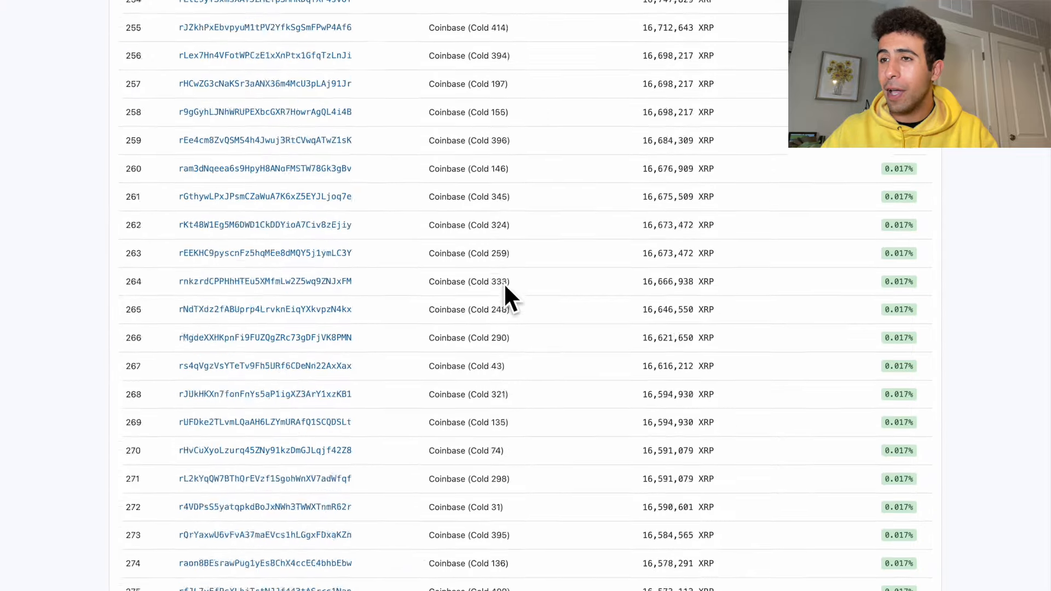
{"action": "scroll", "scroll_direction": "down", "scroll_amount": 3}
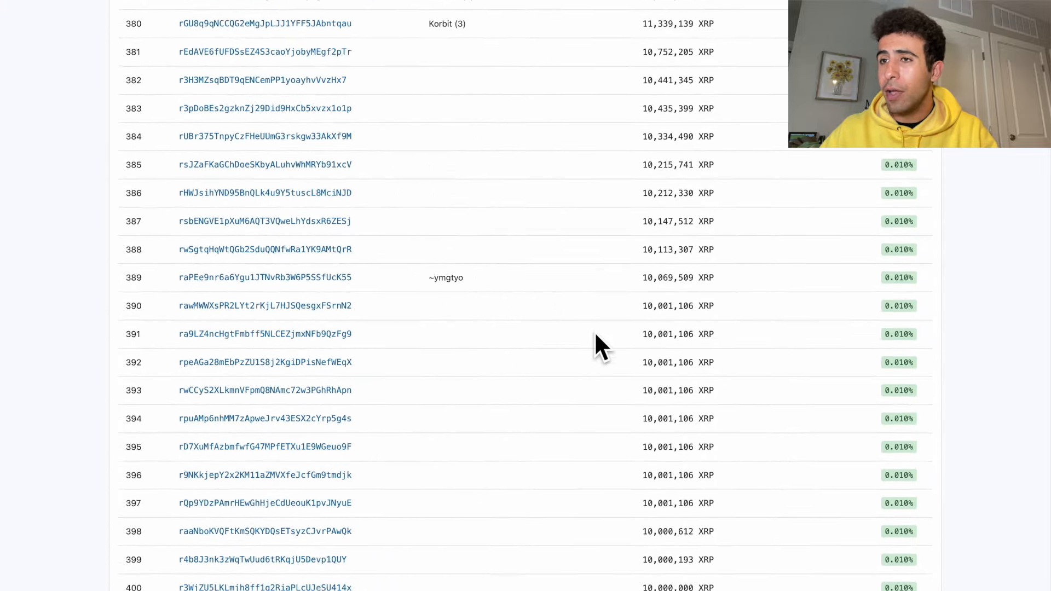
{"action": "scroll", "scroll_direction": "down", "scroll_amount": 3}
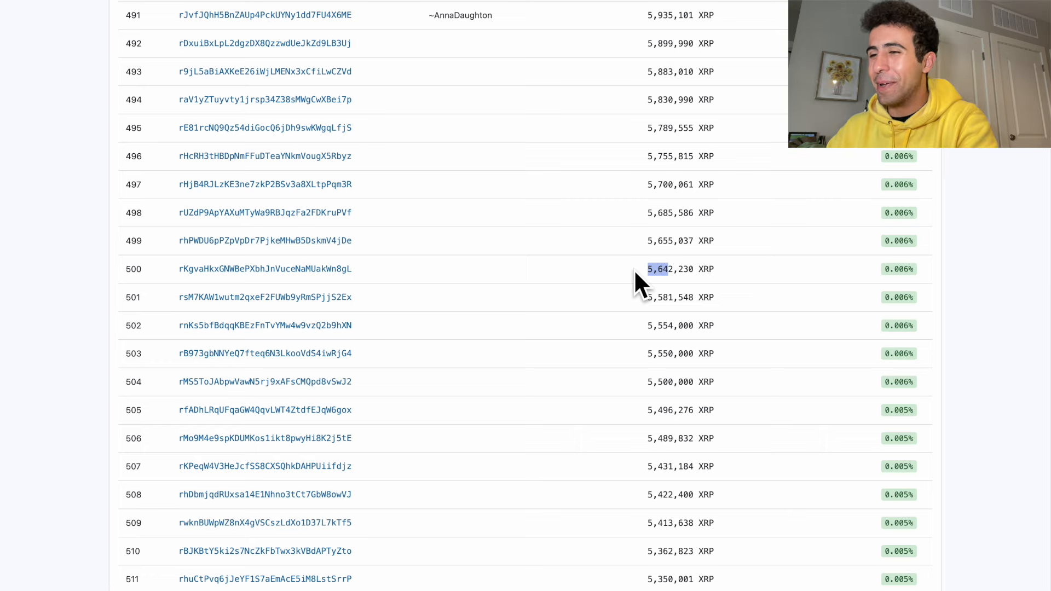
Scroll the rich list from rank ~1,100 to around rank 4,430, holding roughly 491,000 XRP.
{"action": "scroll", "scroll_direction": "down", "scroll_amount": 3}
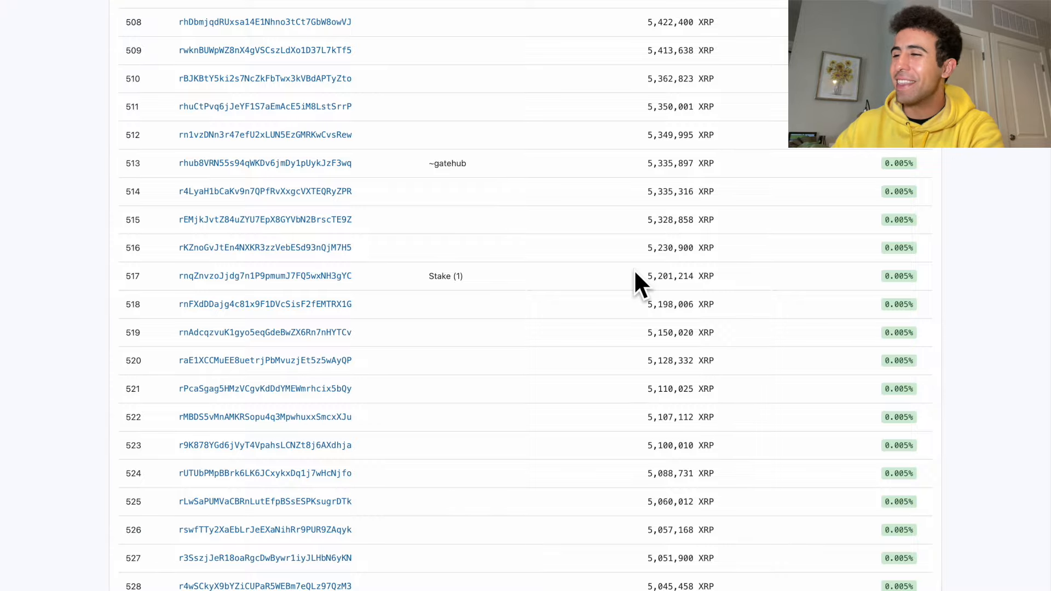
{"action": "scroll", "scroll_direction": "down", "scroll_amount": 3}
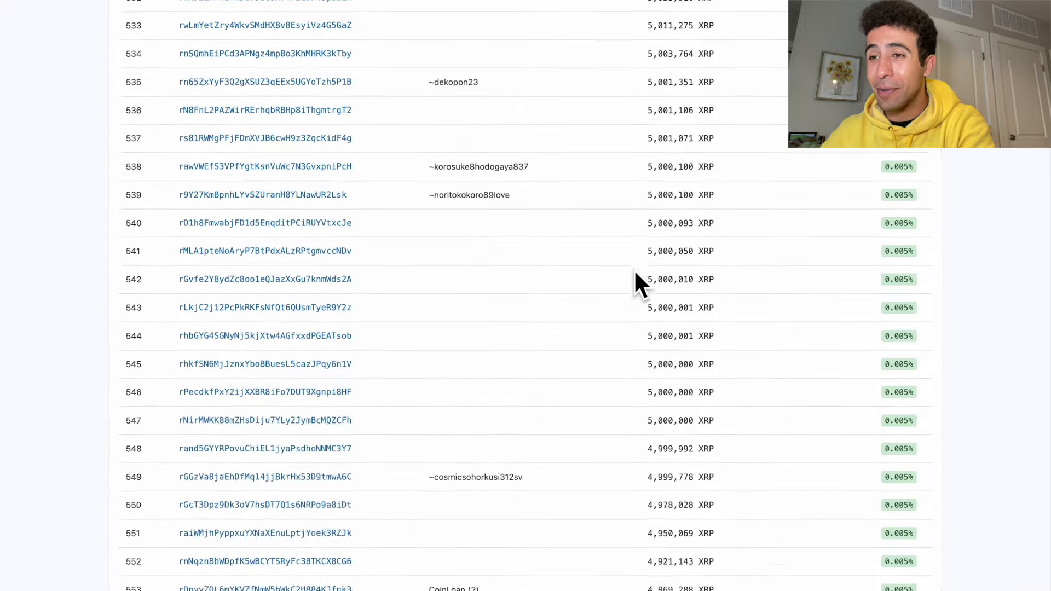
{"action": "scroll", "scroll_direction": "down", "scroll_amount": 3}
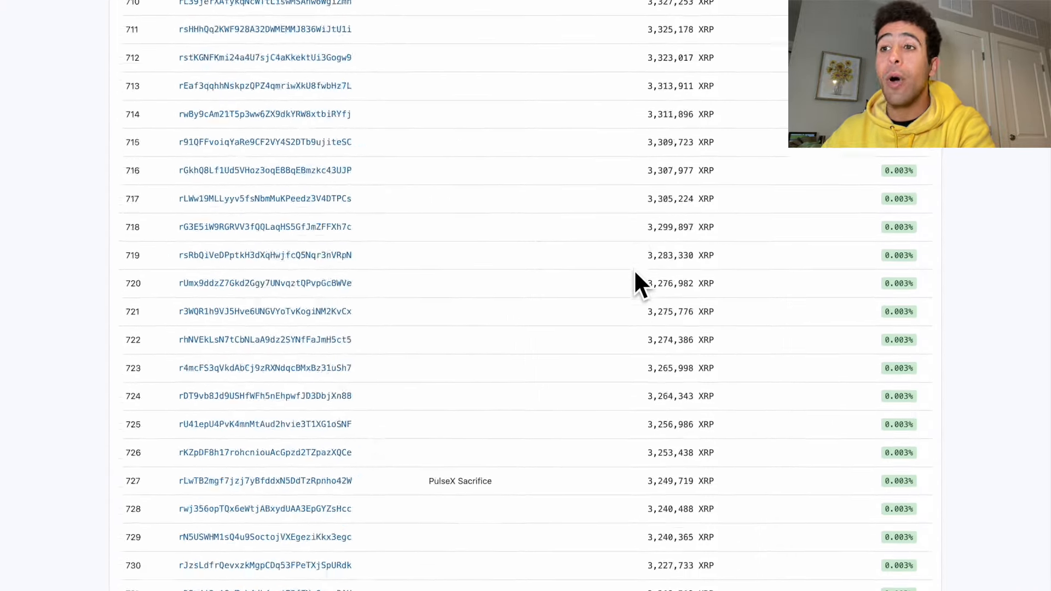
{"action": "scroll", "scroll_direction": "down", "scroll_amount": 3}
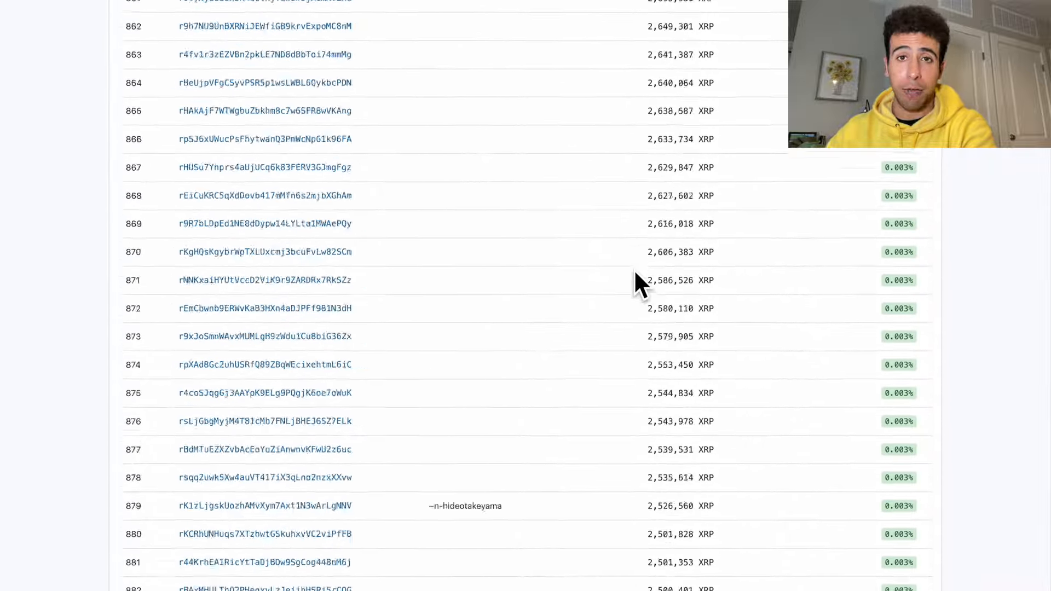
{"action": "scroll", "scroll_direction": "down", "scroll_amount": 3}
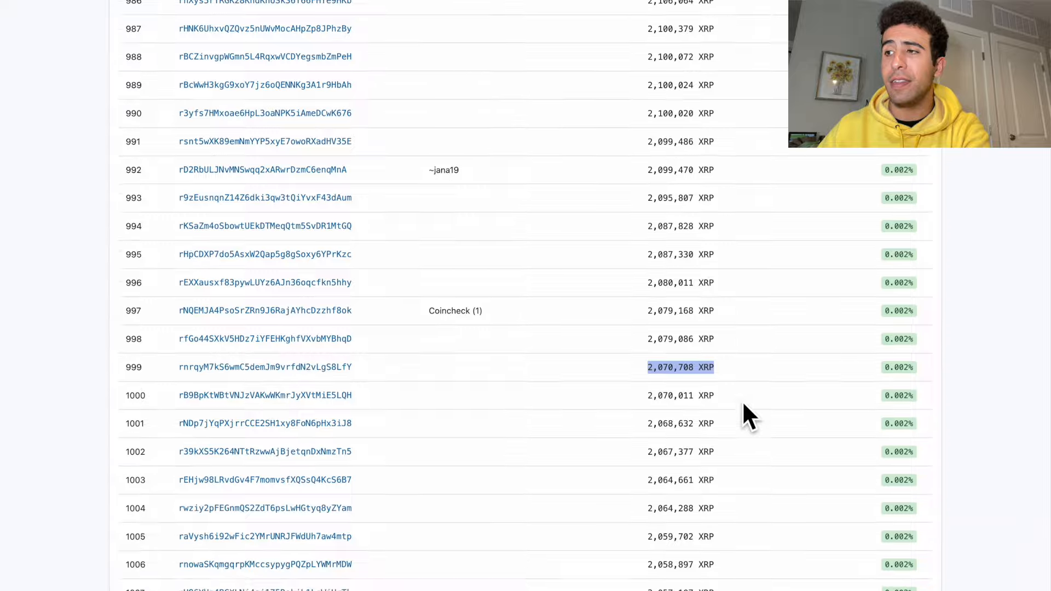
{"action": "scroll", "scroll_direction": "down", "scroll_amount": 3}
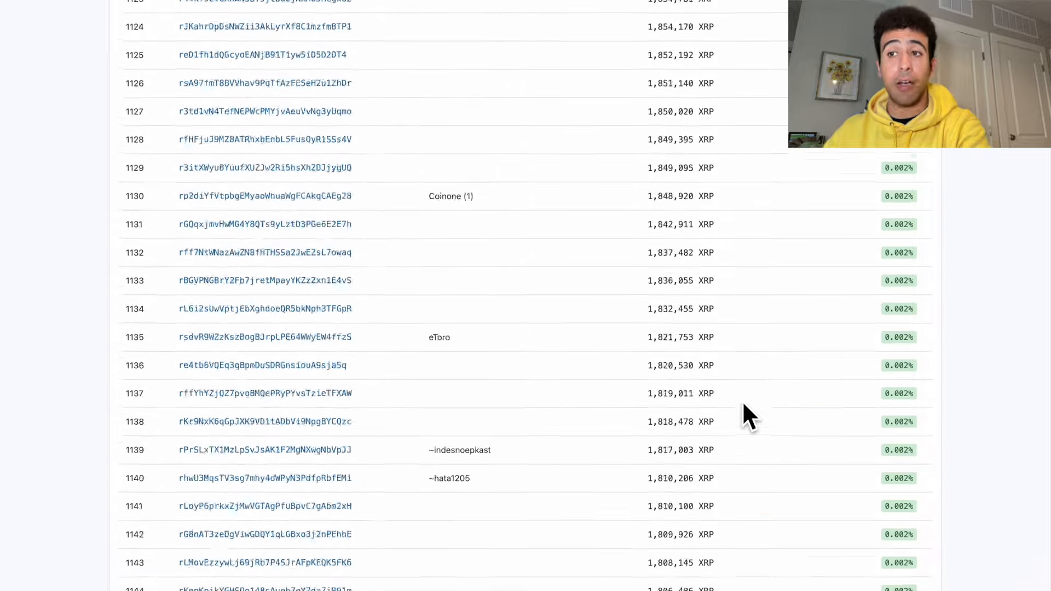
{"action": "scroll", "scroll_direction": "down", "scroll_amount": 3}
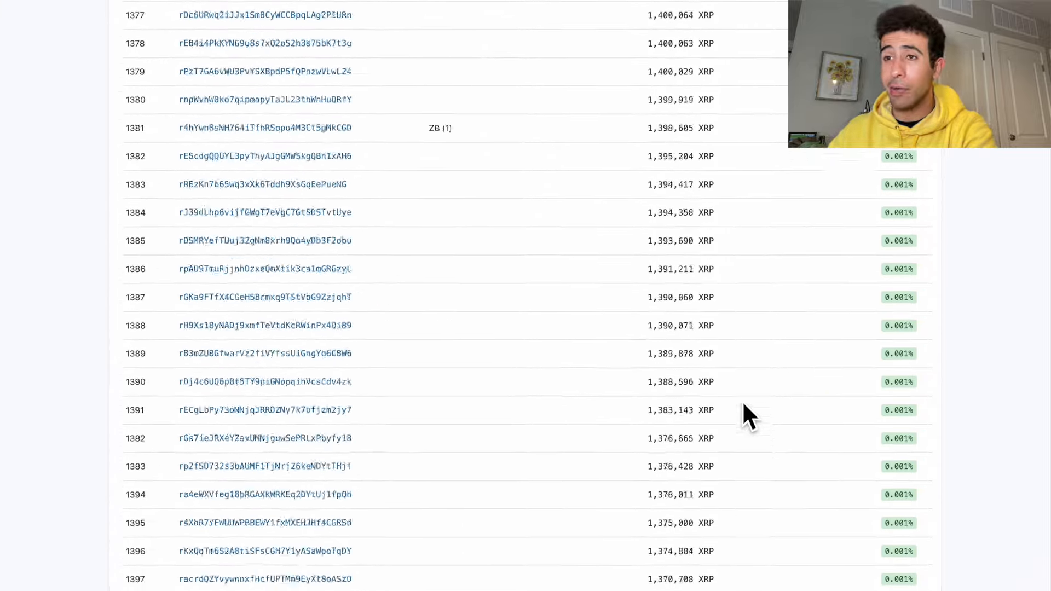
{"action": "scroll", "scroll_direction": "down", "scroll_amount": 3}
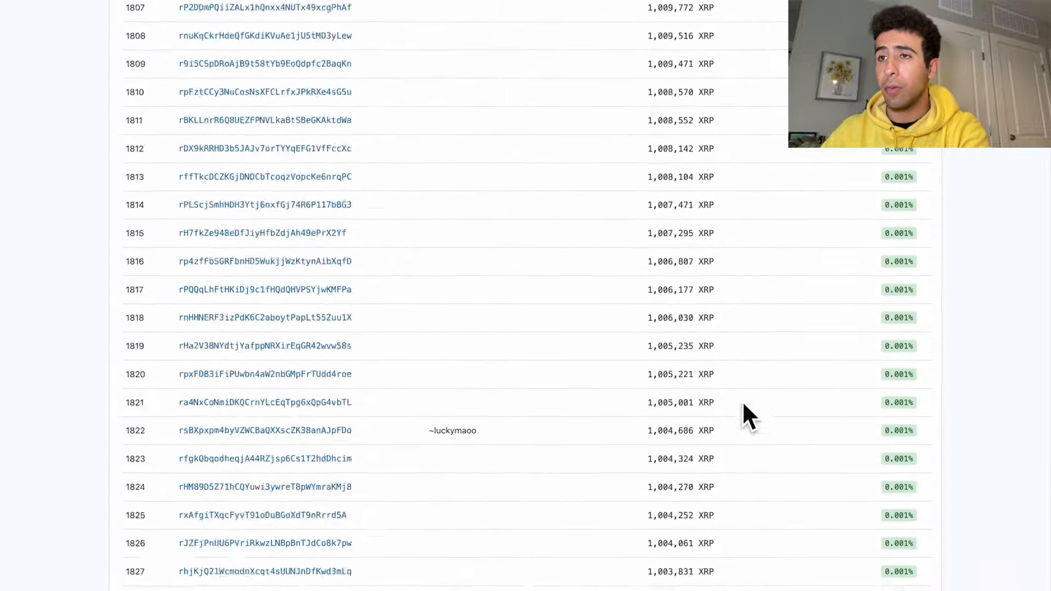
{"action": "scroll", "scroll_direction": "down", "scroll_amount": 3}
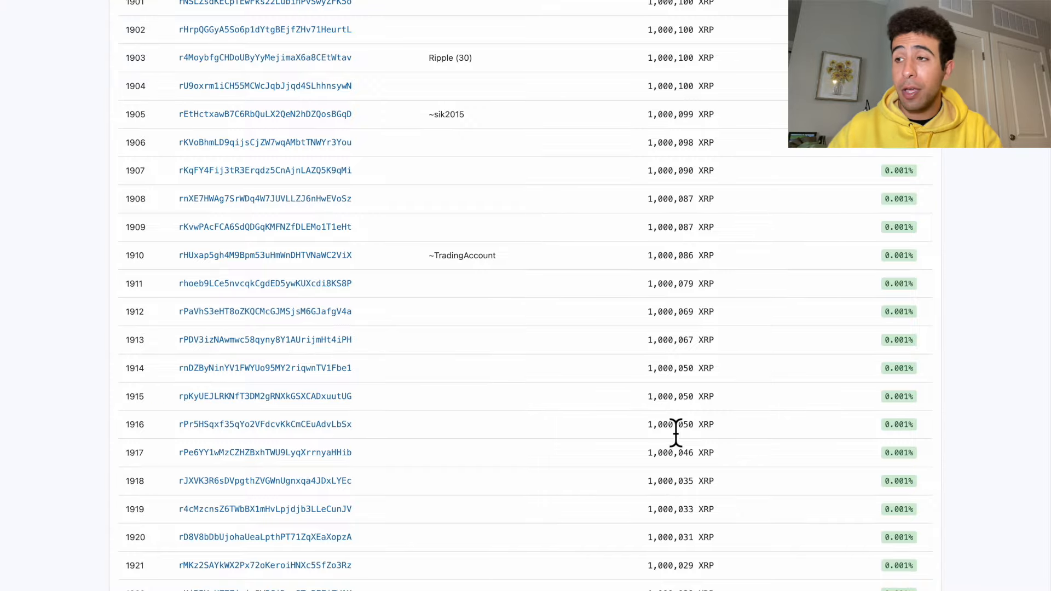
{"action": "scroll", "scroll_direction": "down", "scroll_amount": 3}
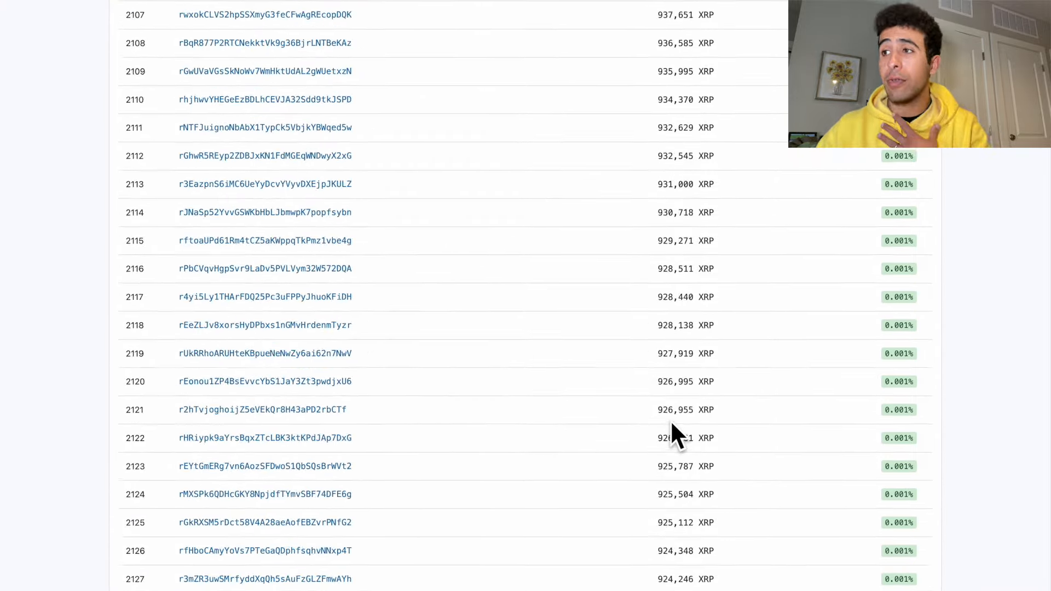
{"action": "scroll", "scroll_direction": "down", "scroll_amount": 3}
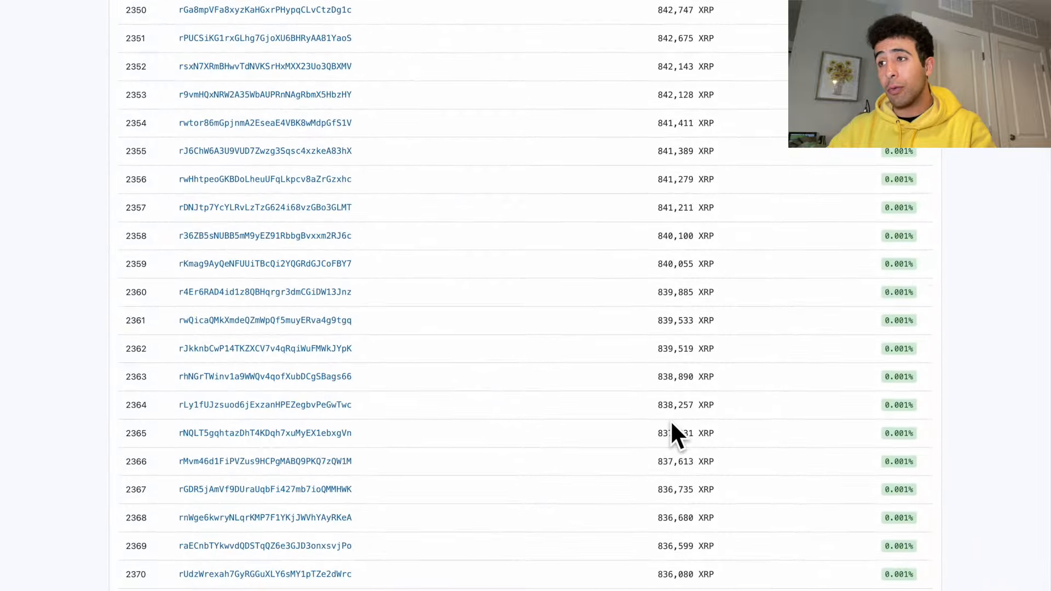
{"action": "scroll", "scroll_direction": "down", "scroll_amount": 3}
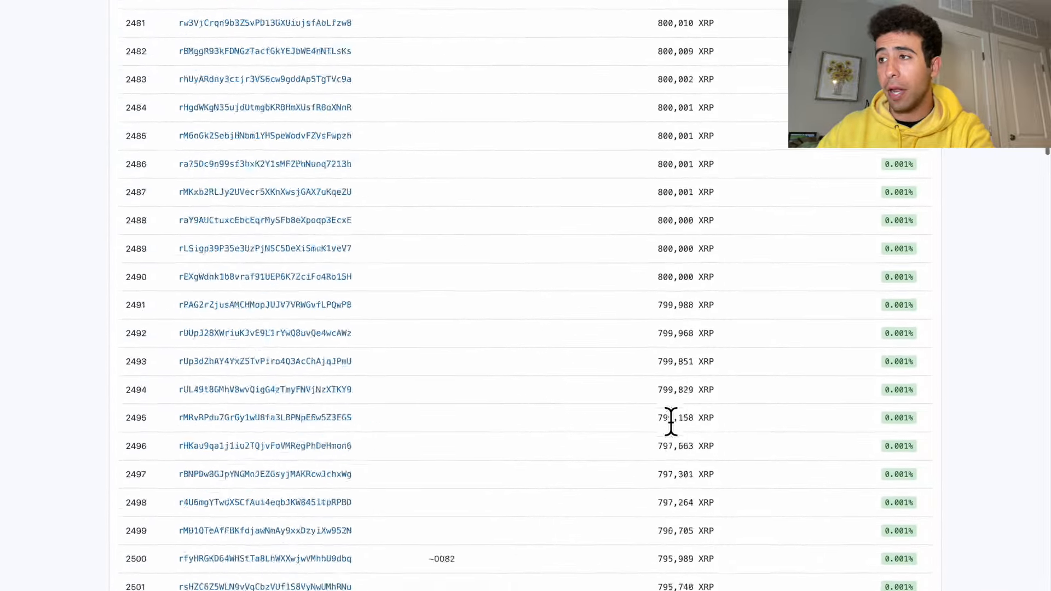
{"action": "scroll", "scroll_direction": "down", "scroll_amount": 3}
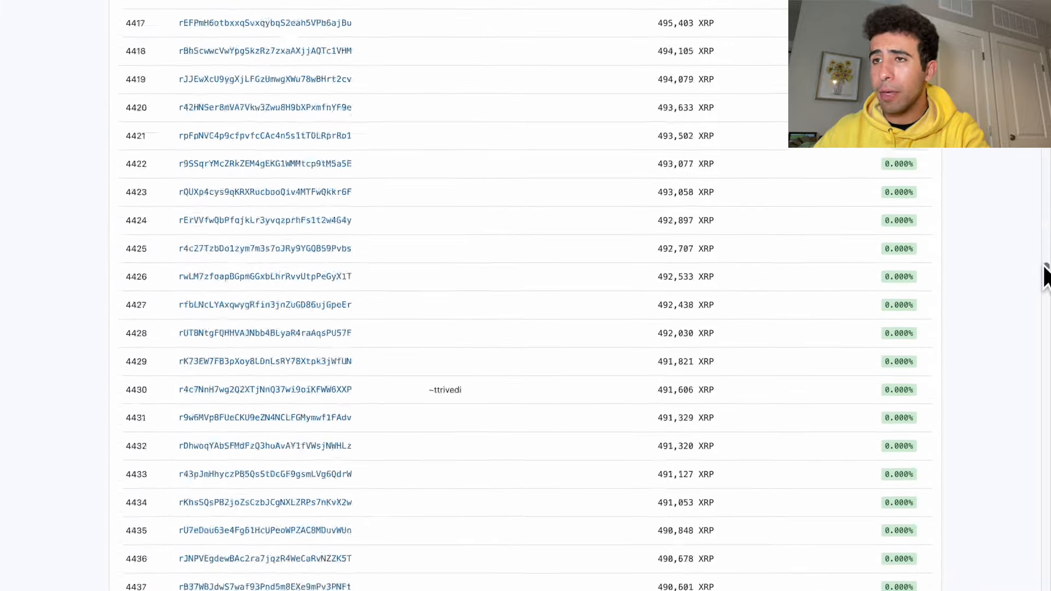
Scroll down until row 10,000 (246,253 XRP) and the page footer appear.
{"action": "scroll", "scroll_direction": "down", "scroll_amount": 3}
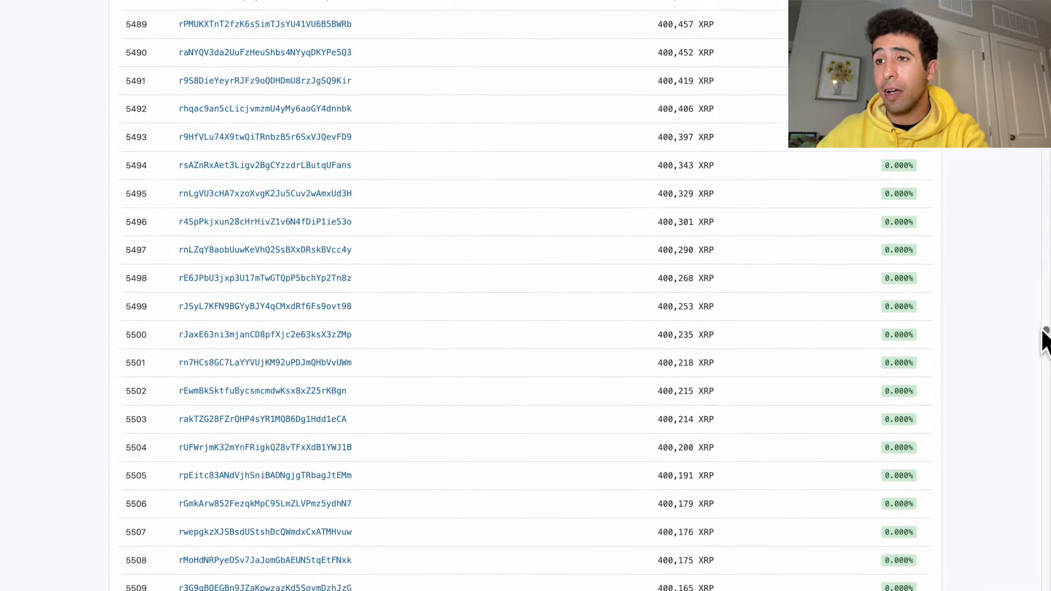
{"action": "scroll", "scroll_direction": "down", "scroll_amount": 3}
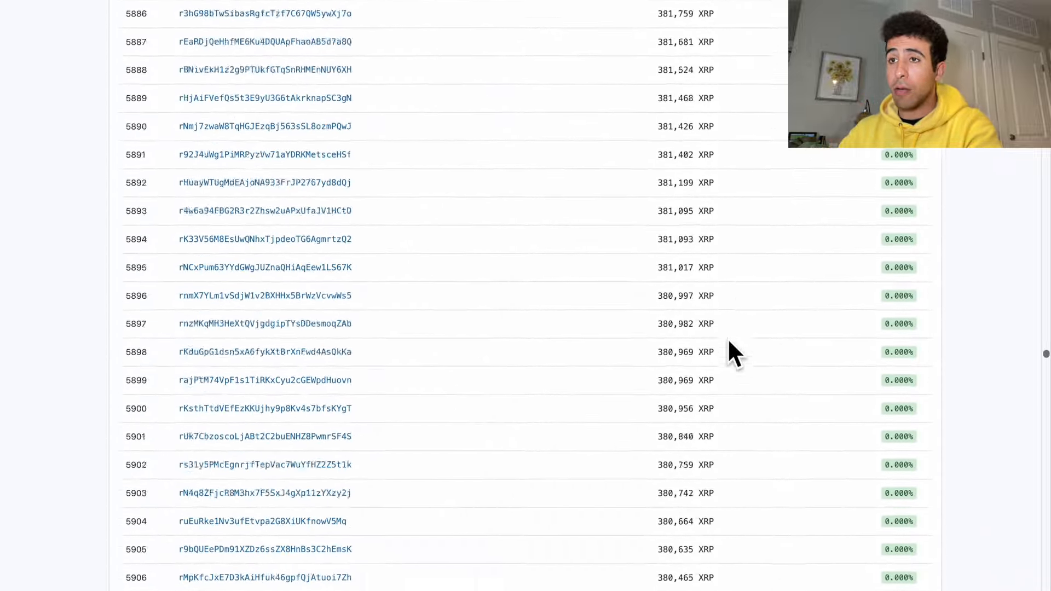
{"action": "scroll", "scroll_direction": "down", "scroll_amount": 3}
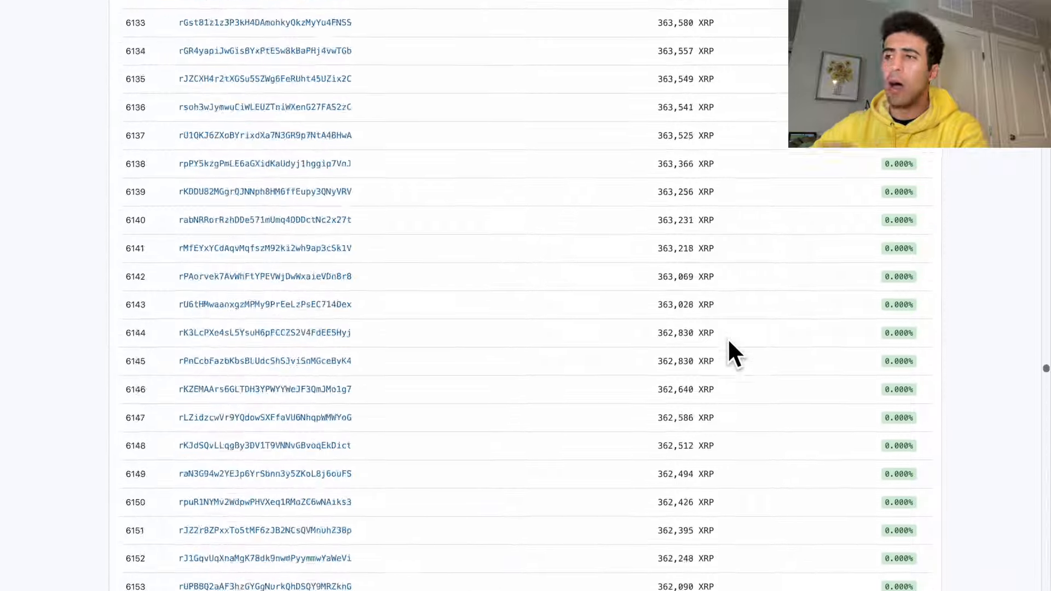
{"action": "scroll", "scroll_direction": "down", "scroll_amount": 3}
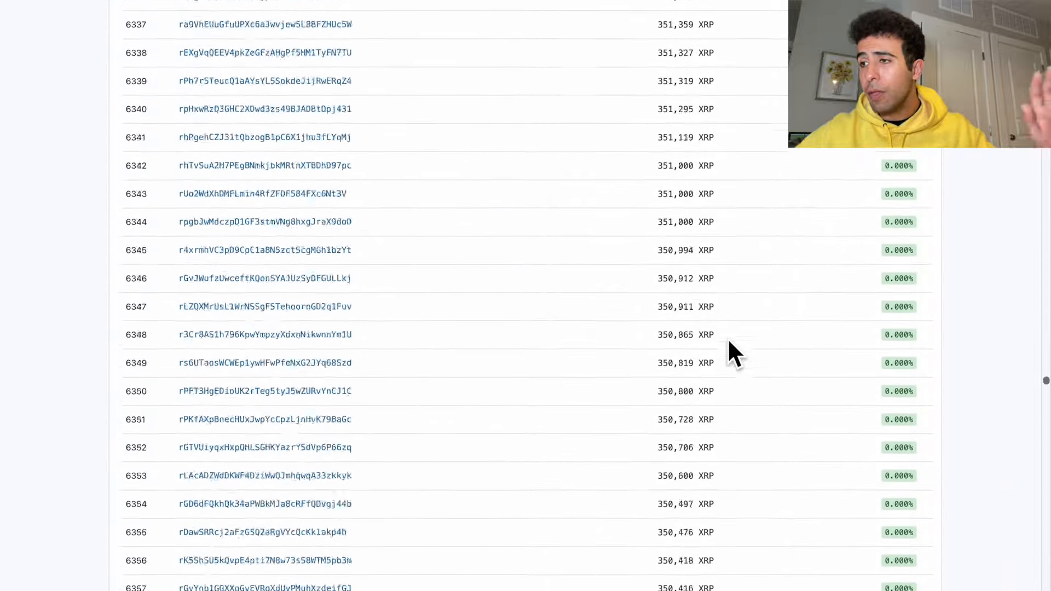
{"action": "scroll", "scroll_direction": "down", "scroll_amount": 3}
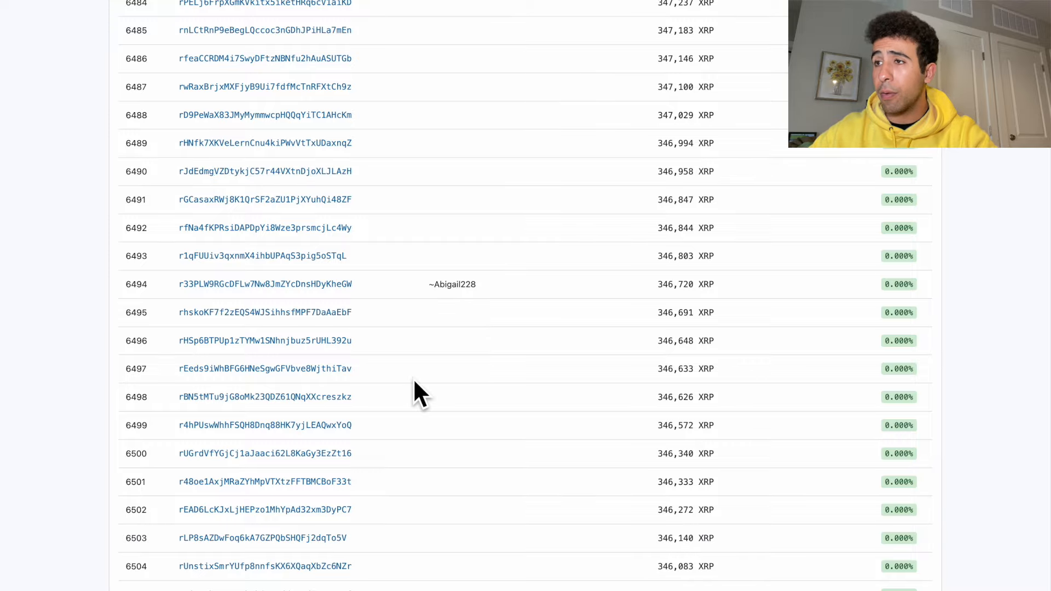
{"action": "scroll", "scroll_direction": "down", "scroll_amount": 3}
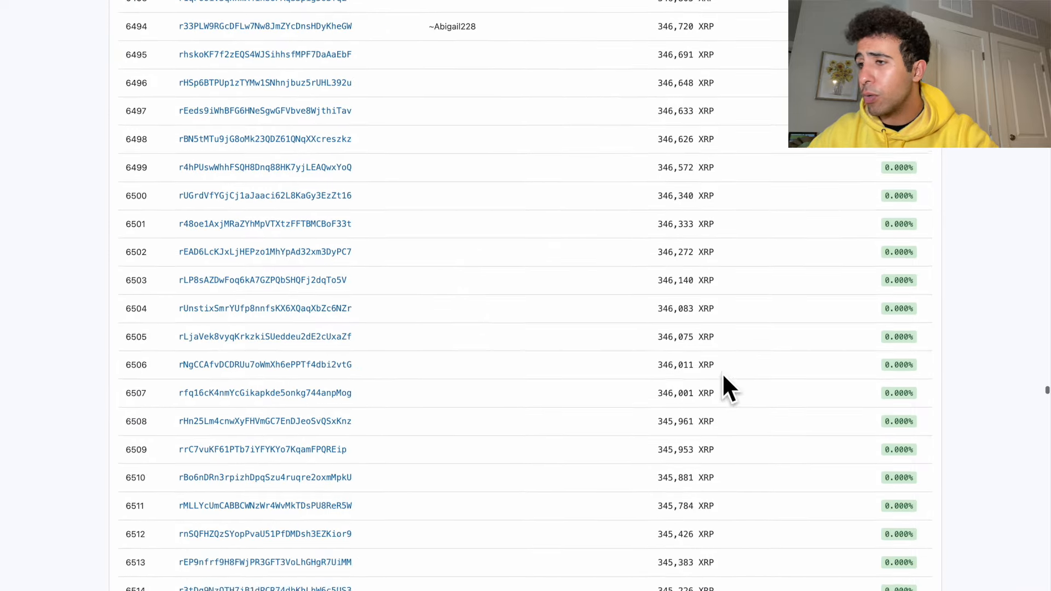
{"action": "scroll", "scroll_direction": "down", "scroll_amount": 3}
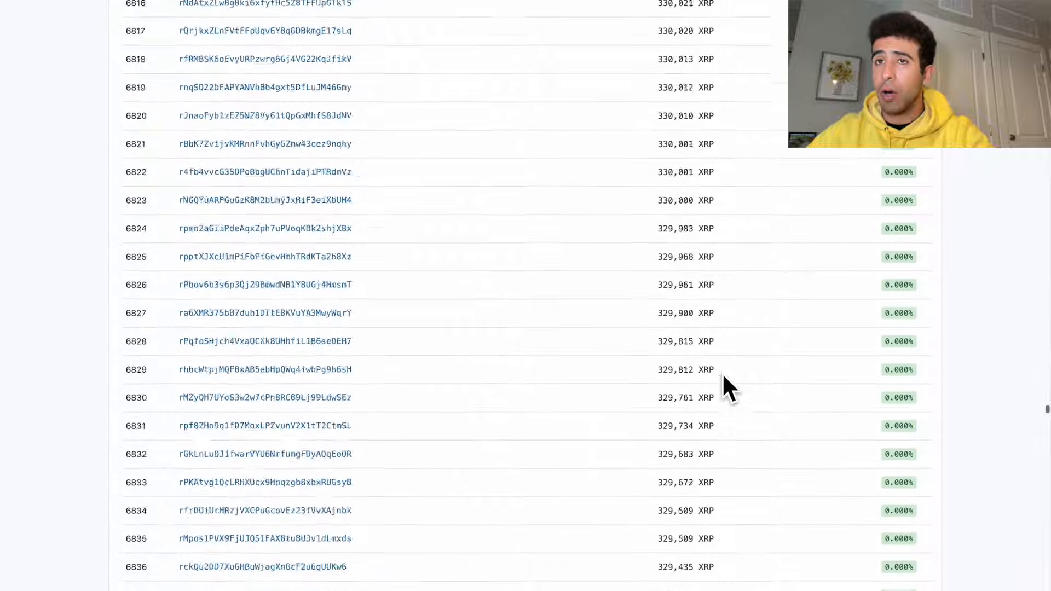
{"action": "scroll", "scroll_direction": "down", "scroll_amount": 3}
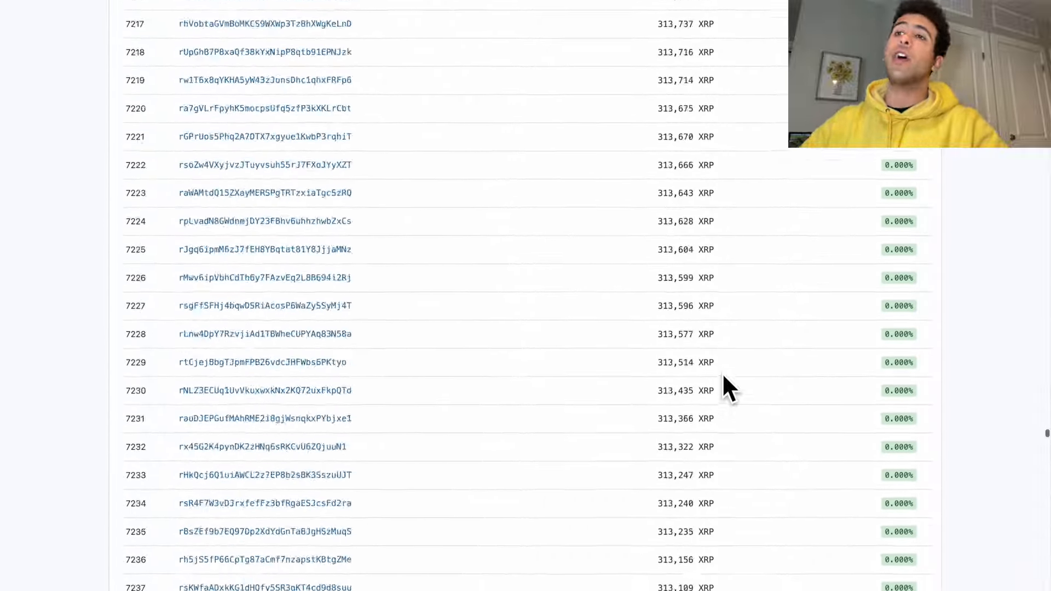
{"action": "scroll", "scroll_direction": "down", "scroll_amount": 3}
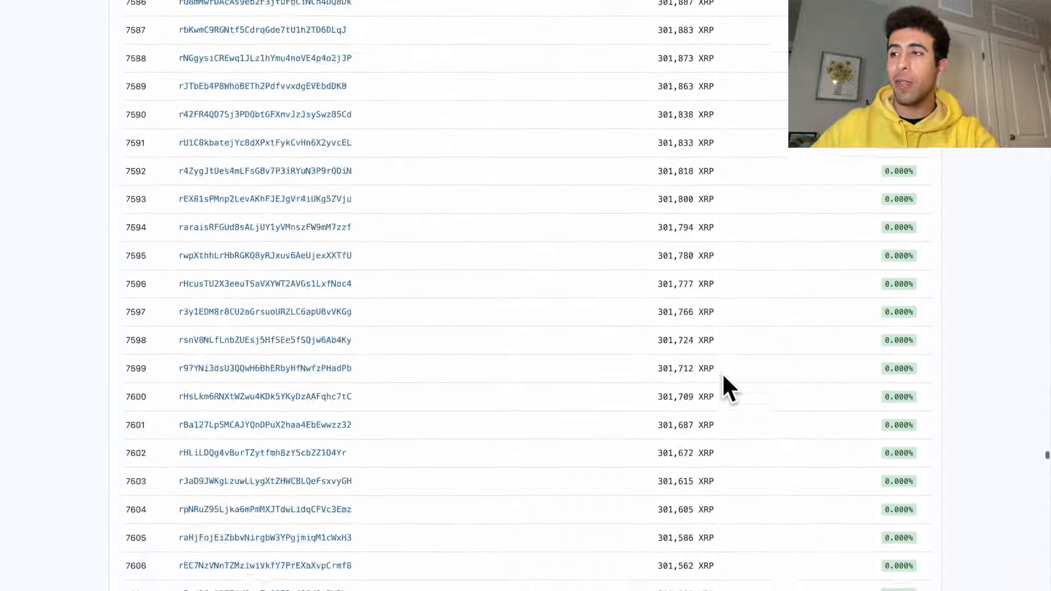
{"action": "scroll", "scroll_direction": "down", "scroll_amount": 3}
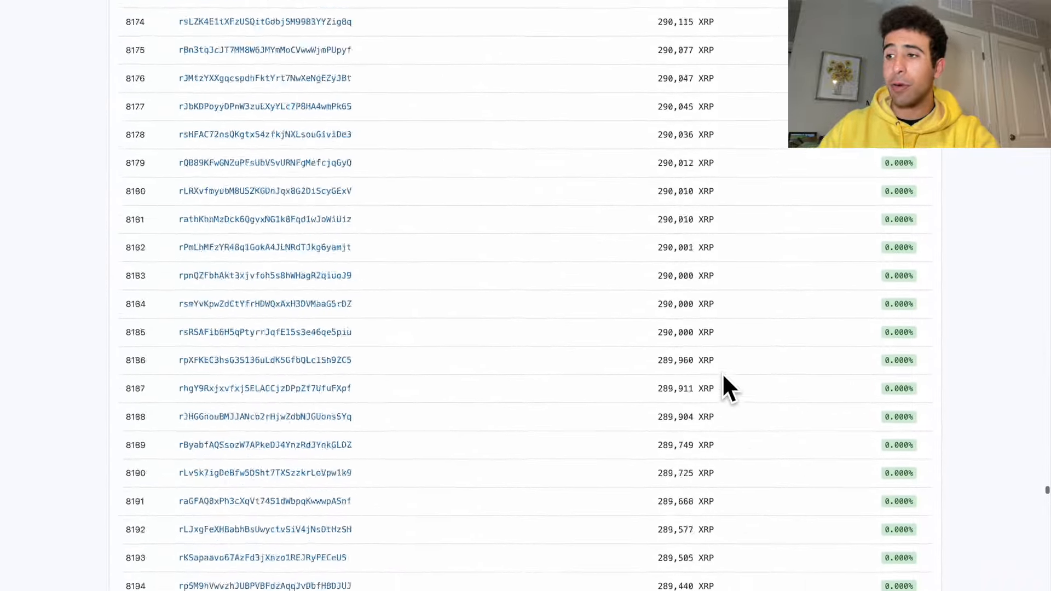
{"action": "scroll", "scroll_direction": "down", "scroll_amount": 3}
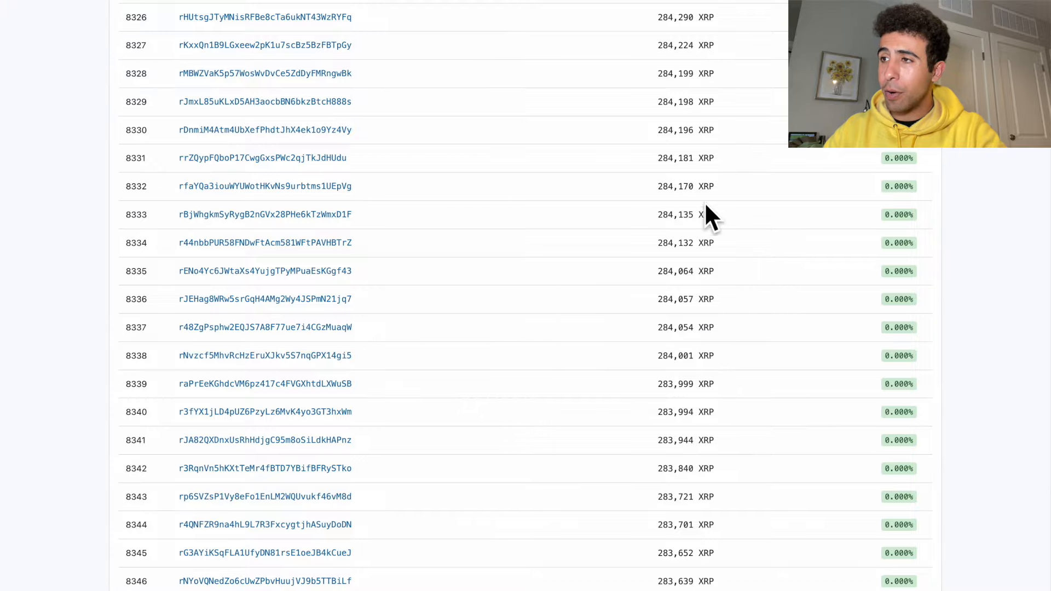
{"action": "scroll", "scroll_direction": "down", "scroll_amount": 3}
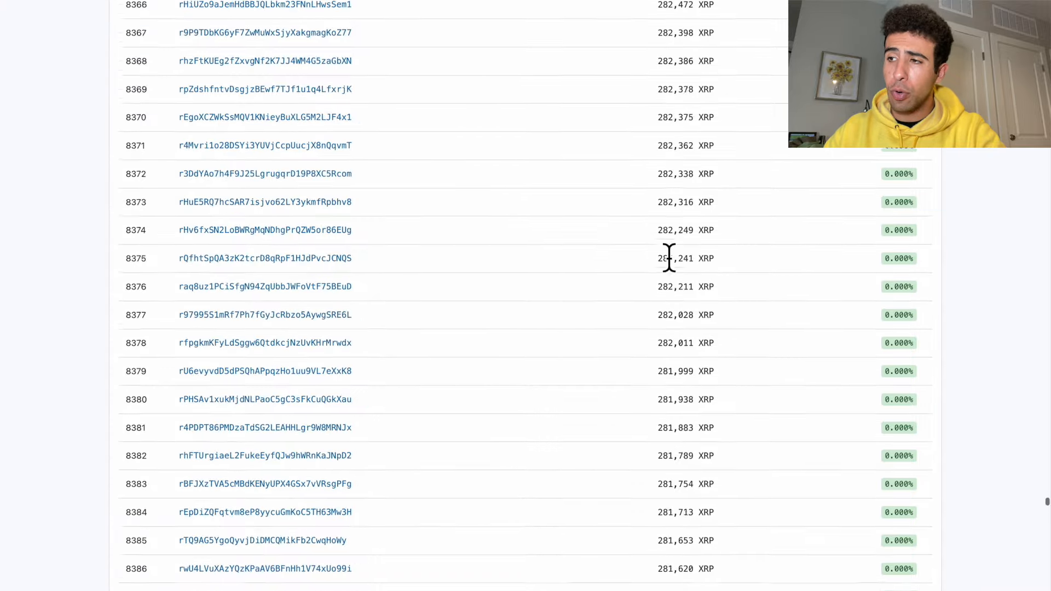
{"action": "scroll", "scroll_direction": "down", "scroll_amount": 3}
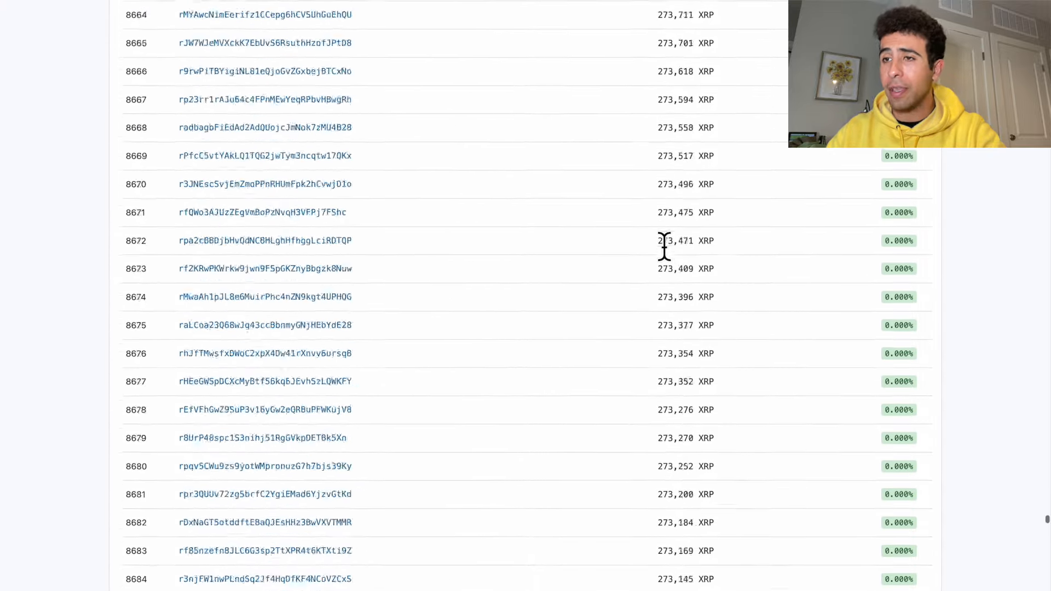
{"action": "scroll", "scroll_direction": "down", "scroll_amount": 3}
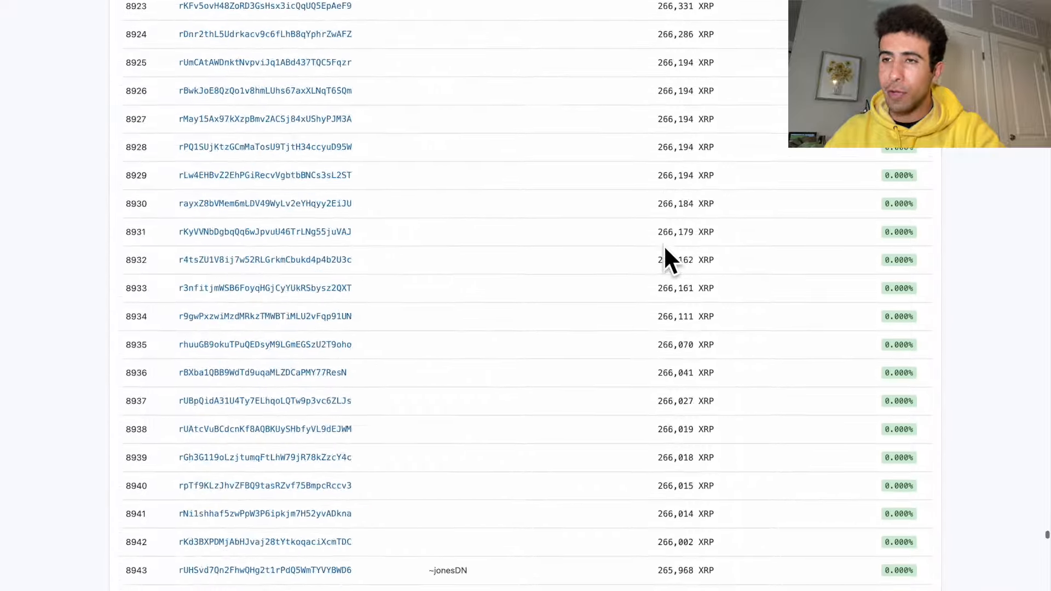
{"action": "scroll", "scroll_direction": "down", "scroll_amount": 3}
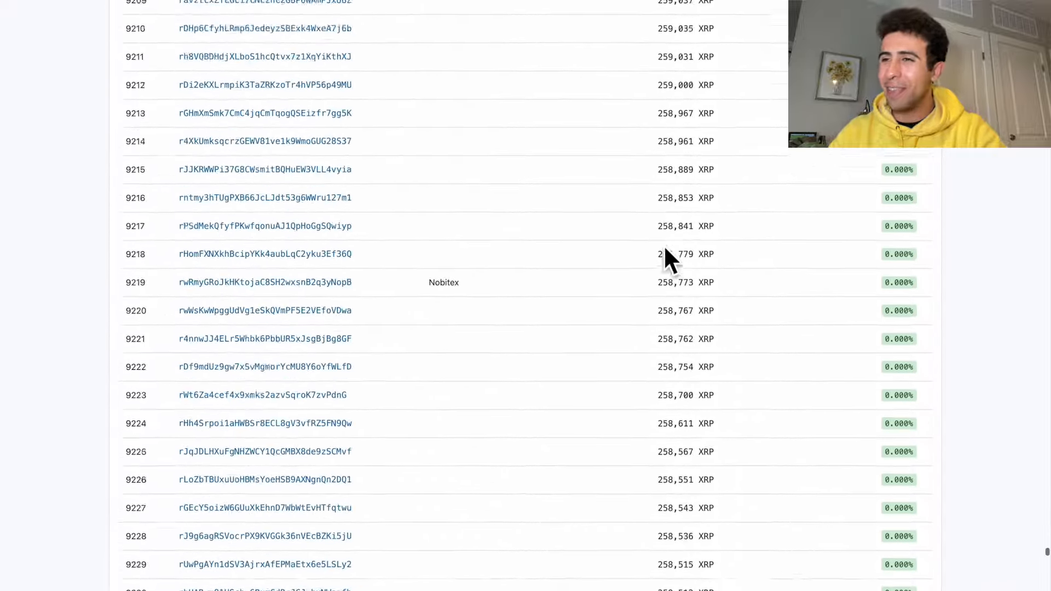
{"action": "scroll", "scroll_direction": "down", "scroll_amount": 3}
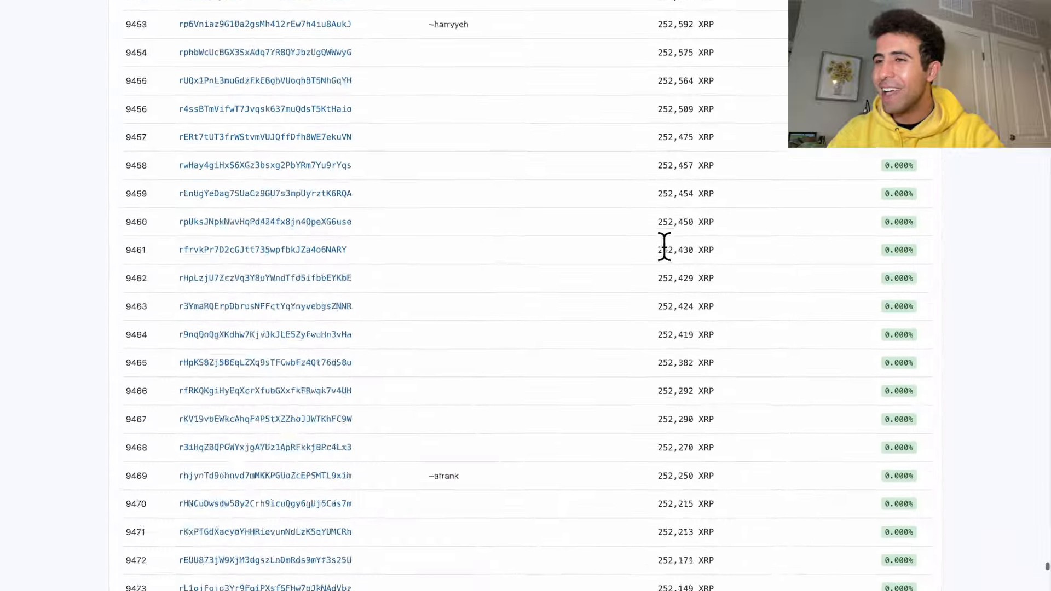
{"action": "scroll", "scroll_direction": "down", "scroll_amount": 3}
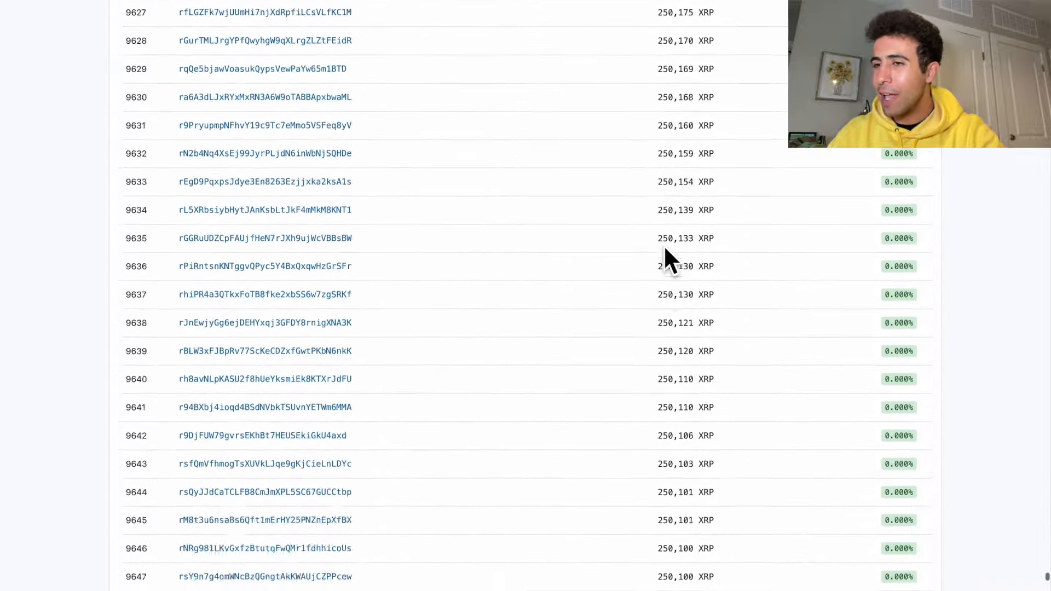
{"action": "scroll", "scroll_direction": "down", "scroll_amount": 3}
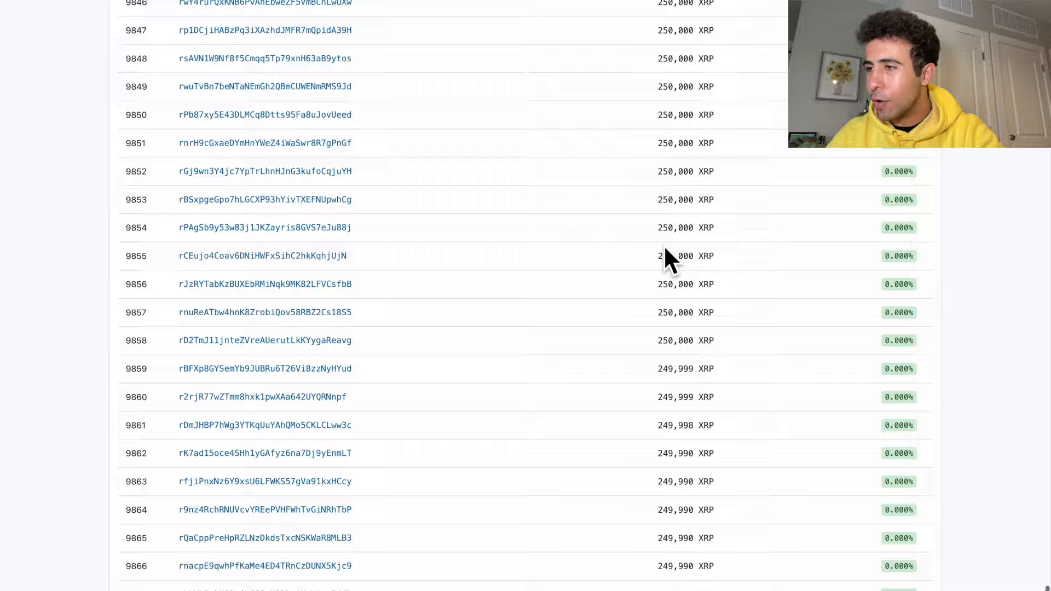
{"action": "scroll", "scroll_direction": "down", "scroll_amount": 3}
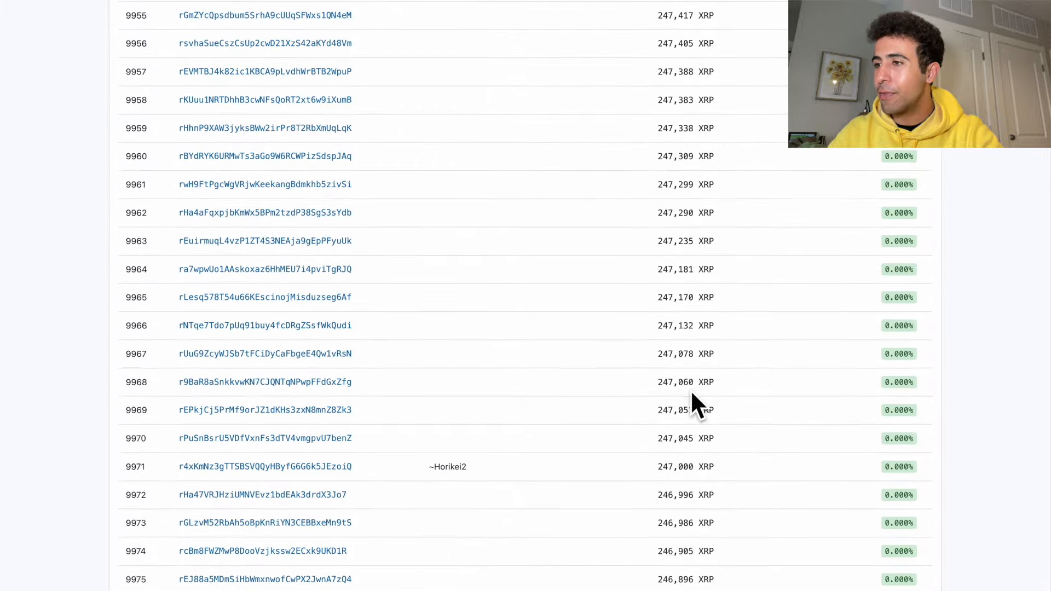
{"action": "scroll", "scroll_direction": "down", "scroll_amount": 3}
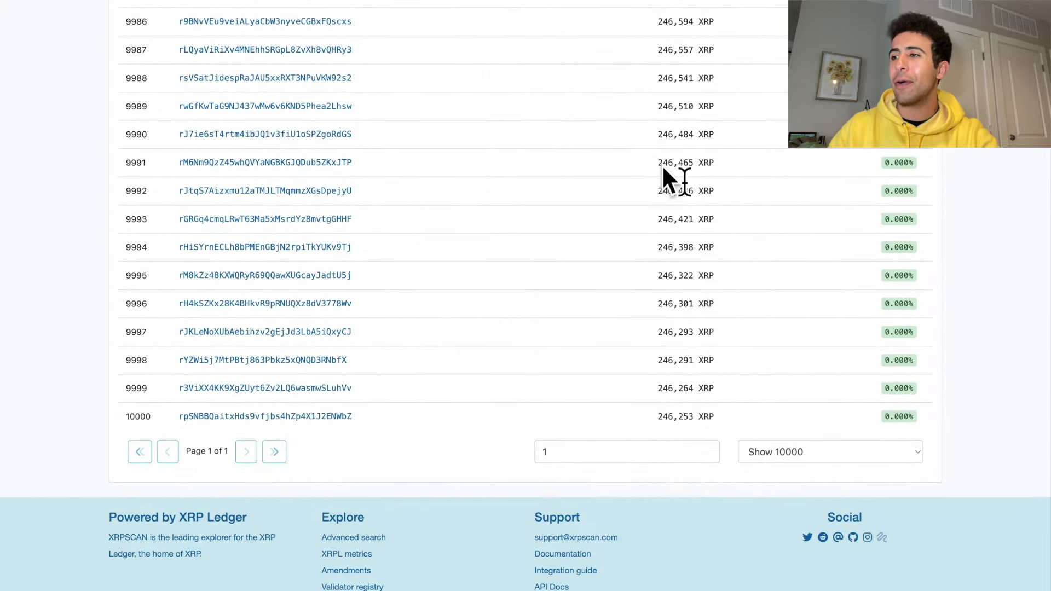
{"action": "mouse_move", "coordinate": [672, 208]}
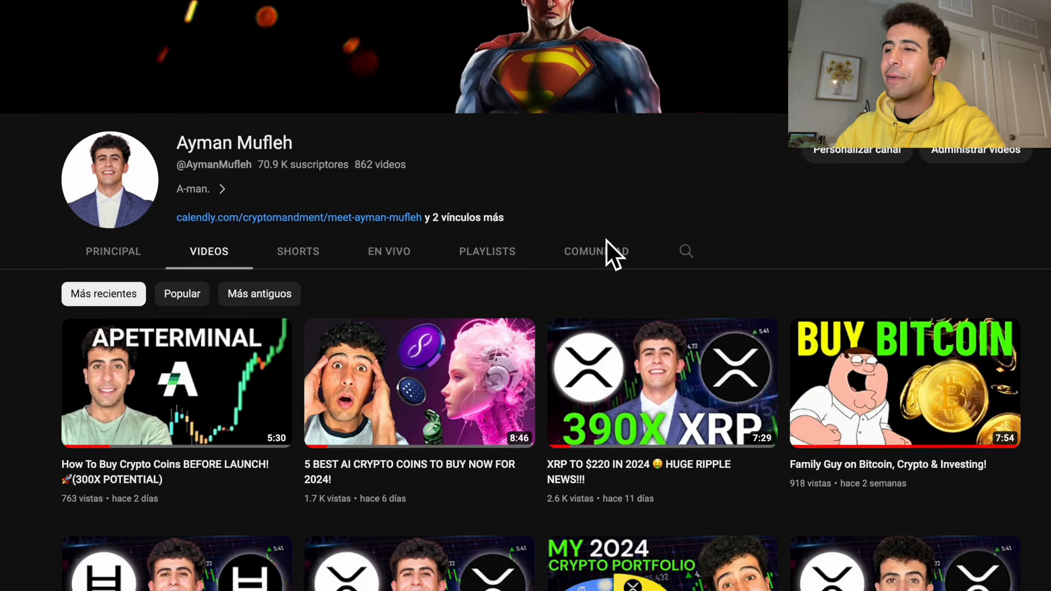
Scroll the YouTube channel's most-recent videos list.
{"action": "scroll", "scroll_direction": "down", "scroll_amount": 3}
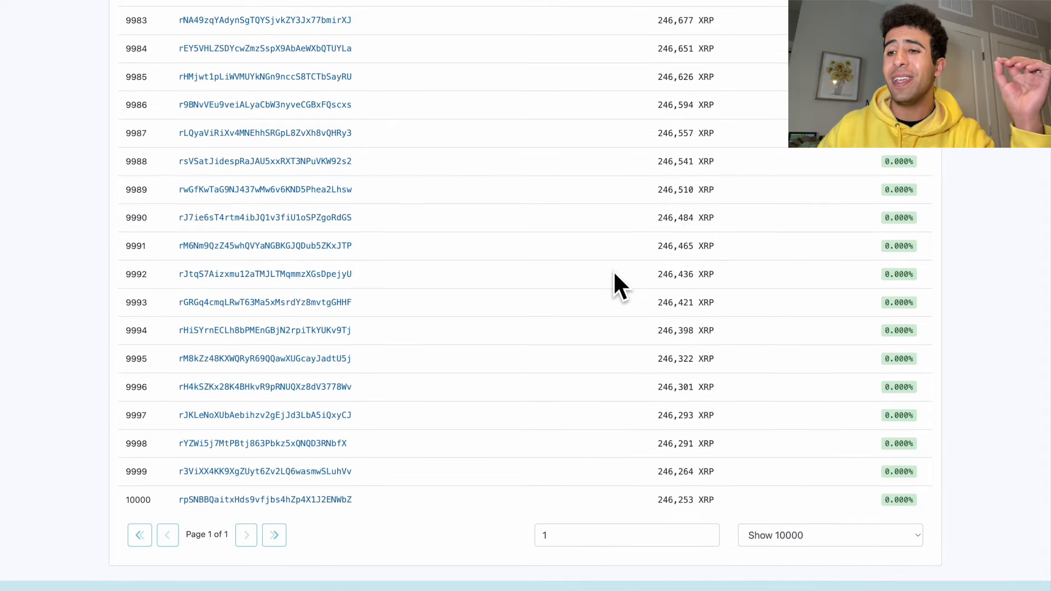
{"action": "mouse_move", "coordinate": [167, 505]}
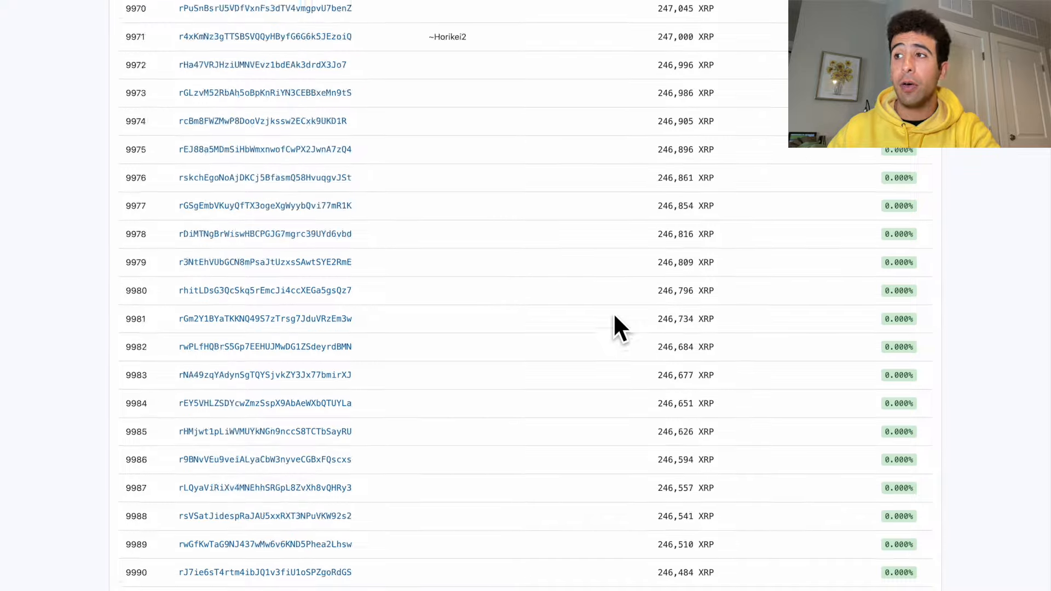
Scroll up slightly from rank 10,000 on the XRPSCAN rich list.
{"action": "scroll", "scroll_direction": "up", "scroll_amount": 3}
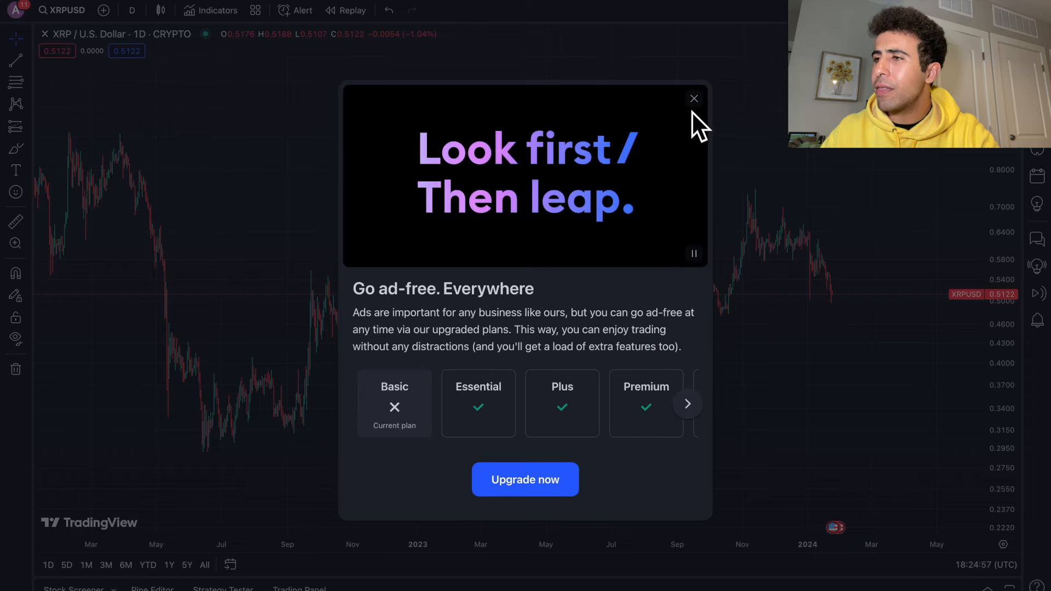
Dismiss the 'Go ad-free' popup and brush a yellow curve over XRP's recent candles.
{"action": "left_click", "coordinate": [694, 98]}
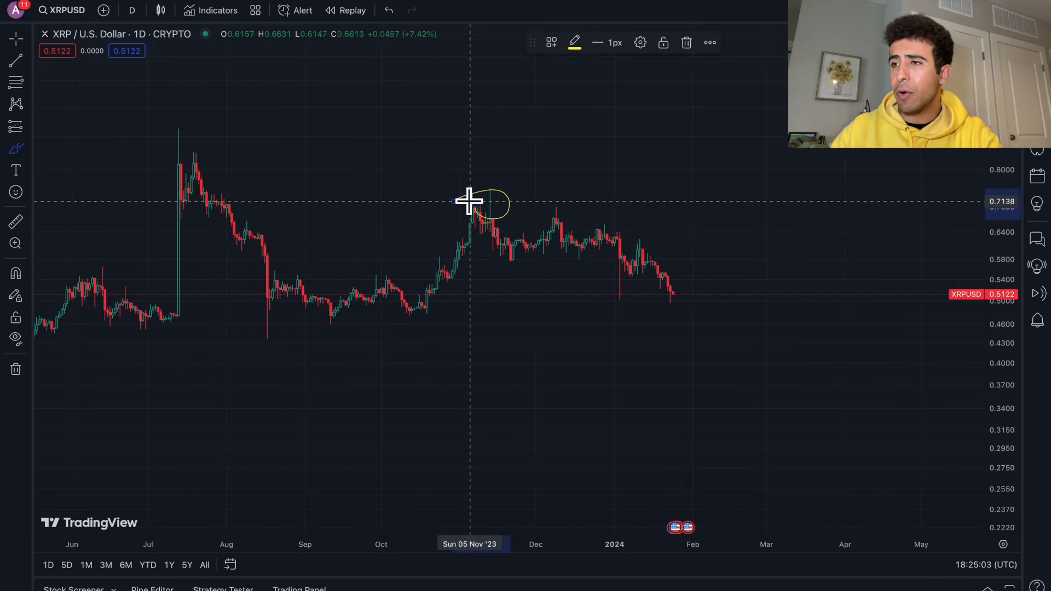
{"action": "left_click_drag", "start_coordinate": [469, 201], "coordinate": [667, 248]}
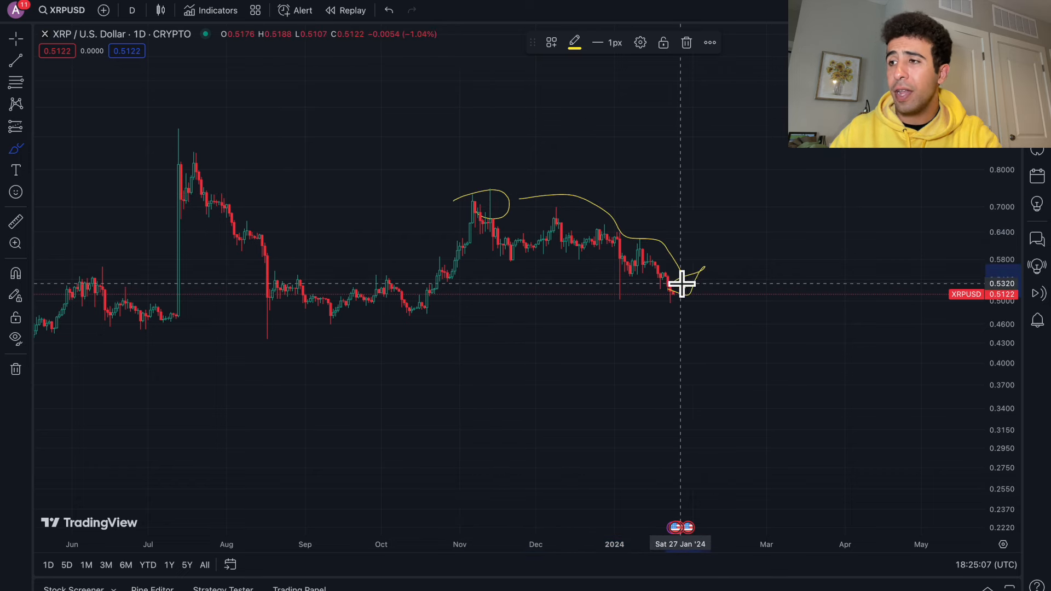
{"action": "mouse_move", "coordinate": [692, 290]}
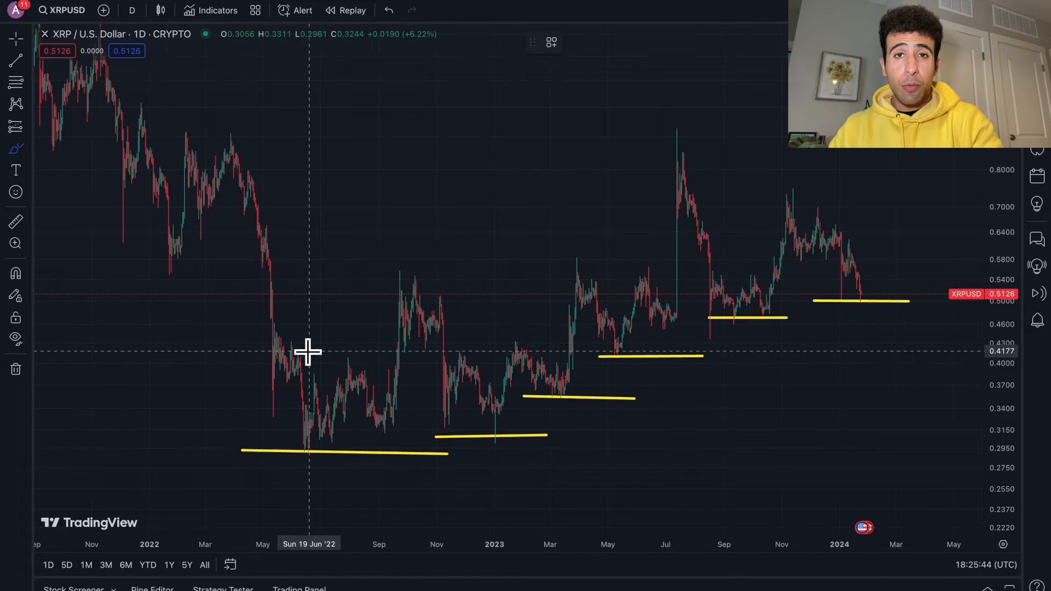
{"action": "mouse_move", "coordinate": [319, 392]}
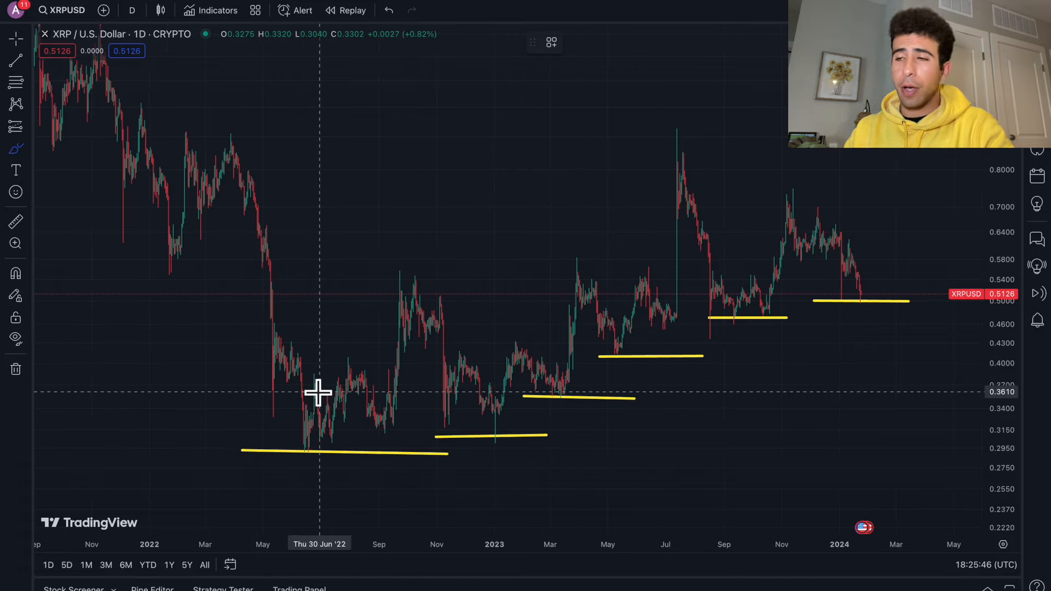
Brush a yellow wavy curve through XRP's 2022–2023 swings and circle the June 2022 low.
{"action": "left_click_drag", "start_coordinate": [318, 392], "coordinate": [355, 445]}
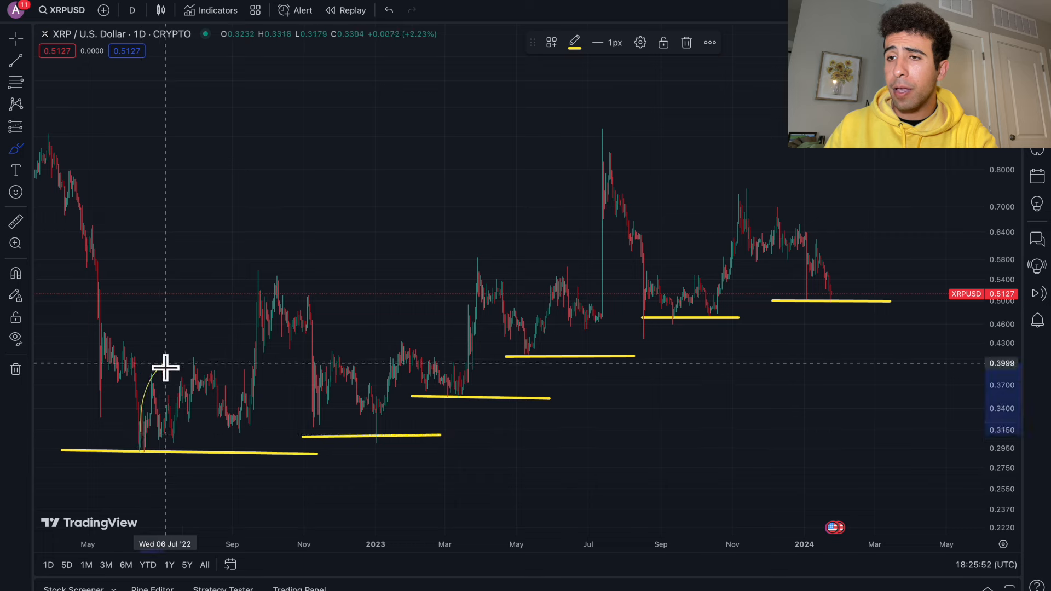
{"action": "left_click_drag", "start_coordinate": [166, 367], "coordinate": [381, 385]}
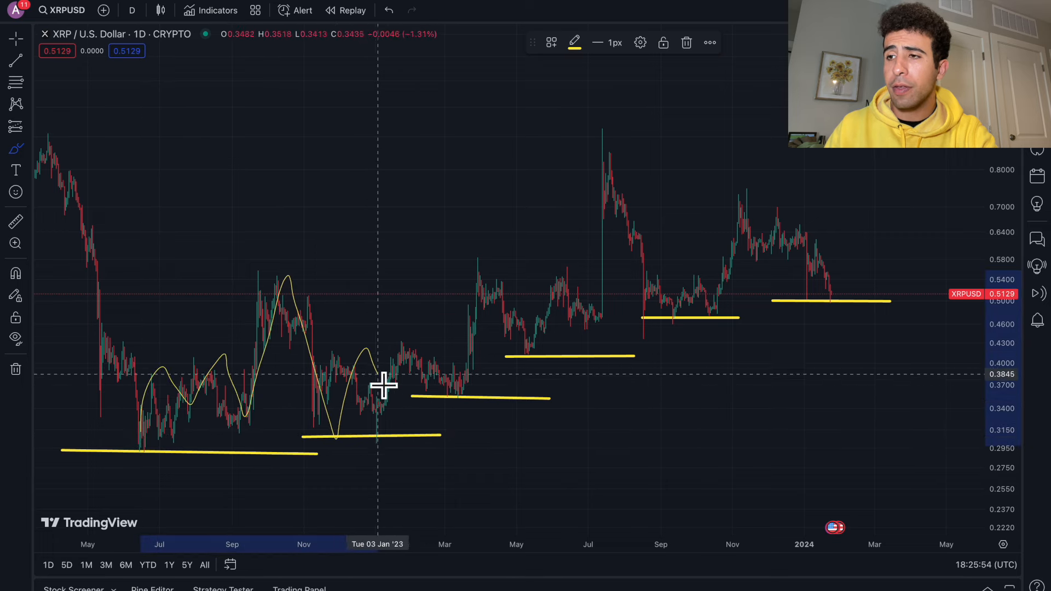
{"action": "mouse_move", "coordinate": [547, 300]}
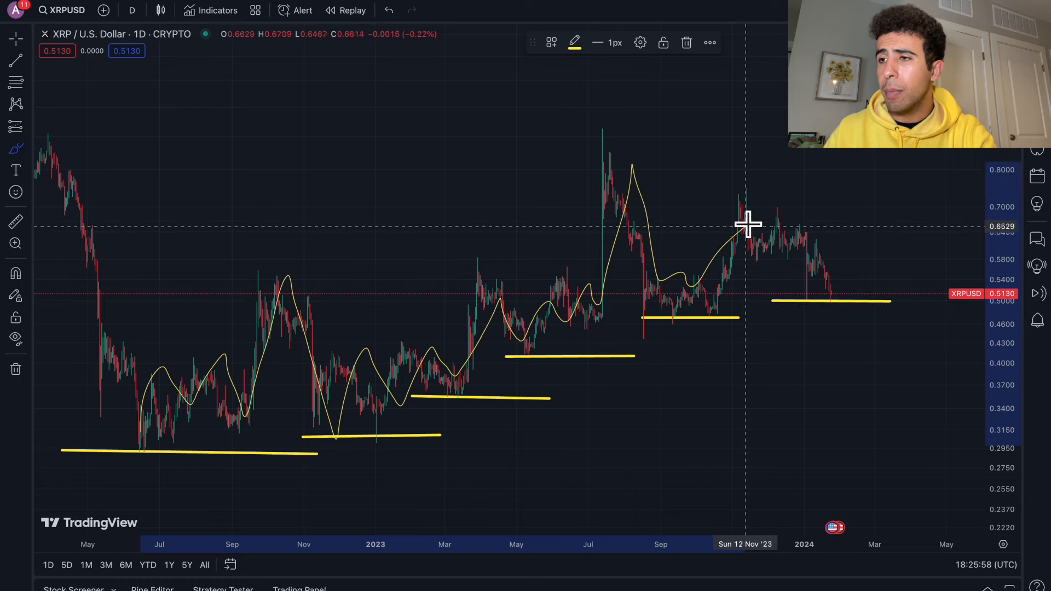
{"action": "mouse_move", "coordinate": [158, 450]}
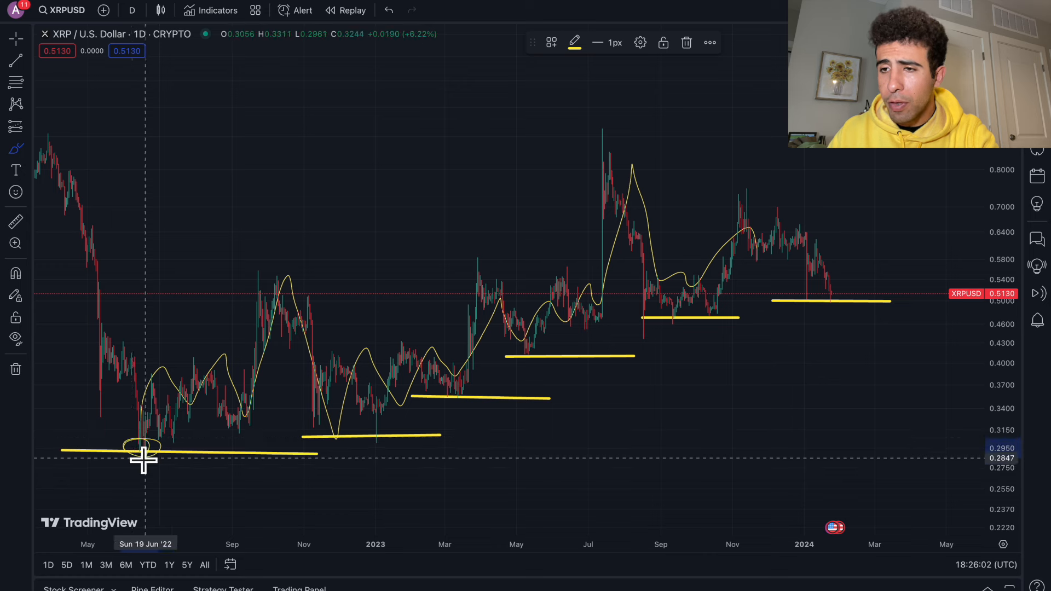
{"action": "mouse_move", "coordinate": [134, 449]}
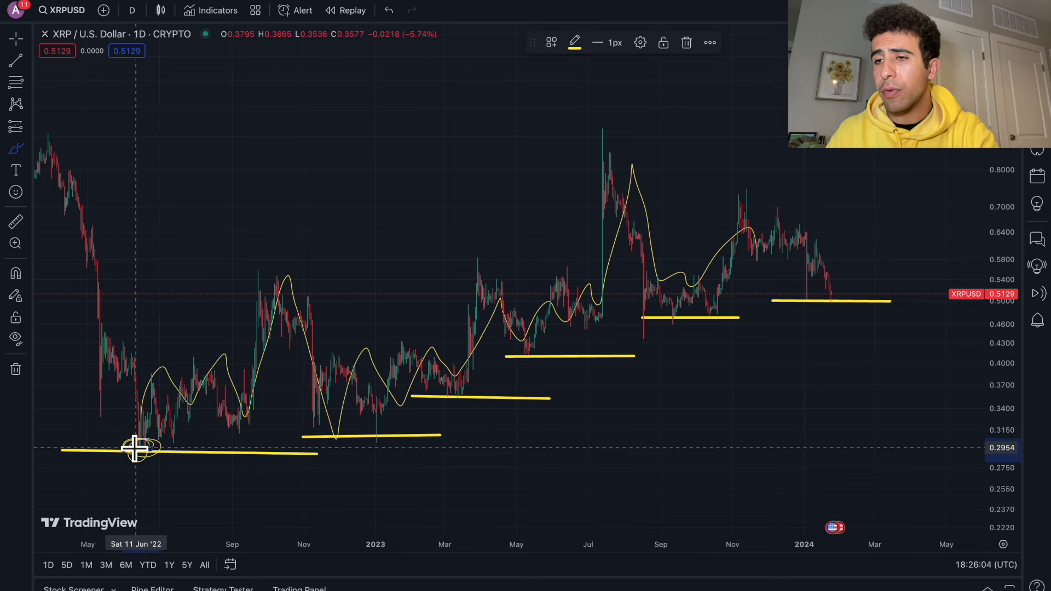
{"action": "mouse_move", "coordinate": [143, 448]}
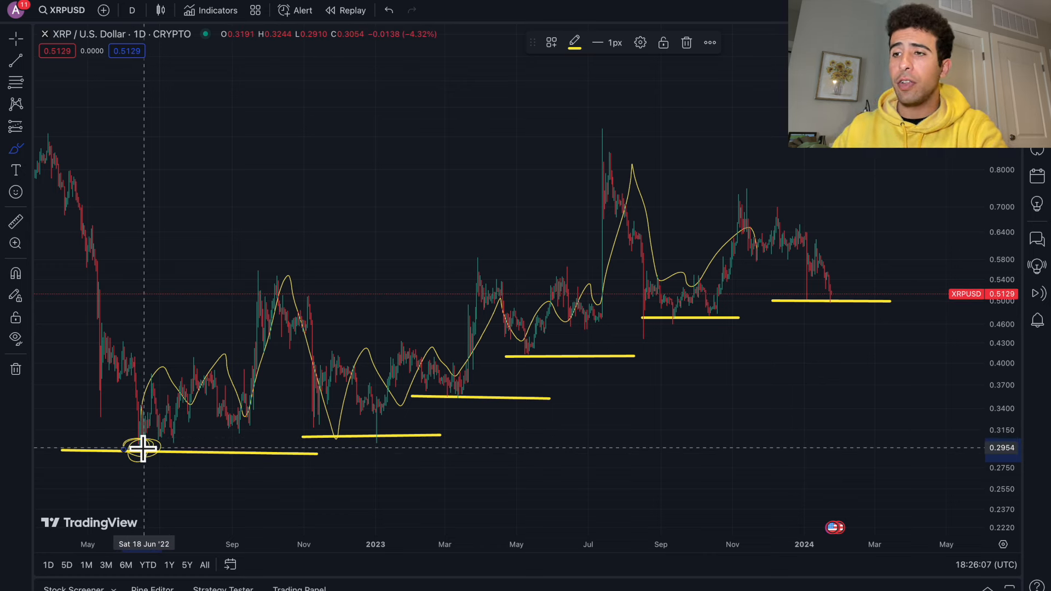
{"action": "left_click_drag", "start_coordinate": [144, 448], "coordinate": [818, 292]}
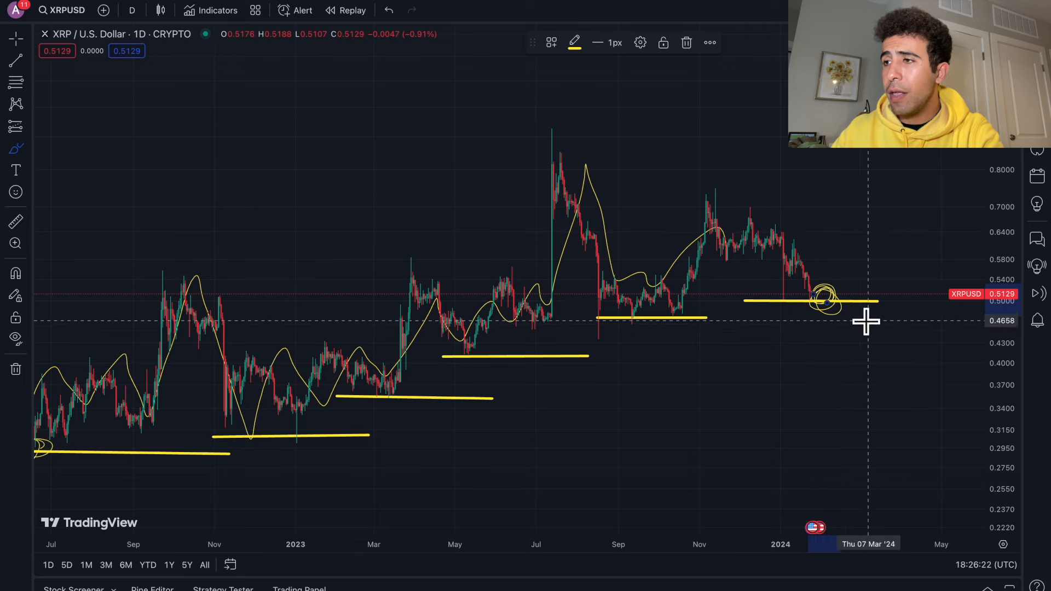
{"action": "mouse_move", "coordinate": [624, 320]}
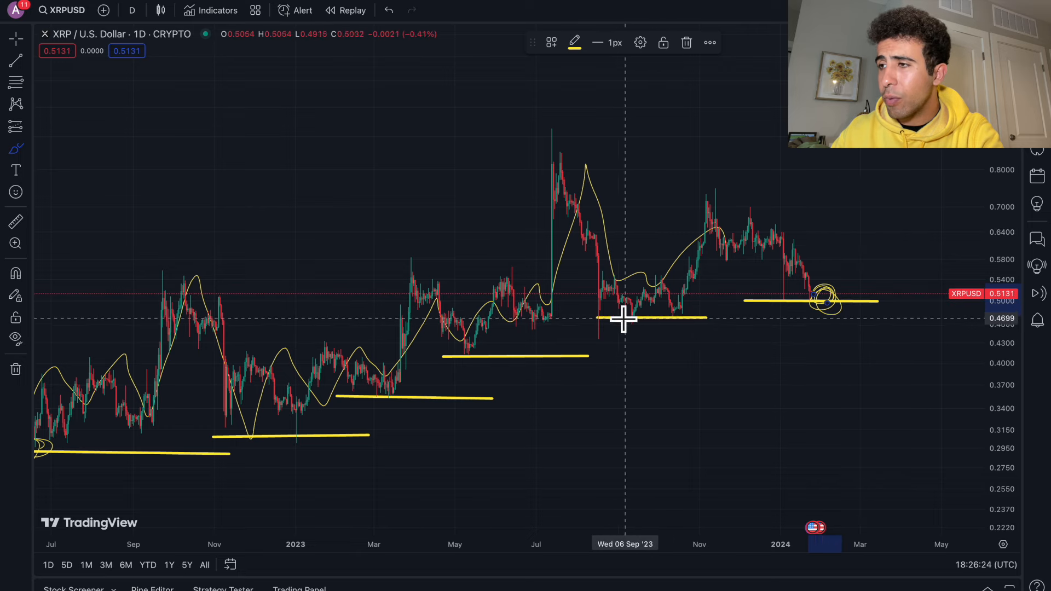
{"action": "mouse_move", "coordinate": [636, 319]}
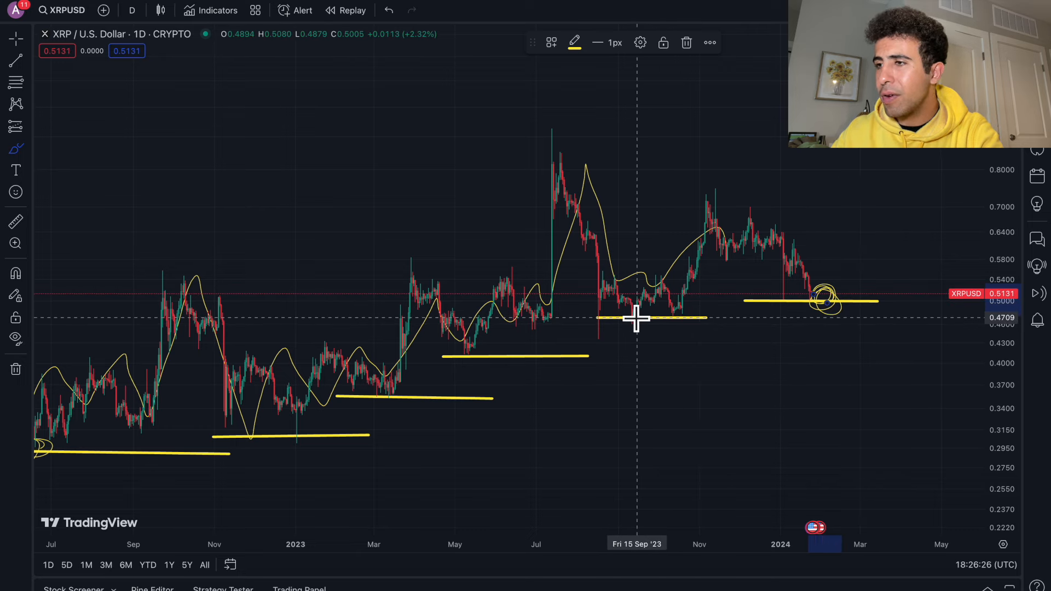
{"action": "mouse_move", "coordinate": [639, 324]}
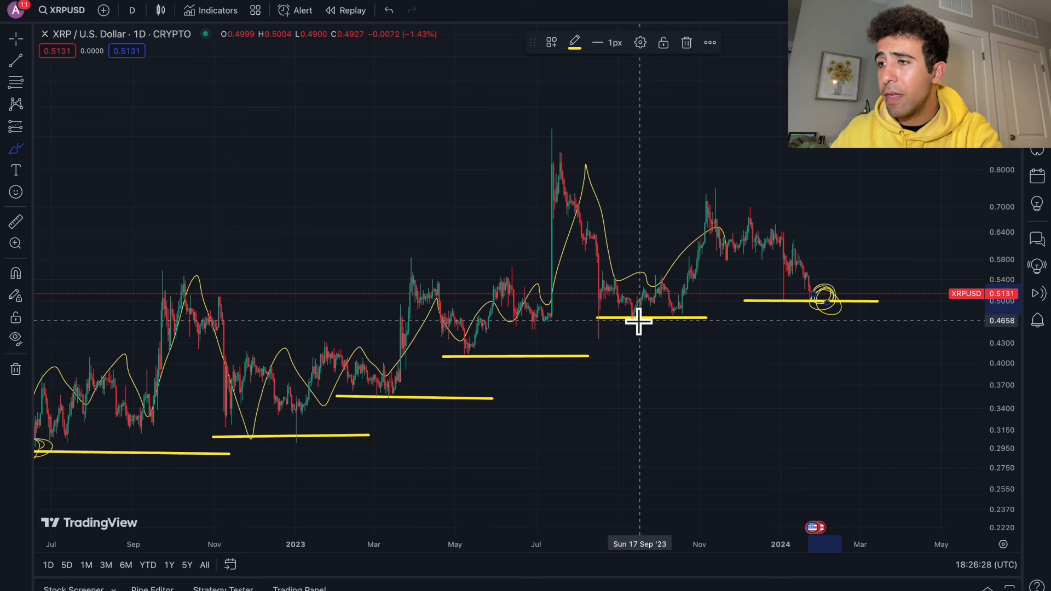
{"action": "mouse_move", "coordinate": [630, 355]}
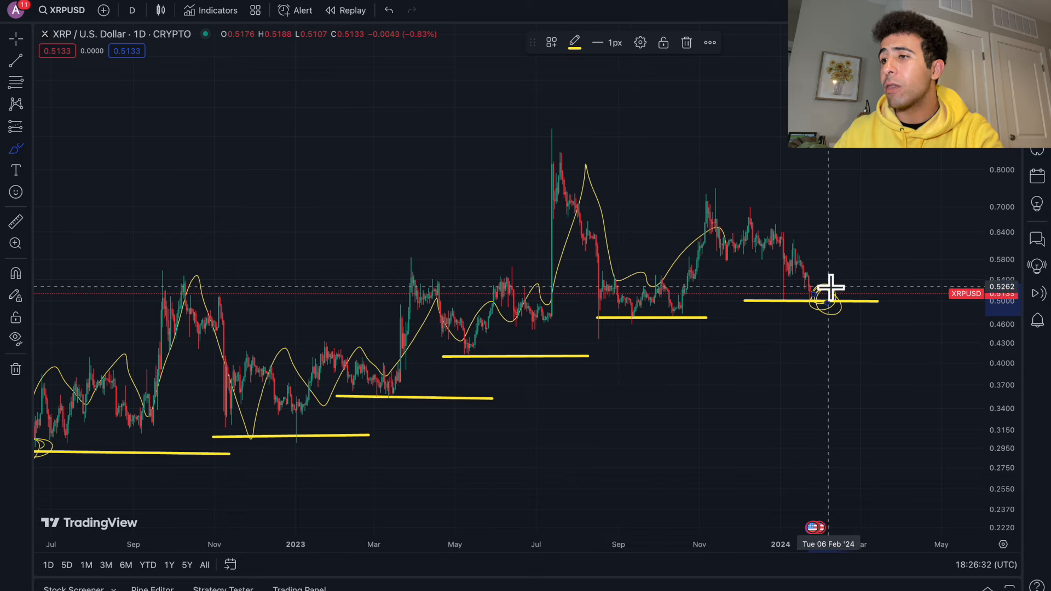
{"action": "mouse_move", "coordinate": [826, 309]}
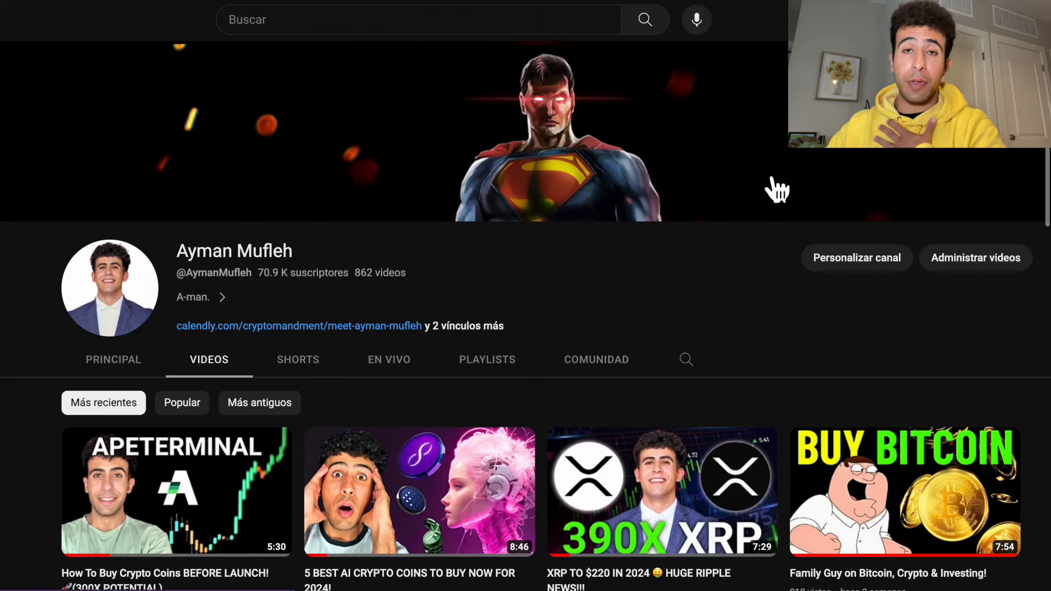
Scroll through the channel's uploads back to videos from two months ago.
{"action": "scroll", "scroll_direction": "down", "scroll_amount": 3}
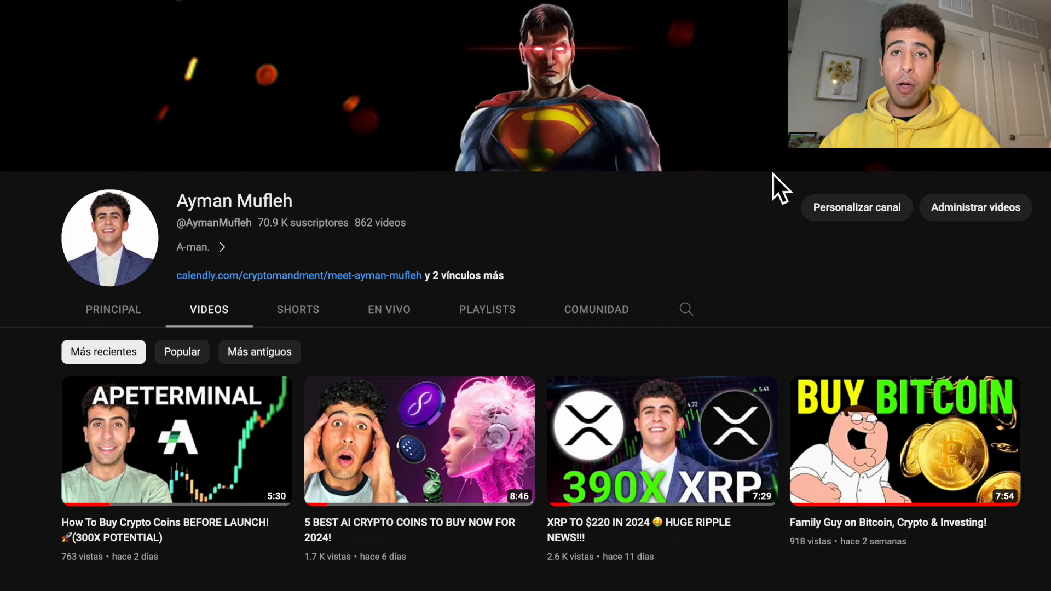
{"action": "scroll", "scroll_direction": "down", "scroll_amount": 3}
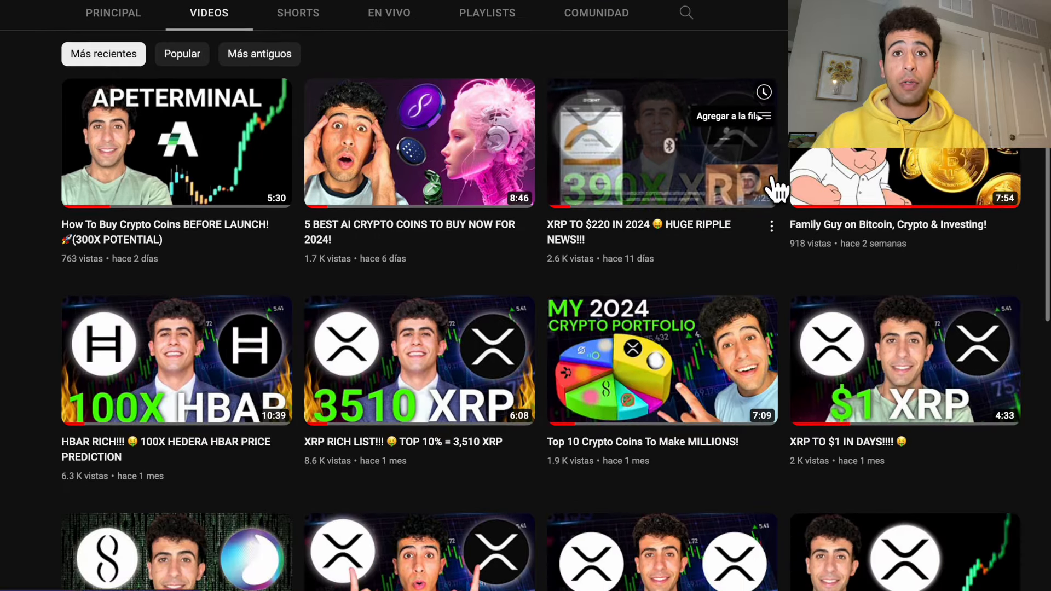
{"action": "scroll", "scroll_direction": "down", "scroll_amount": 3}
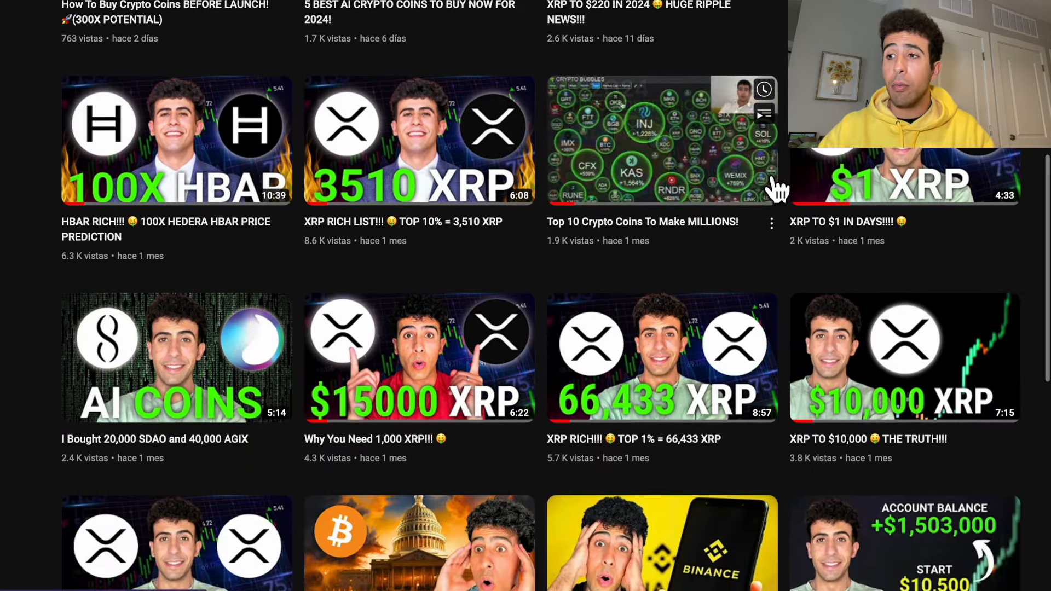
{"action": "scroll", "scroll_direction": "down", "scroll_amount": 3}
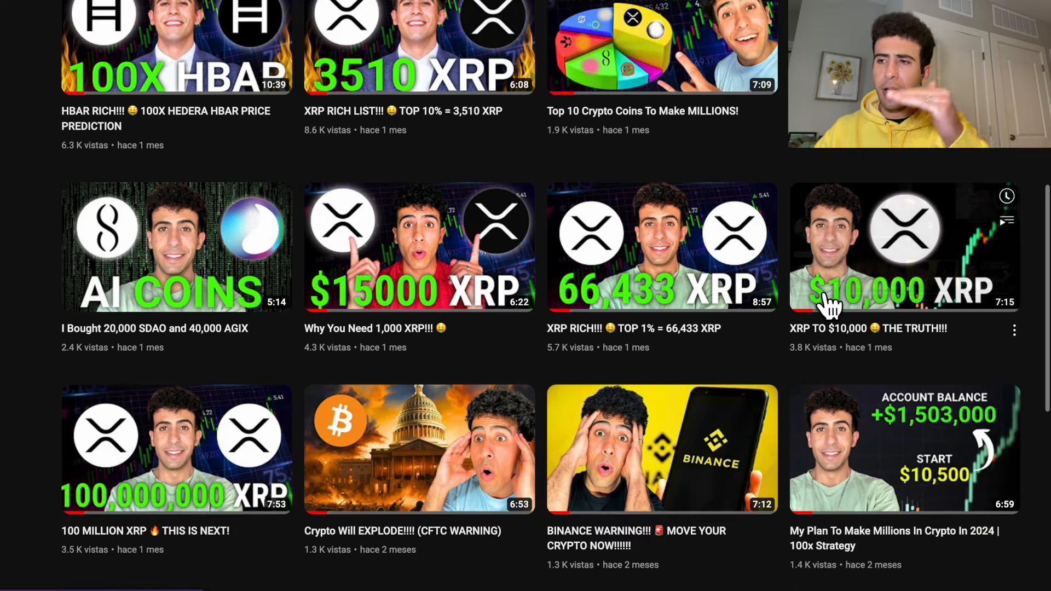
{"action": "scroll", "scroll_direction": "down", "scroll_amount": 3}
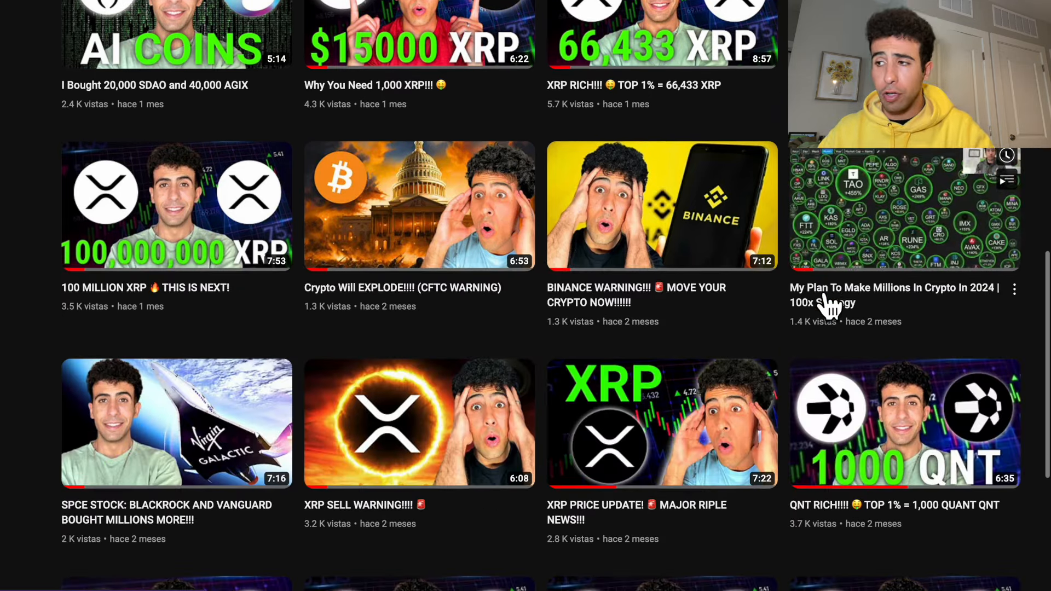
{"action": "scroll", "scroll_direction": "down", "scroll_amount": 3}
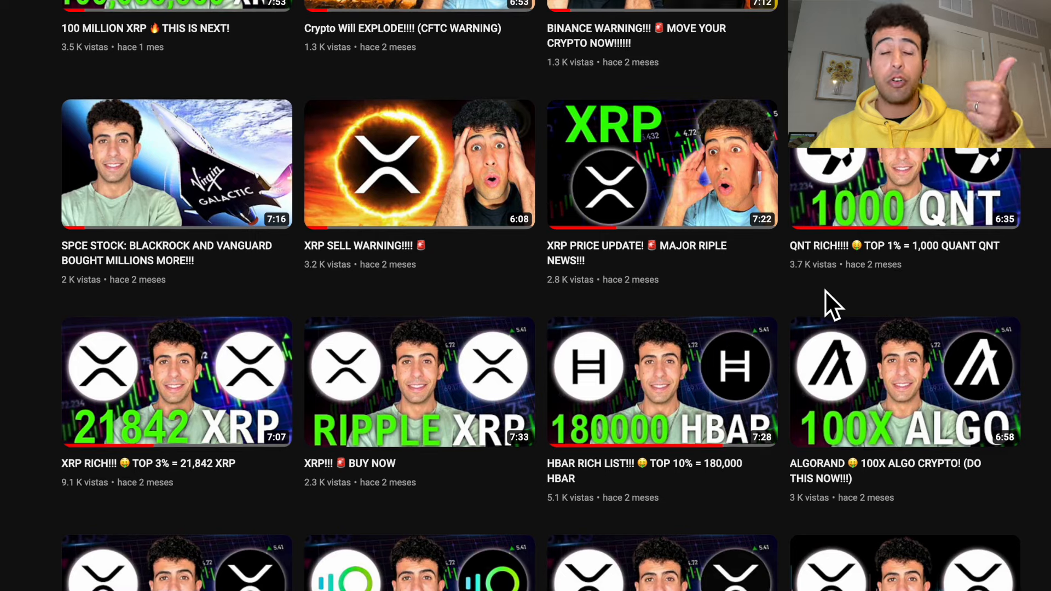
{"action": "scroll", "scroll_direction": "down", "scroll_amount": 3}
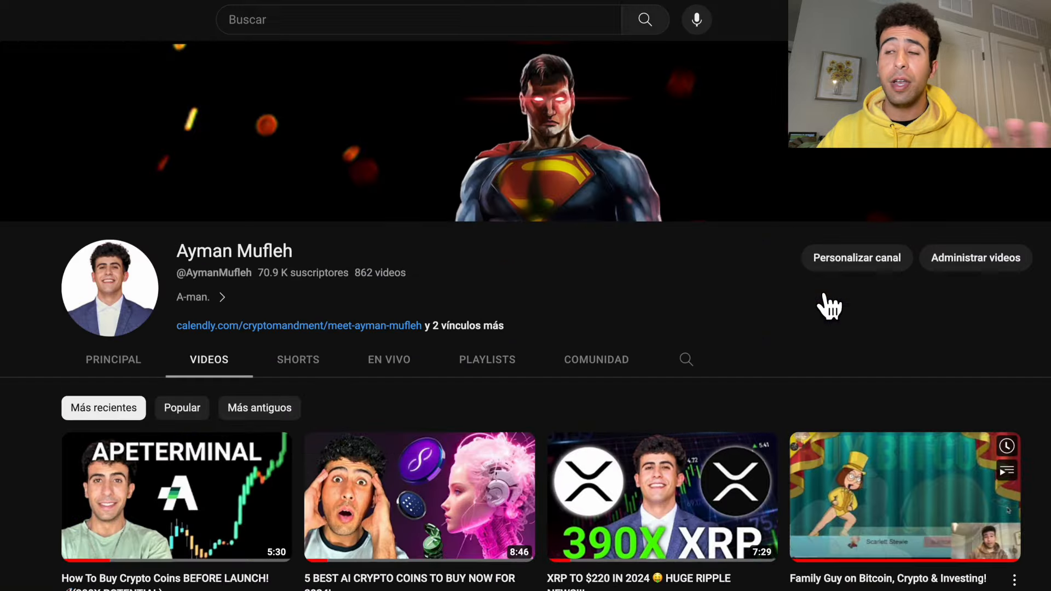
{"action": "scroll", "scroll_direction": "down", "scroll_amount": 3}
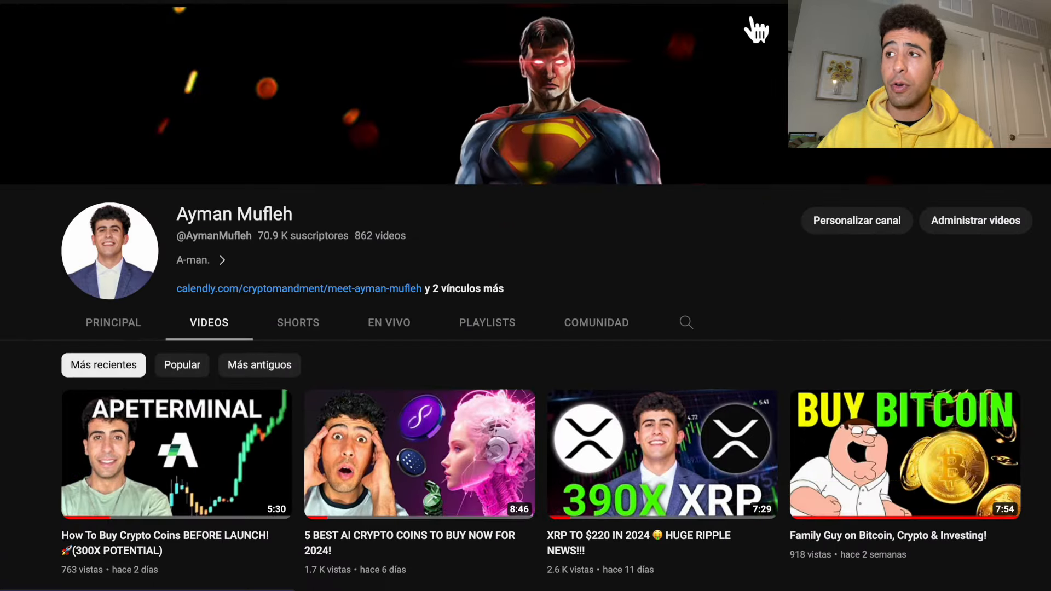